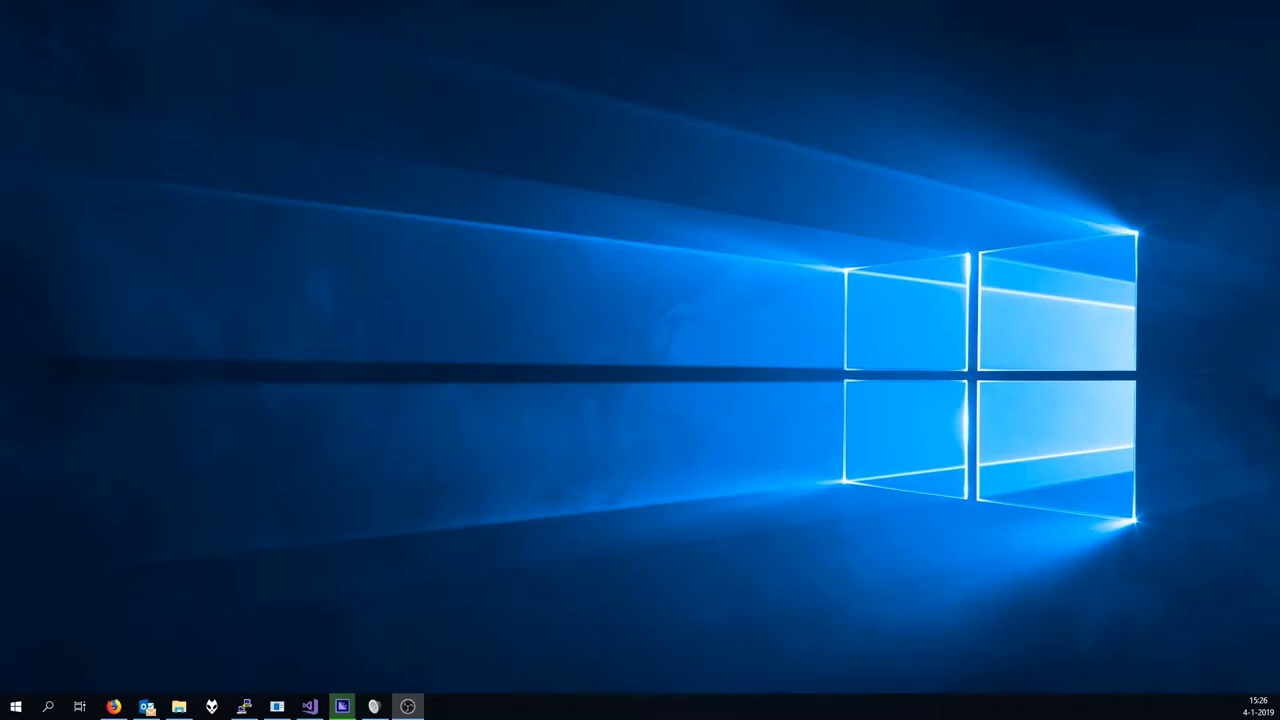
pyautogui.moveTo(142, 465)
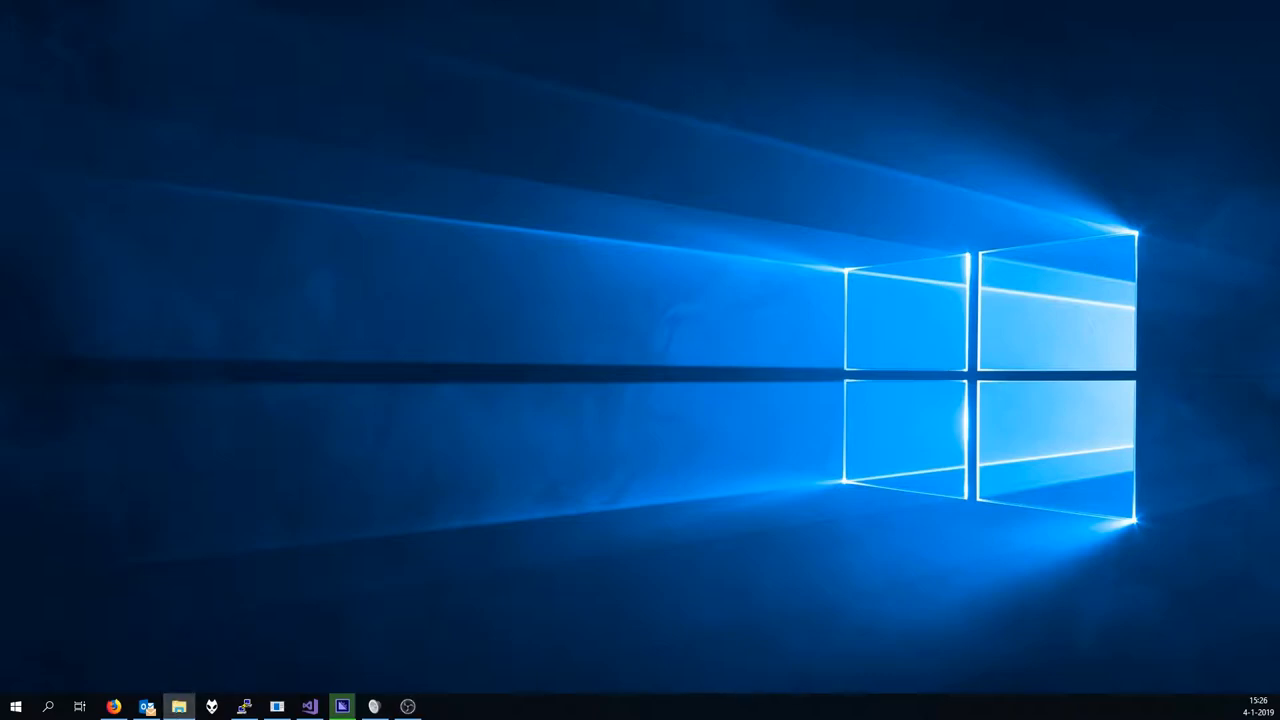
pyautogui.moveTo(523, 341)
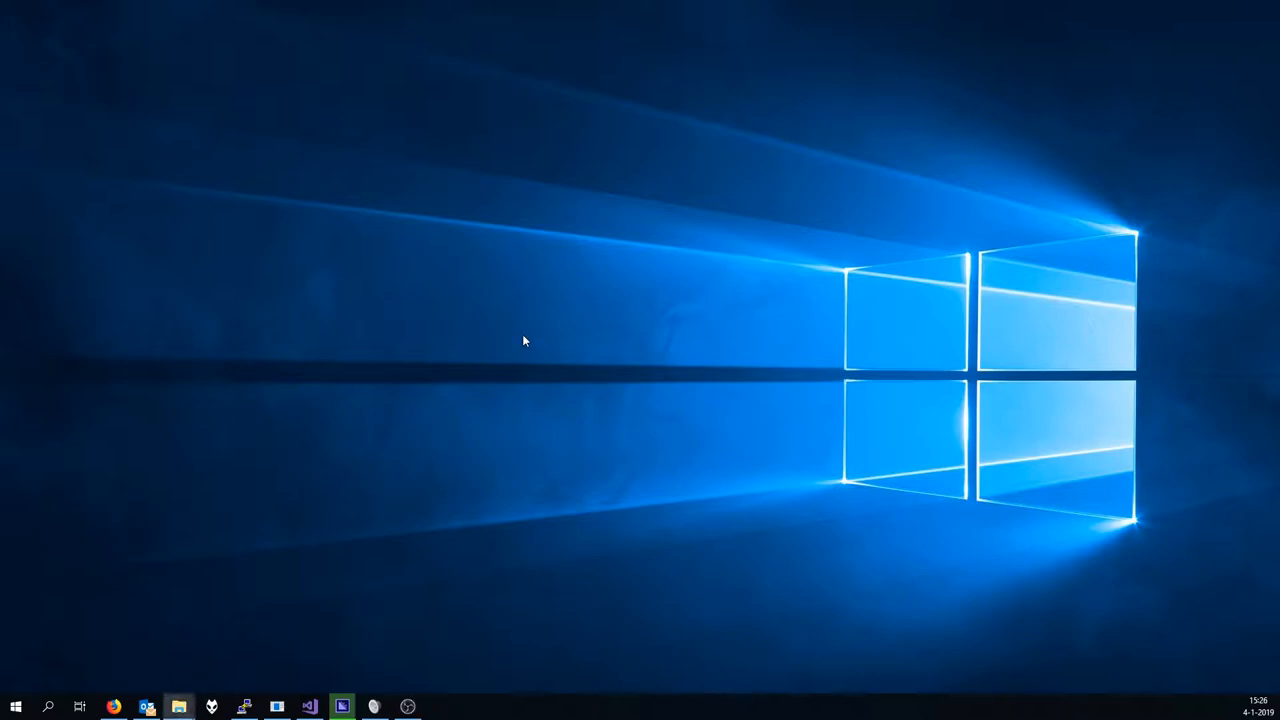
# Browse This PC, the USB drive, and the Downloads and Bureaublad folders in File Explorer.
pyautogui.click(178, 707)
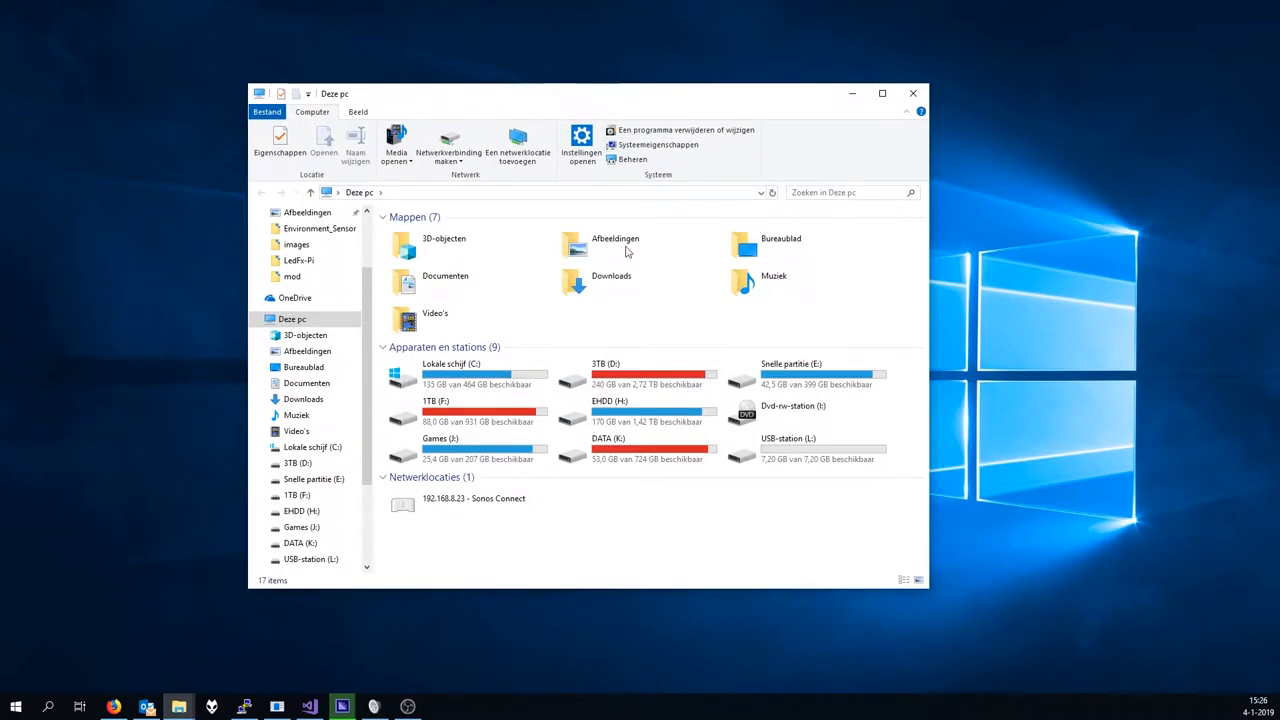
pyautogui.click(805, 448)
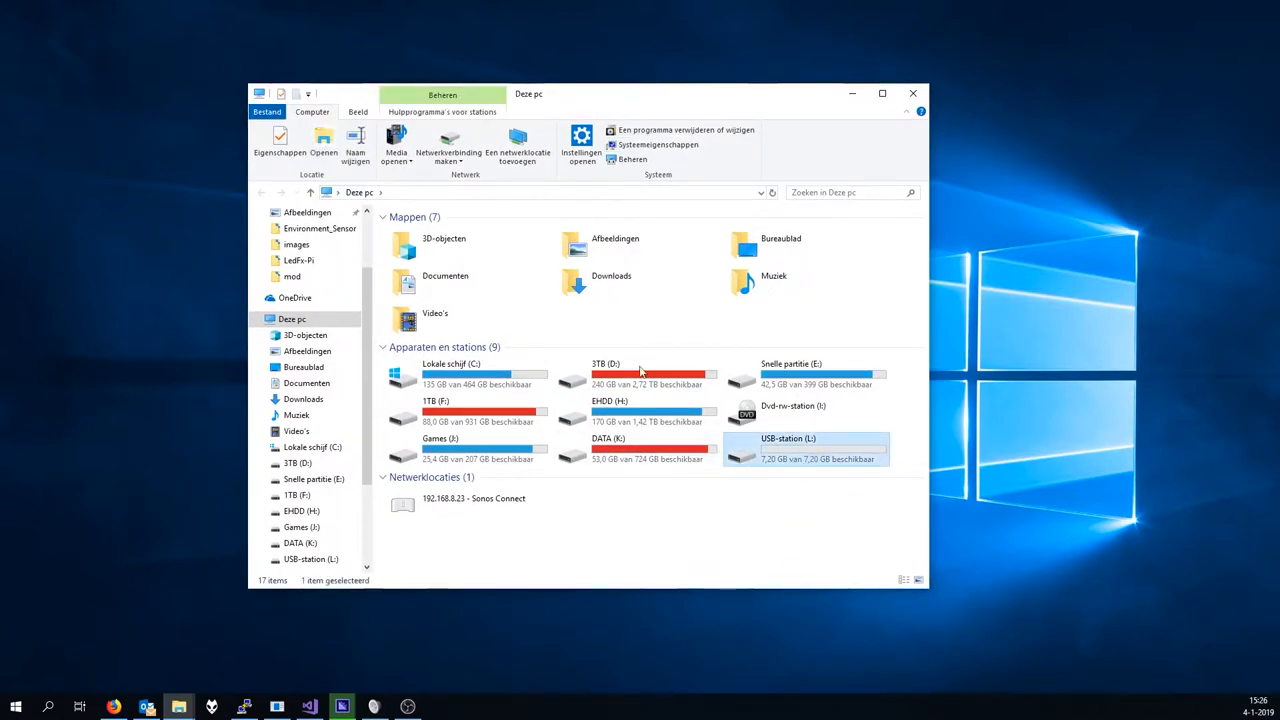
pyautogui.doubleClick(611, 275)
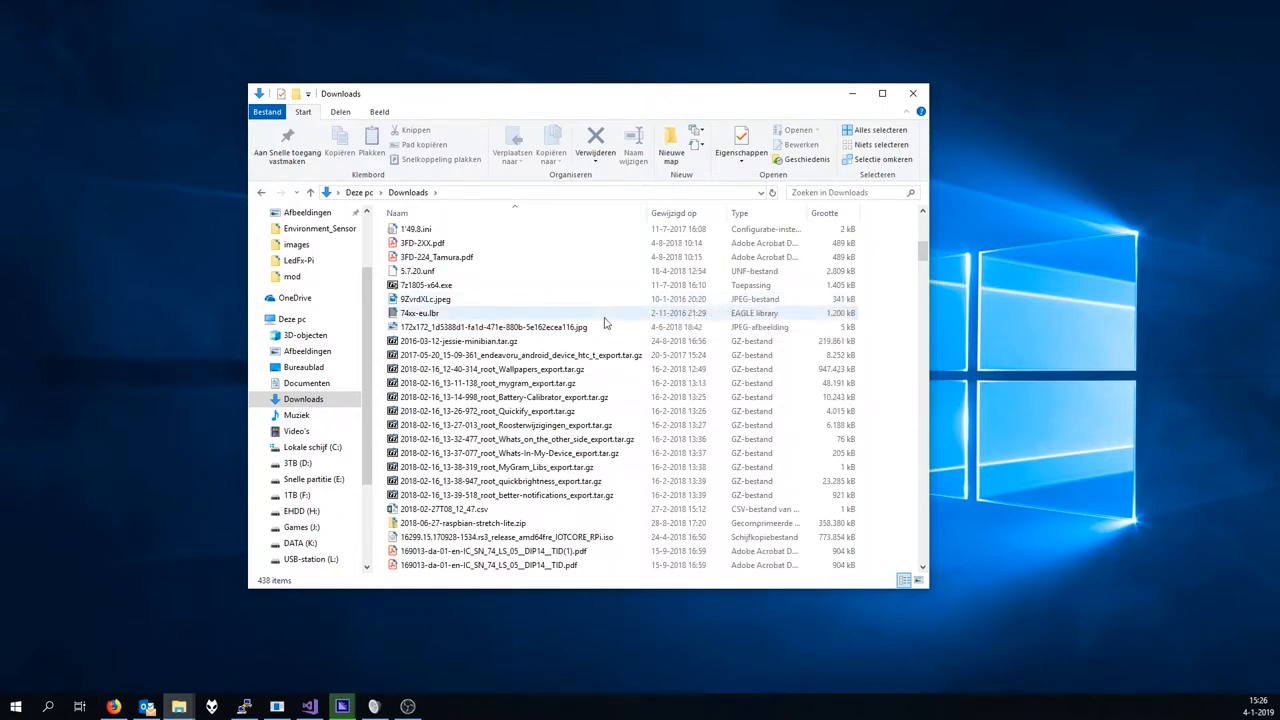
pyautogui.scroll(-3)
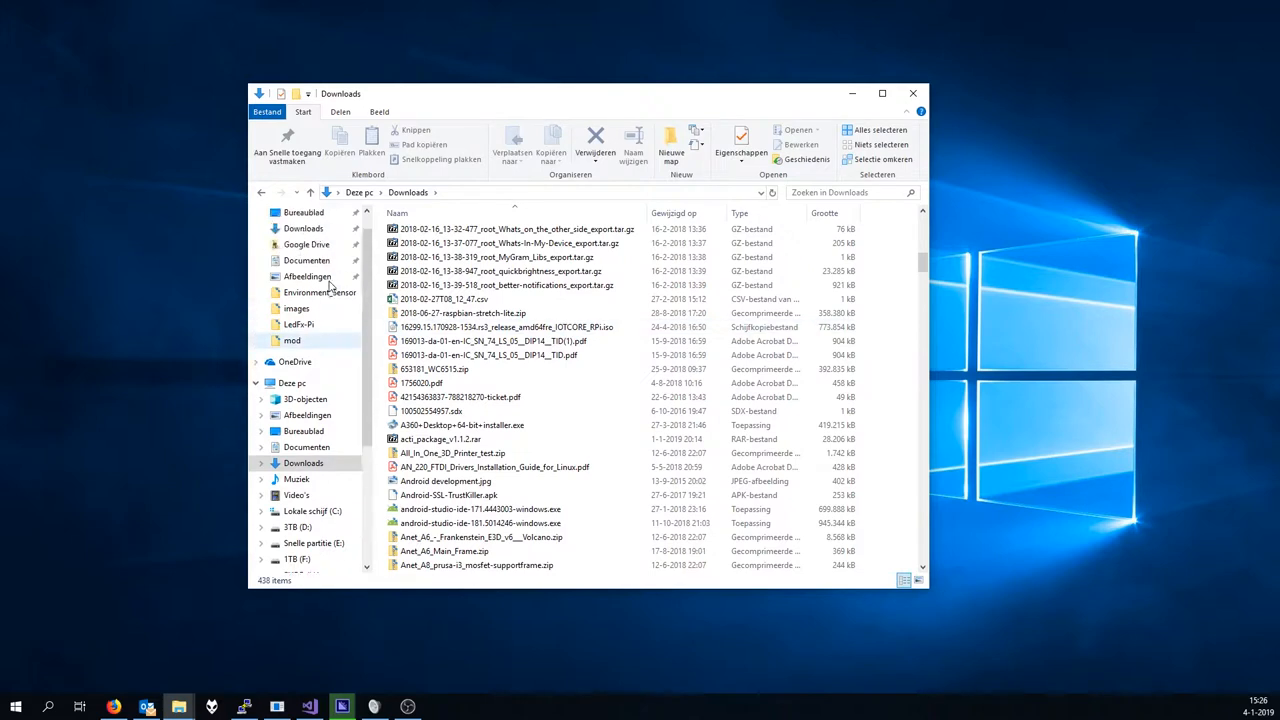
pyautogui.click(303, 212)
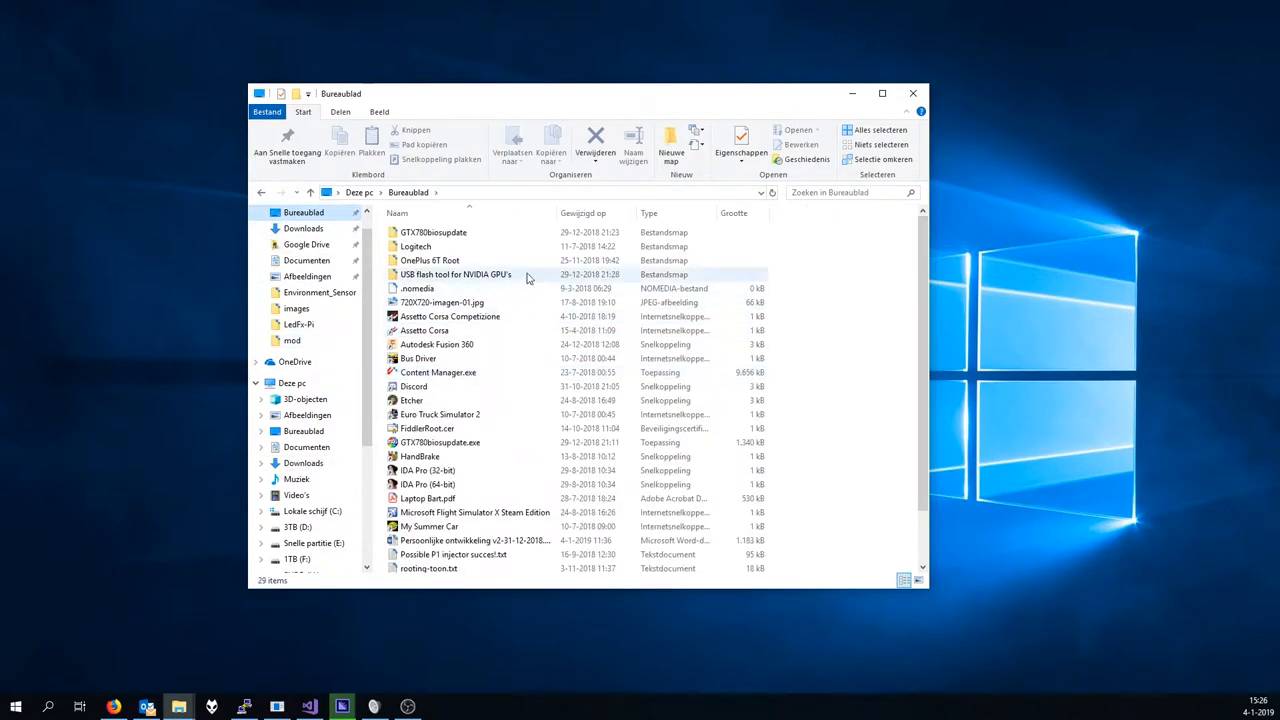
pyautogui.scroll(-3)
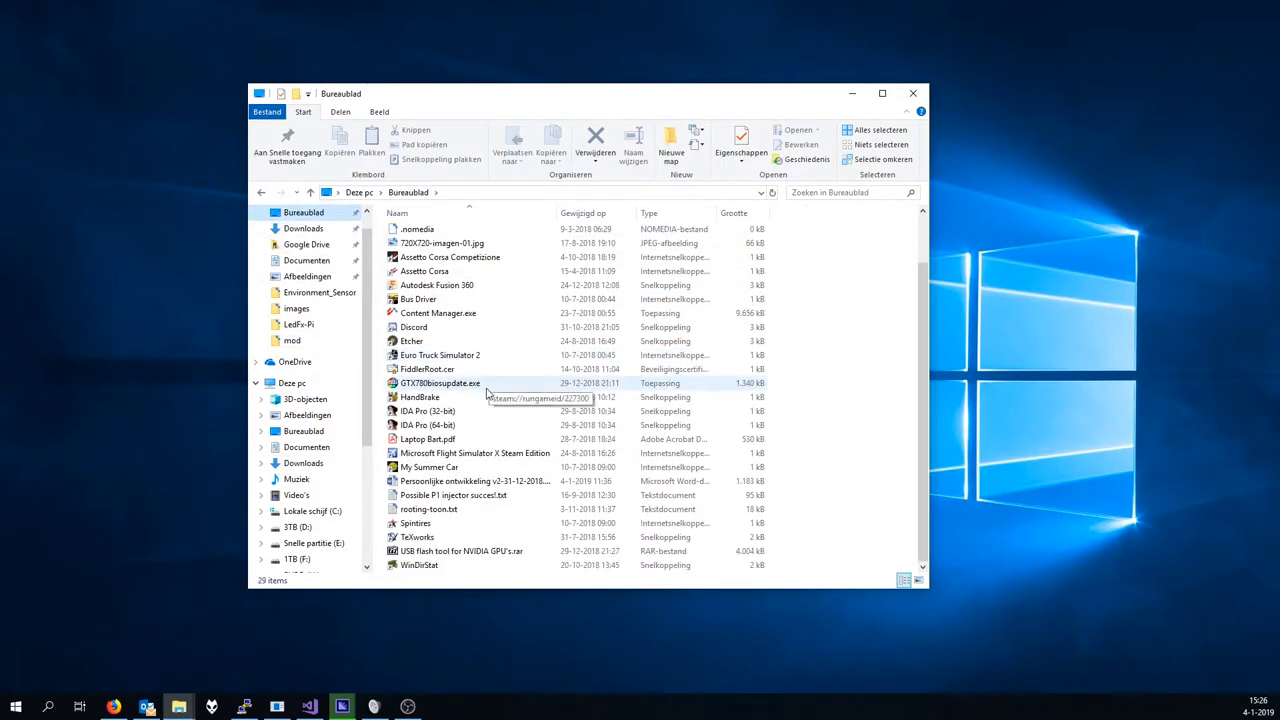
pyautogui.moveTo(482, 567)
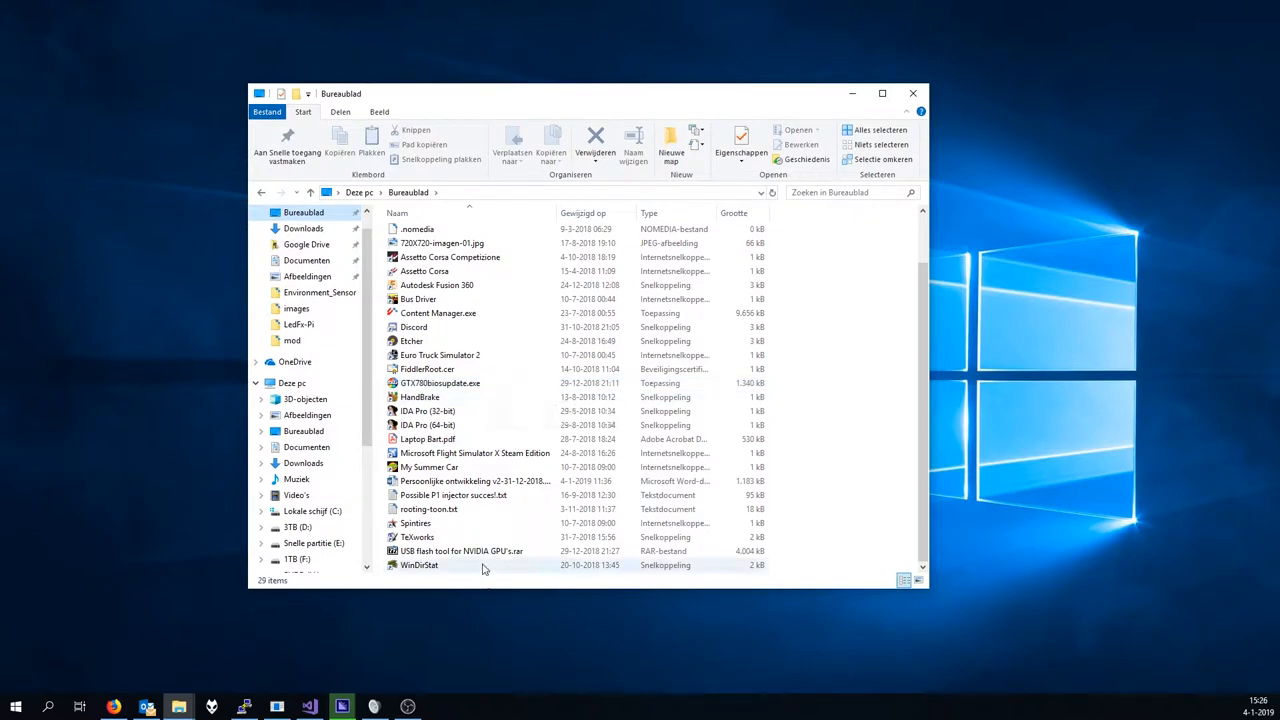
pyautogui.moveTo(485, 481)
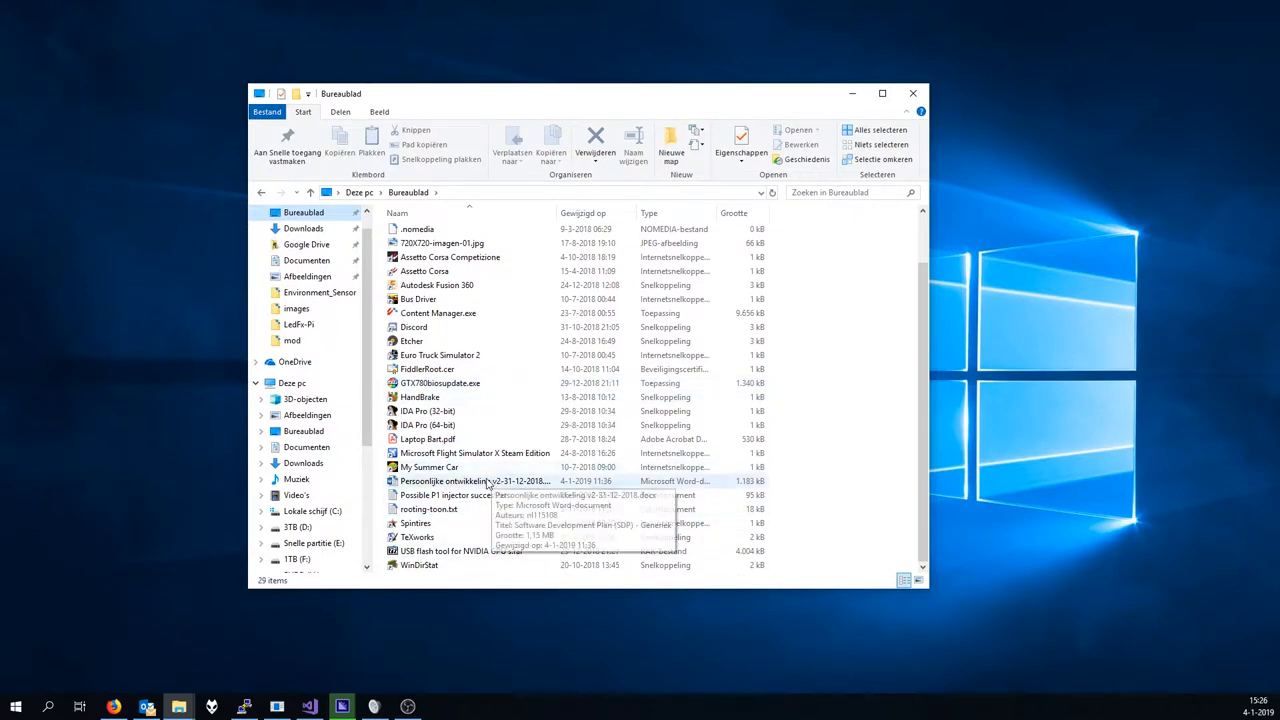
pyautogui.moveTo(470, 411)
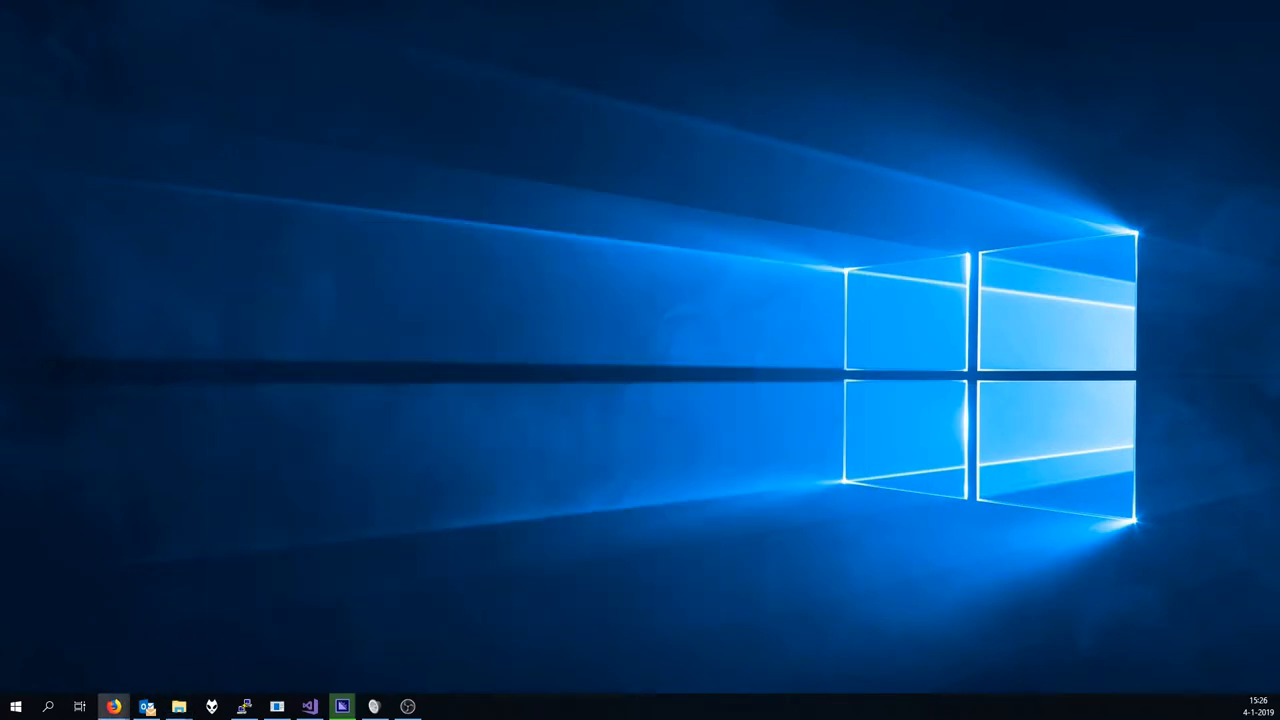
# Search Google in Firefox for 'orange pi zero armbian'.
pyautogui.click(113, 707)
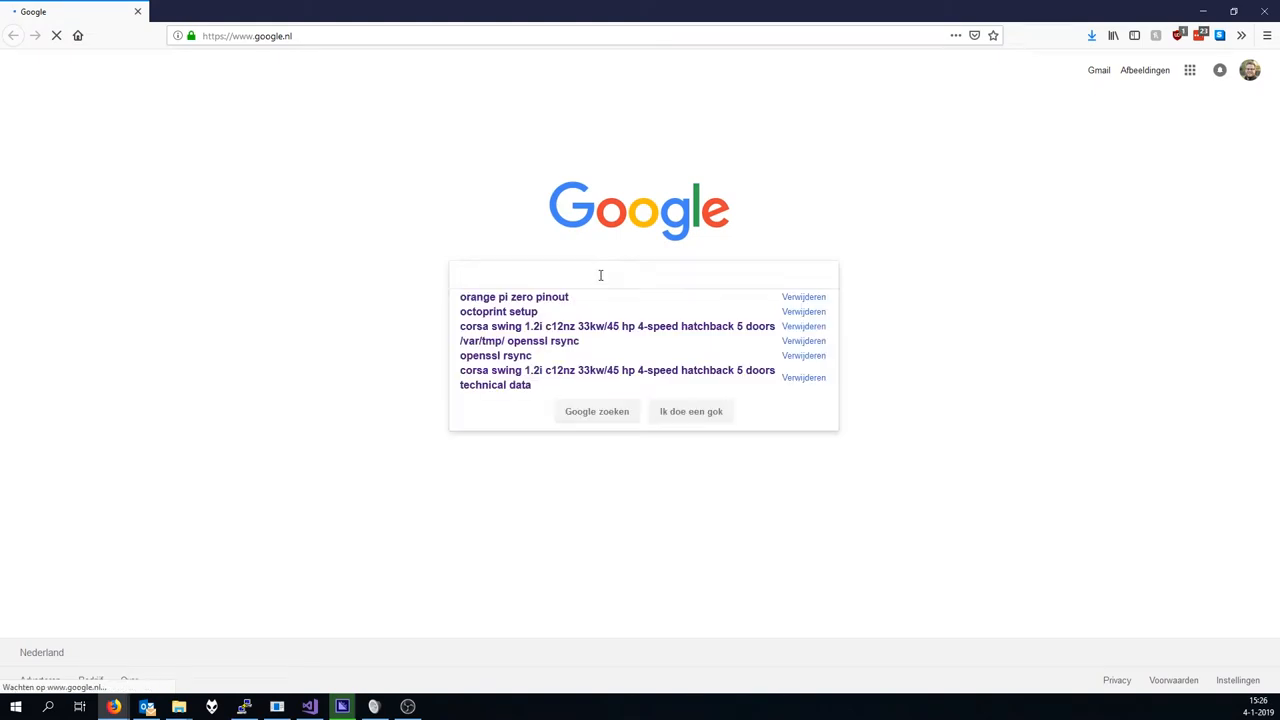
pyautogui.write('ornage')
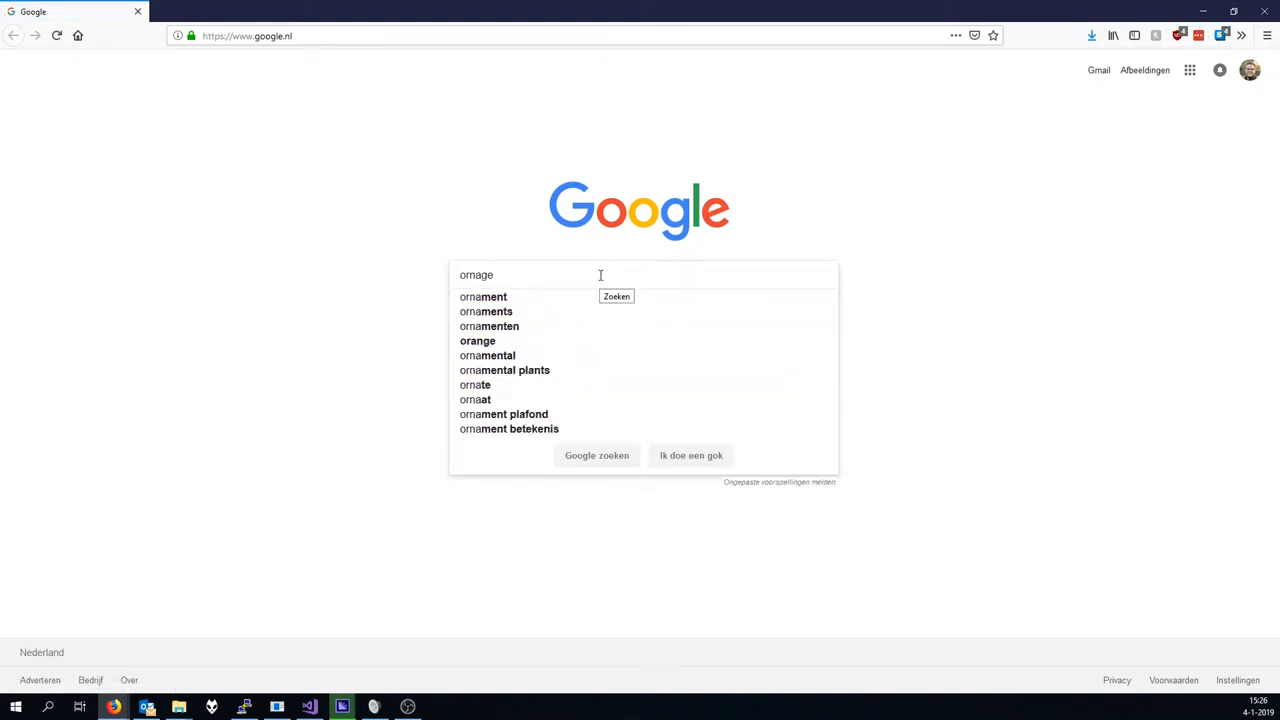
pyautogui.write('orange pi zero armbian')
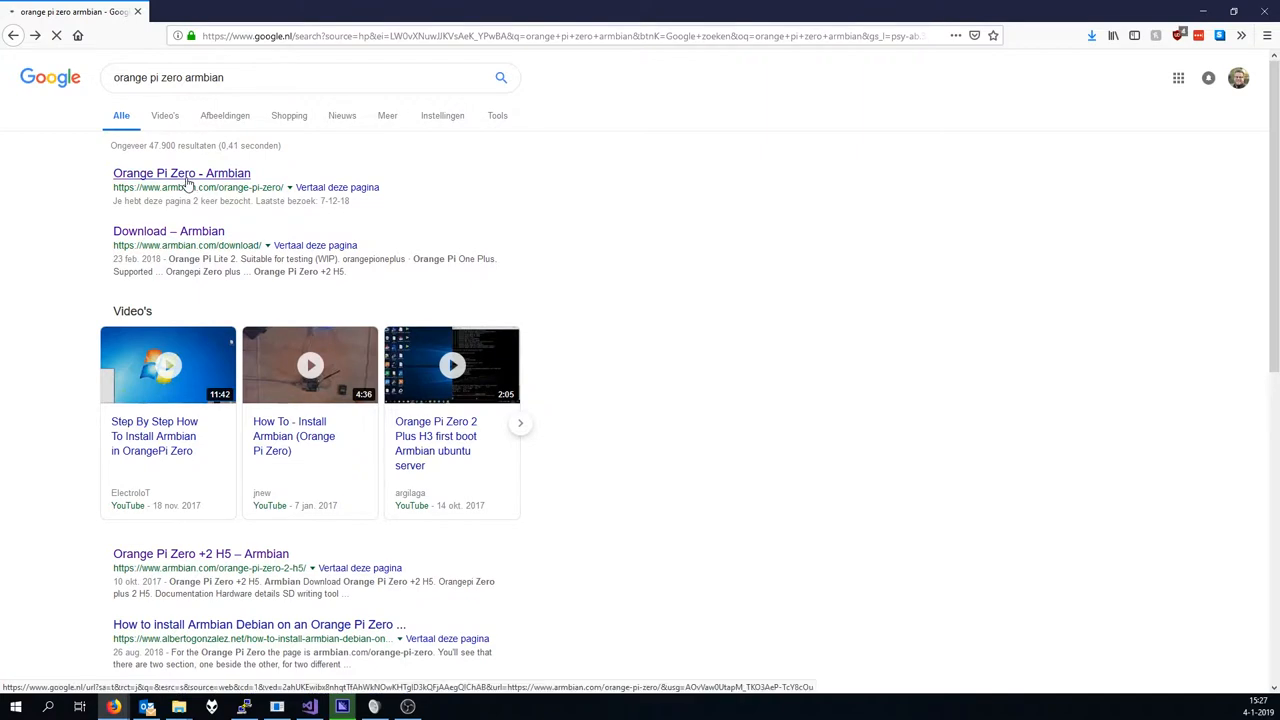
# Open Armbian's Orange Pi Zero page and start the Armbian Stretch direct download.
pyautogui.click(181, 173)
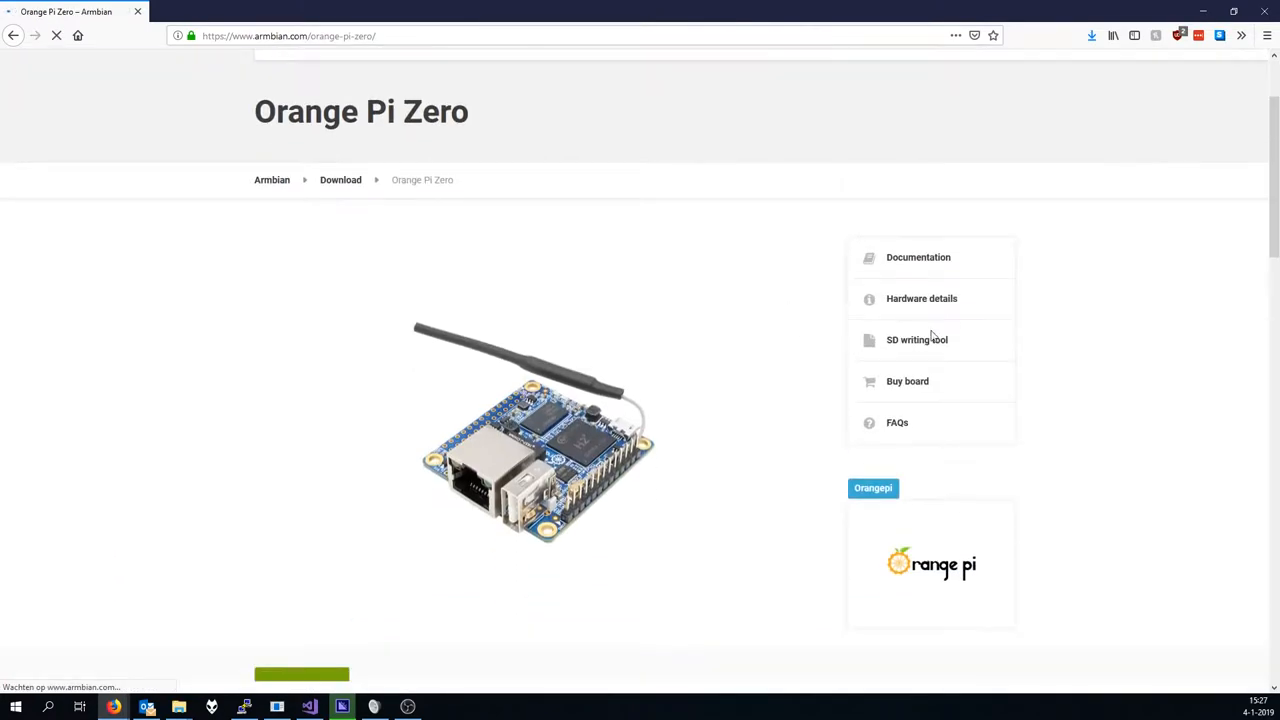
pyautogui.scroll(-3)
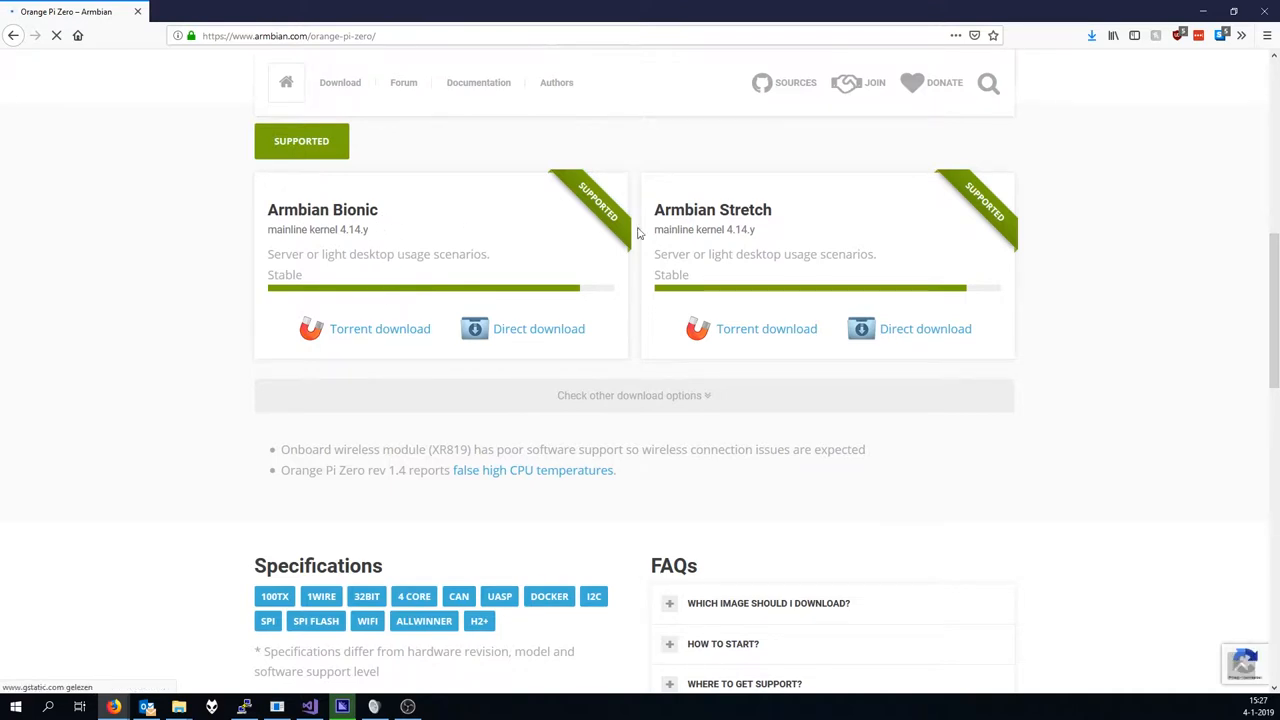
pyautogui.click(539, 328)
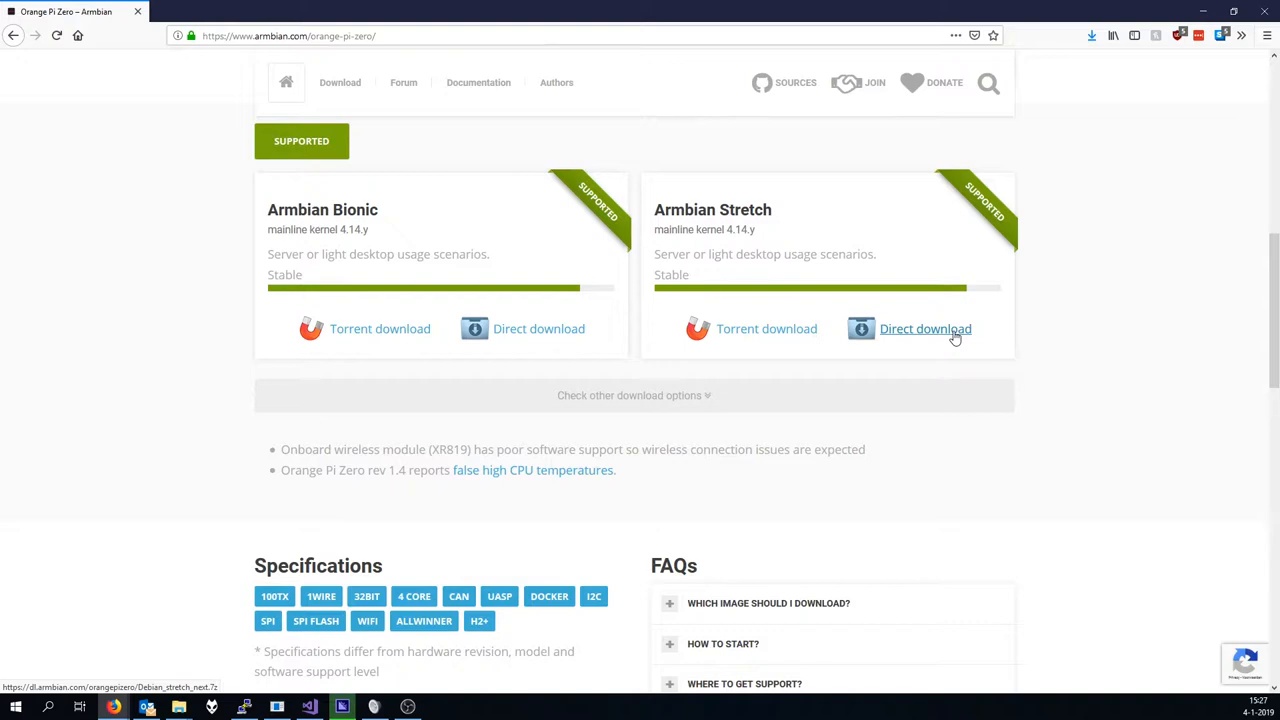
pyautogui.click(925, 328)
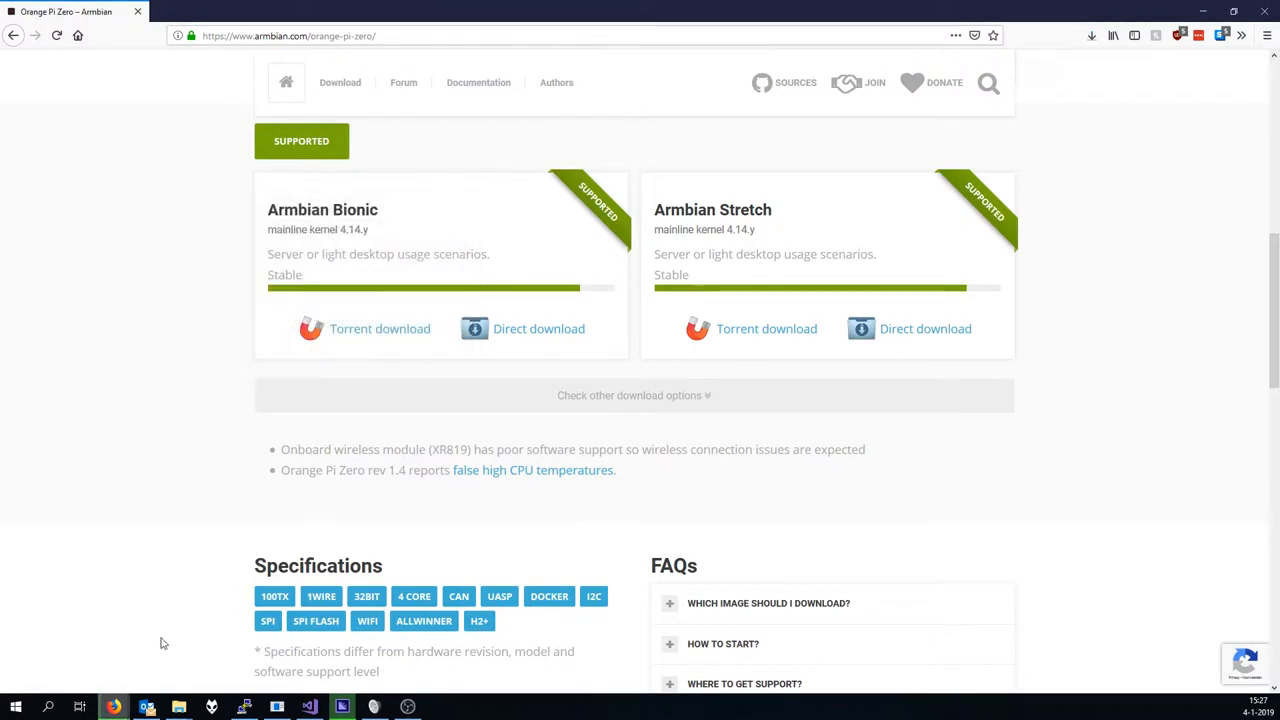
pyautogui.click(924, 328)
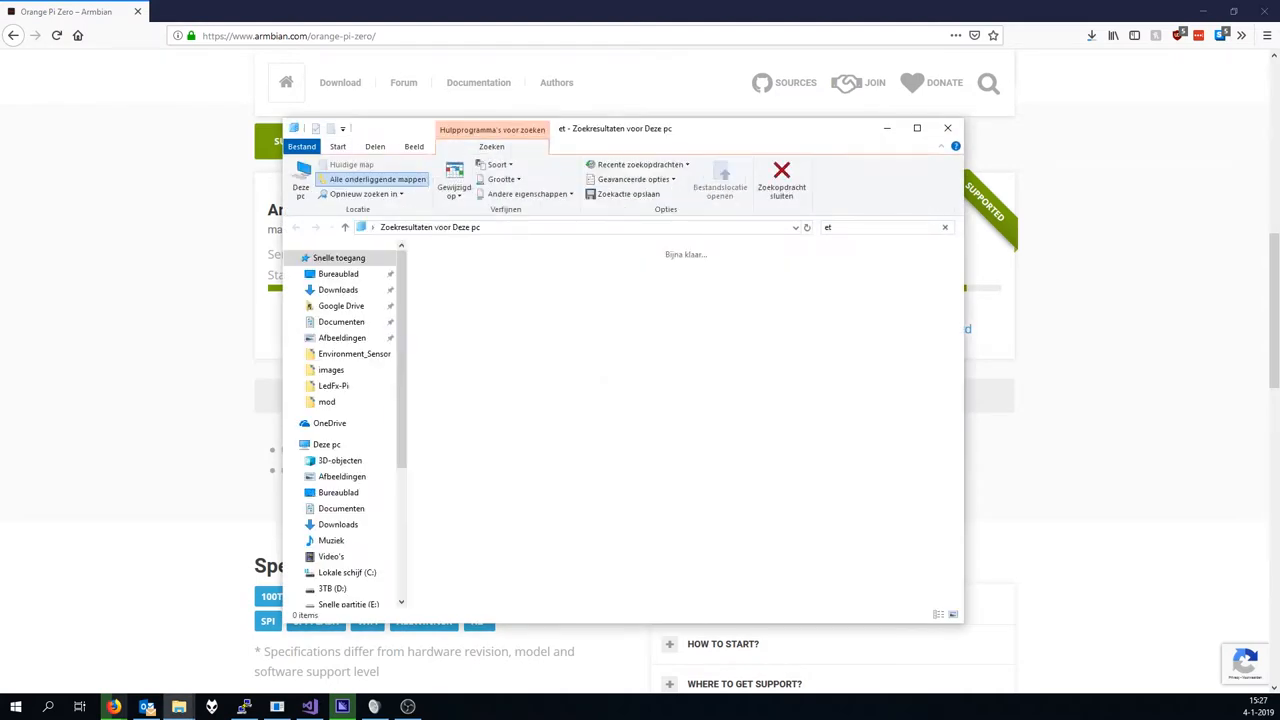
pyautogui.moveTo(618, 437)
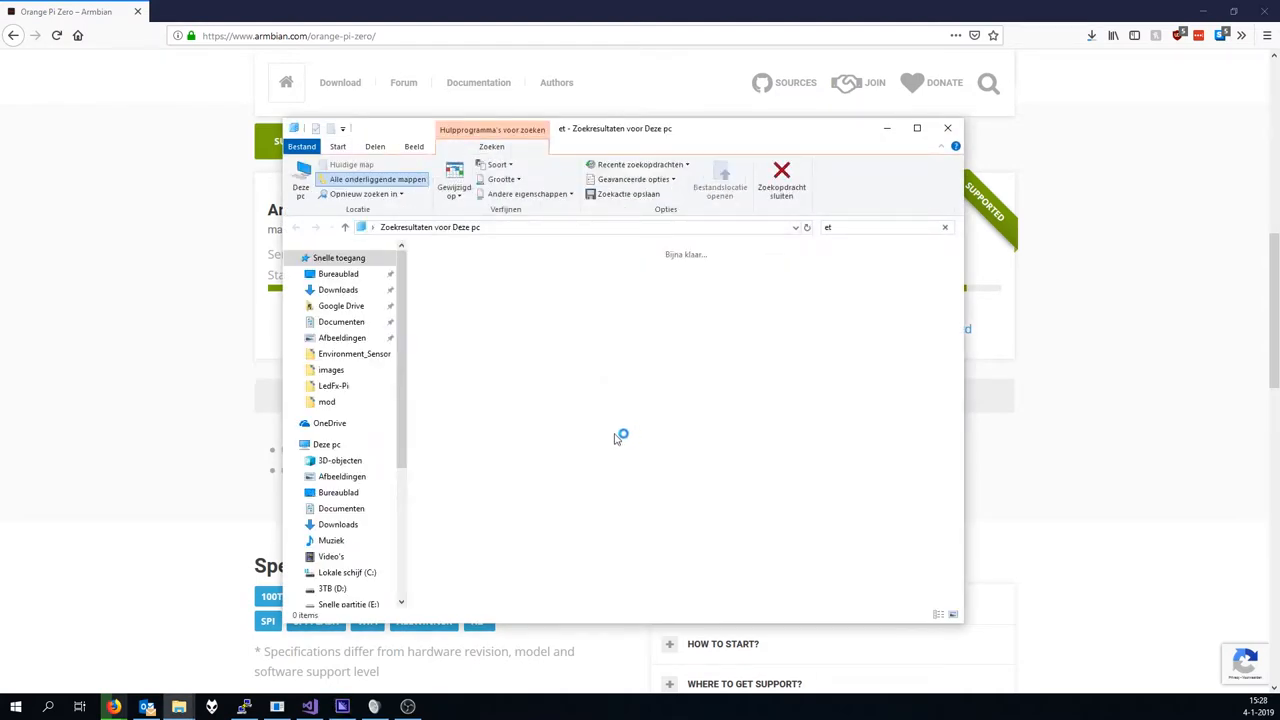
pyautogui.click(946, 128)
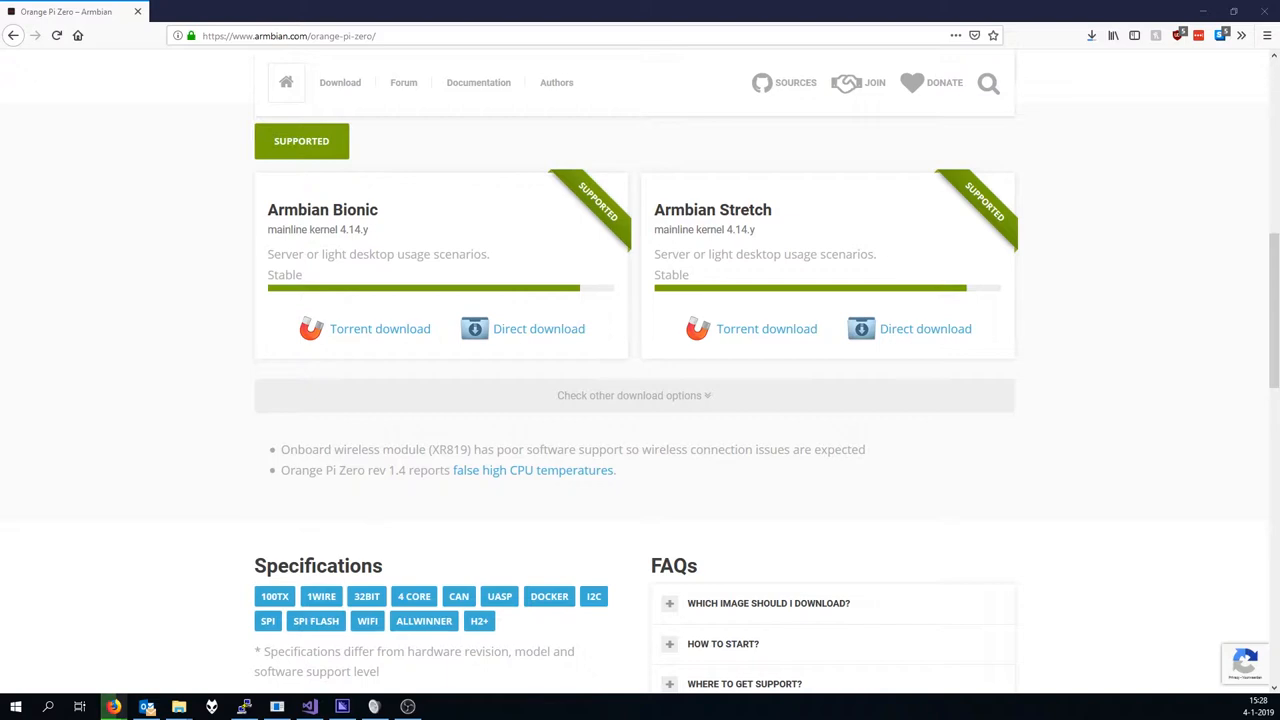
pyautogui.moveTo(697, 362)
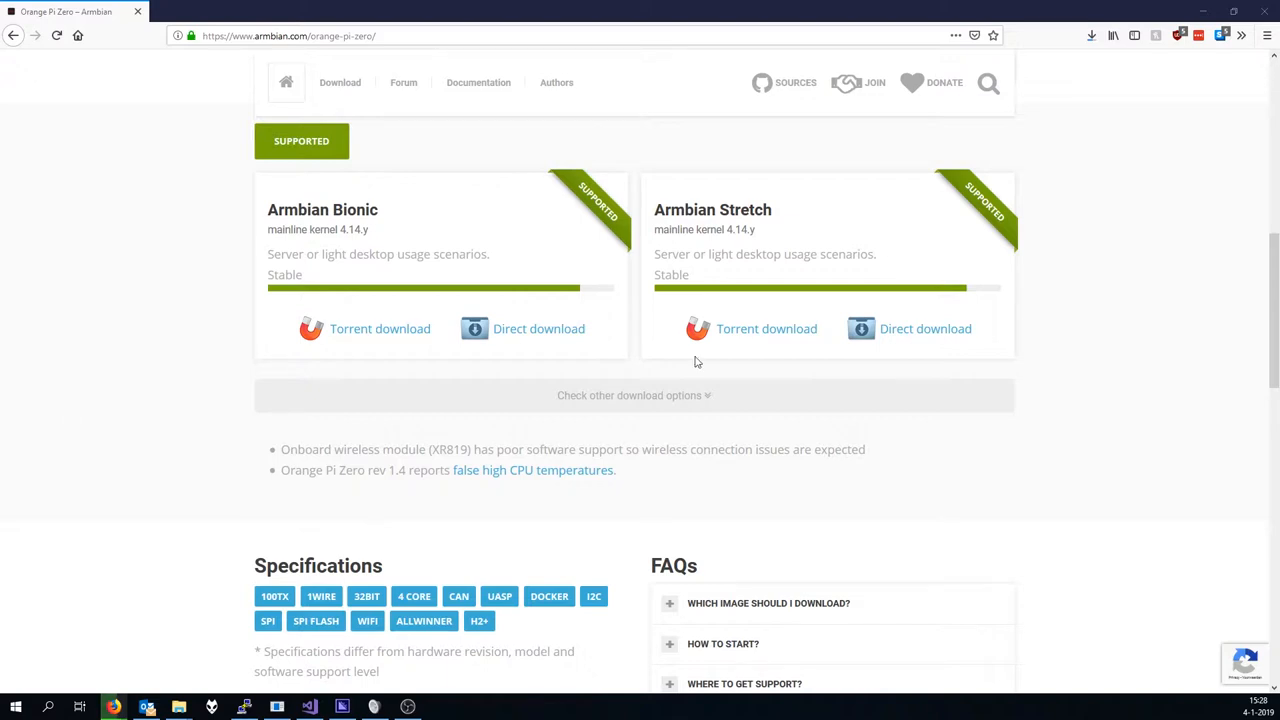
# Check the Armbian Stretch download in Firefox's downloads list, then open the .7z archive in 7-Zip.
pyautogui.click(1091, 36)
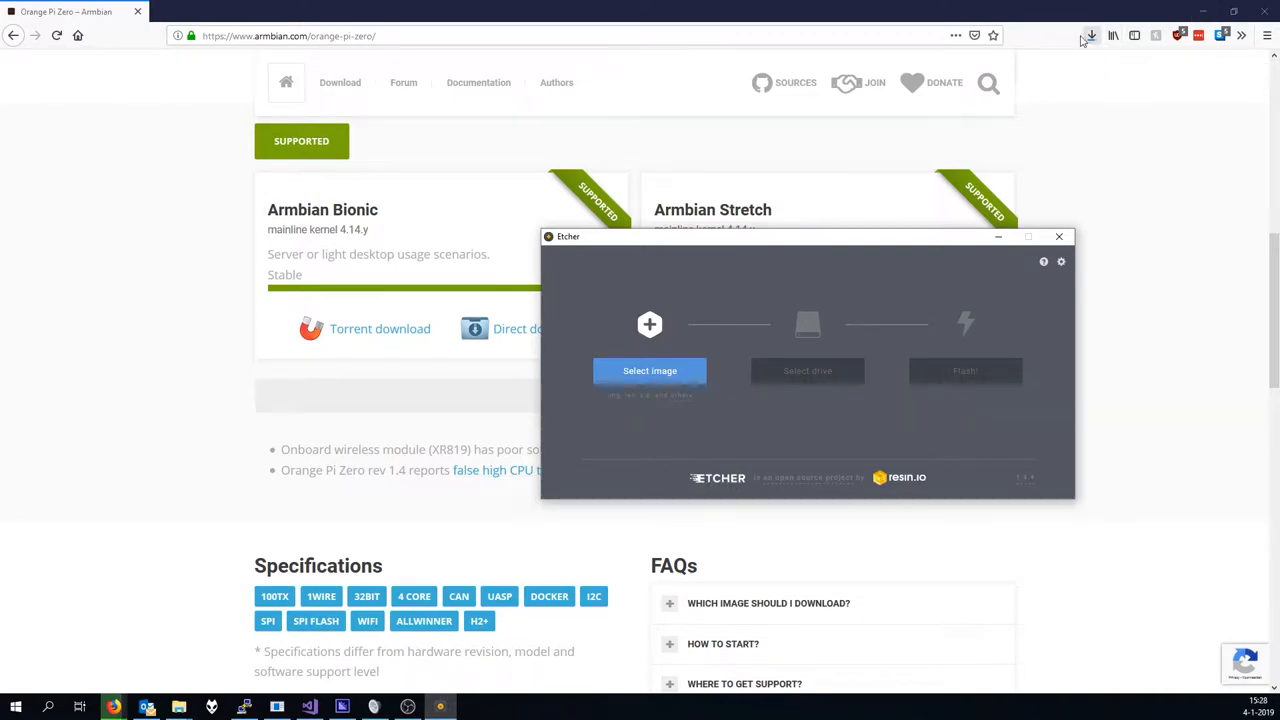
pyautogui.click(1091, 35)
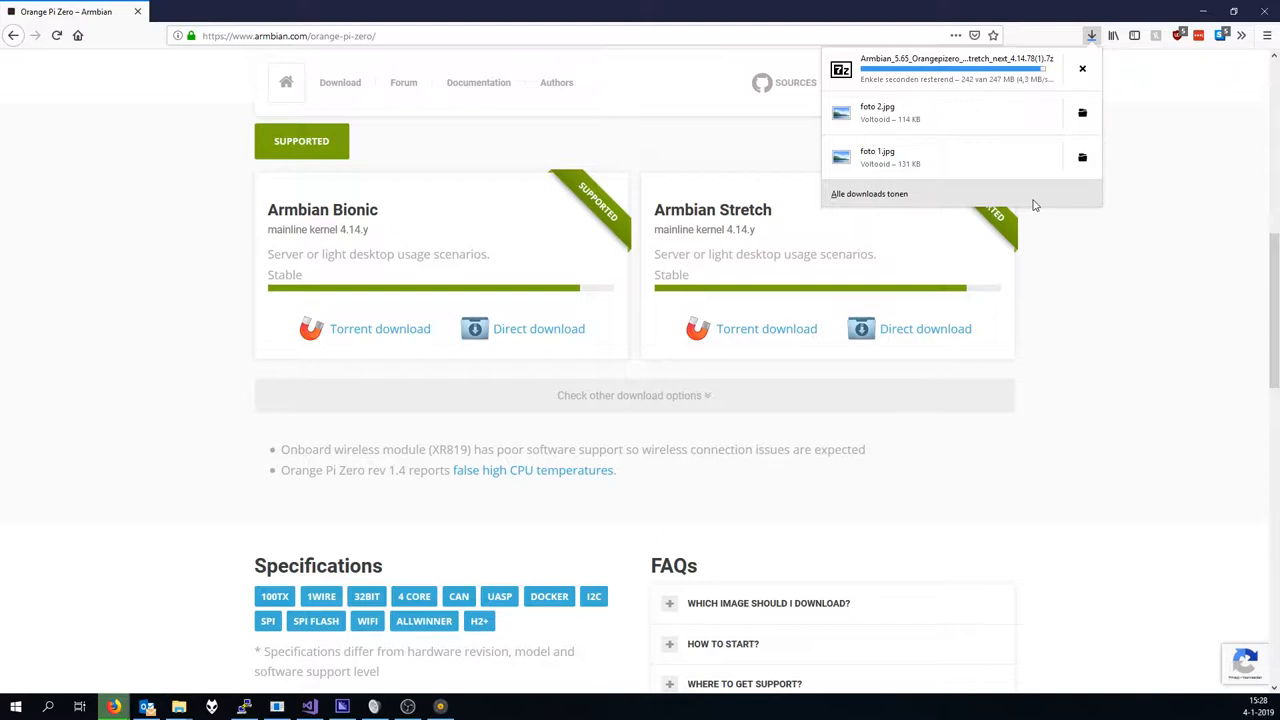
pyautogui.click(1092, 35)
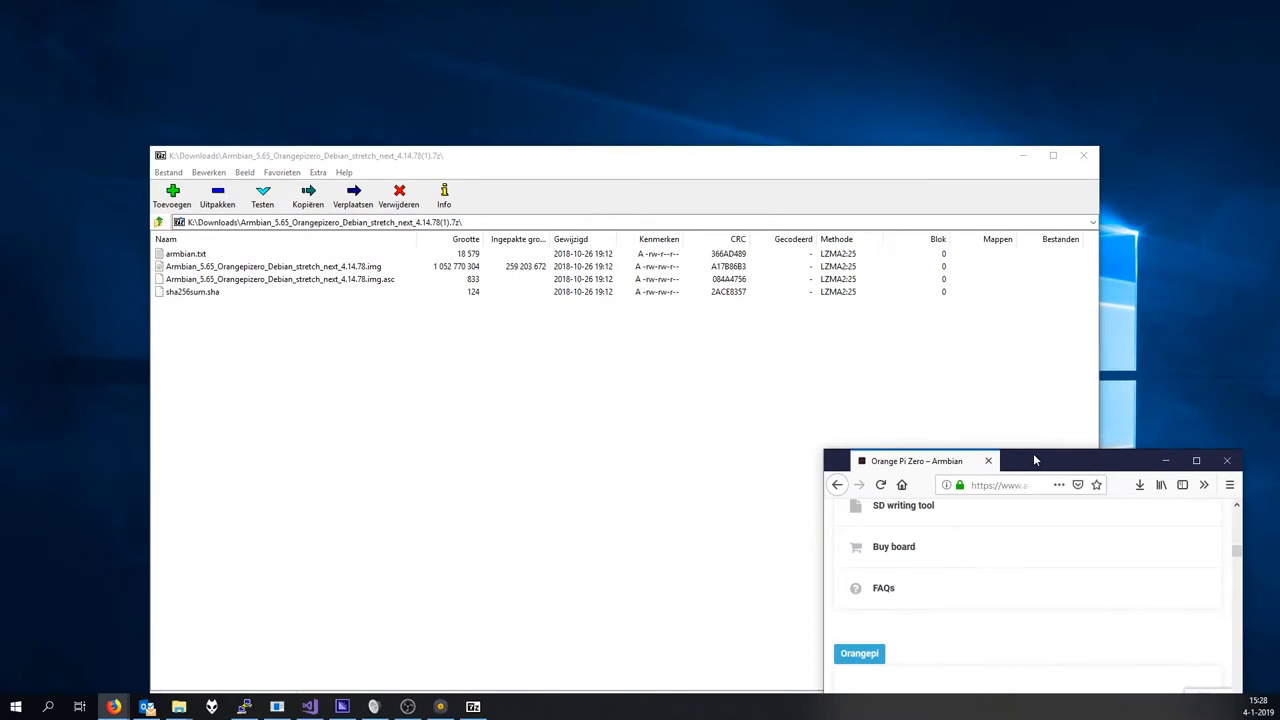
# Extract the Armbian Orange Pi Zero Debian Stretch .img file from the archive.
pyautogui.click(275, 266)
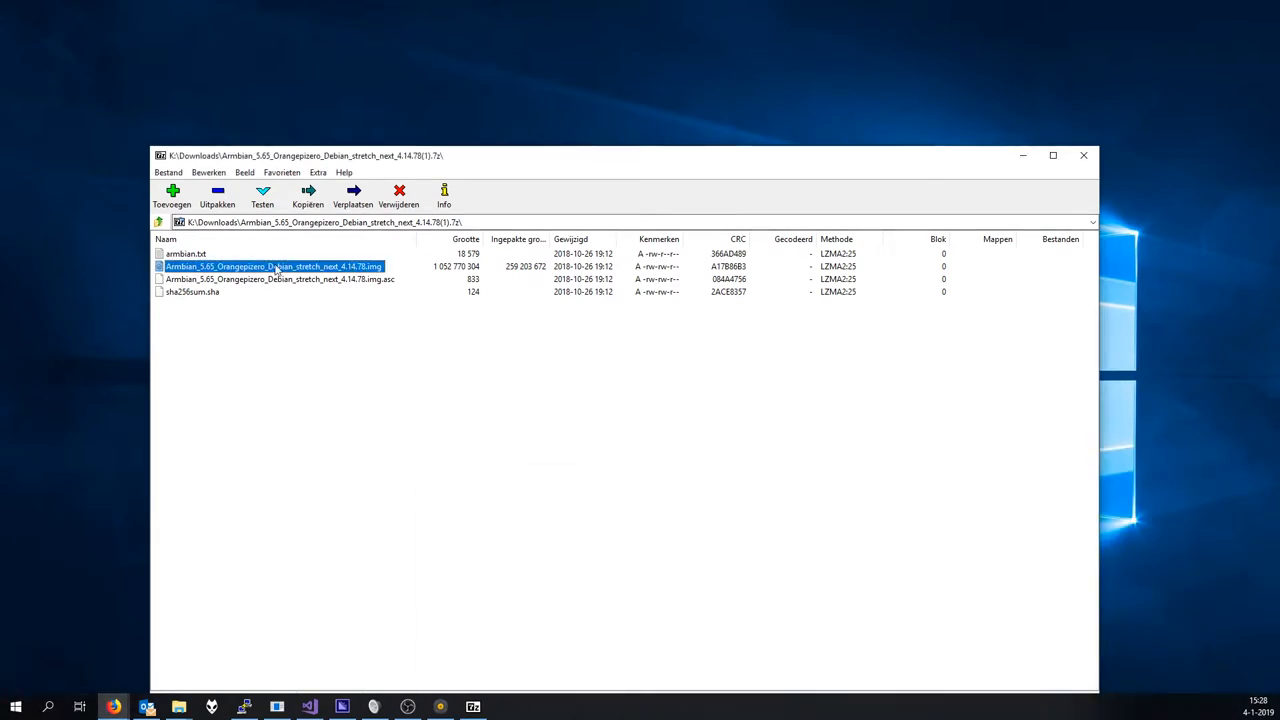
pyautogui.click(307, 195)
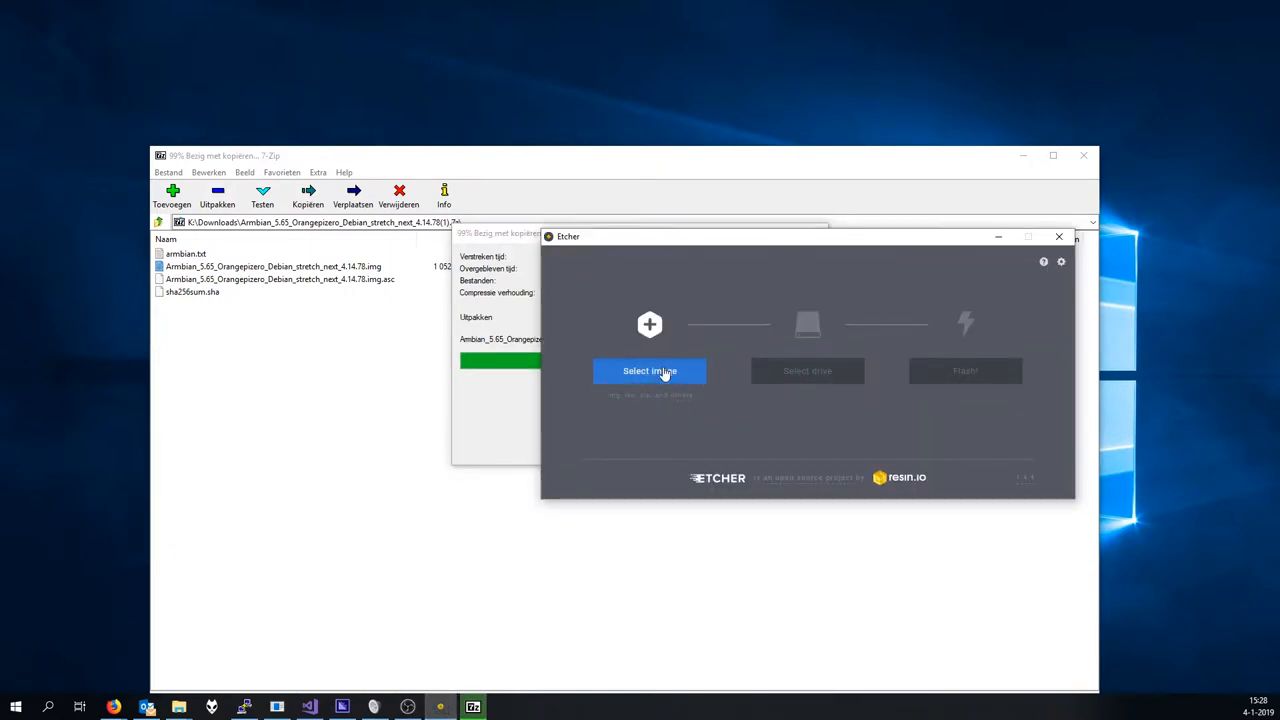
# Load Armbian_5.65_Orangepizero_Debian_stretch_next_4.14.78.img from the Desktop as Etcher's image.
pyautogui.click(649, 370)
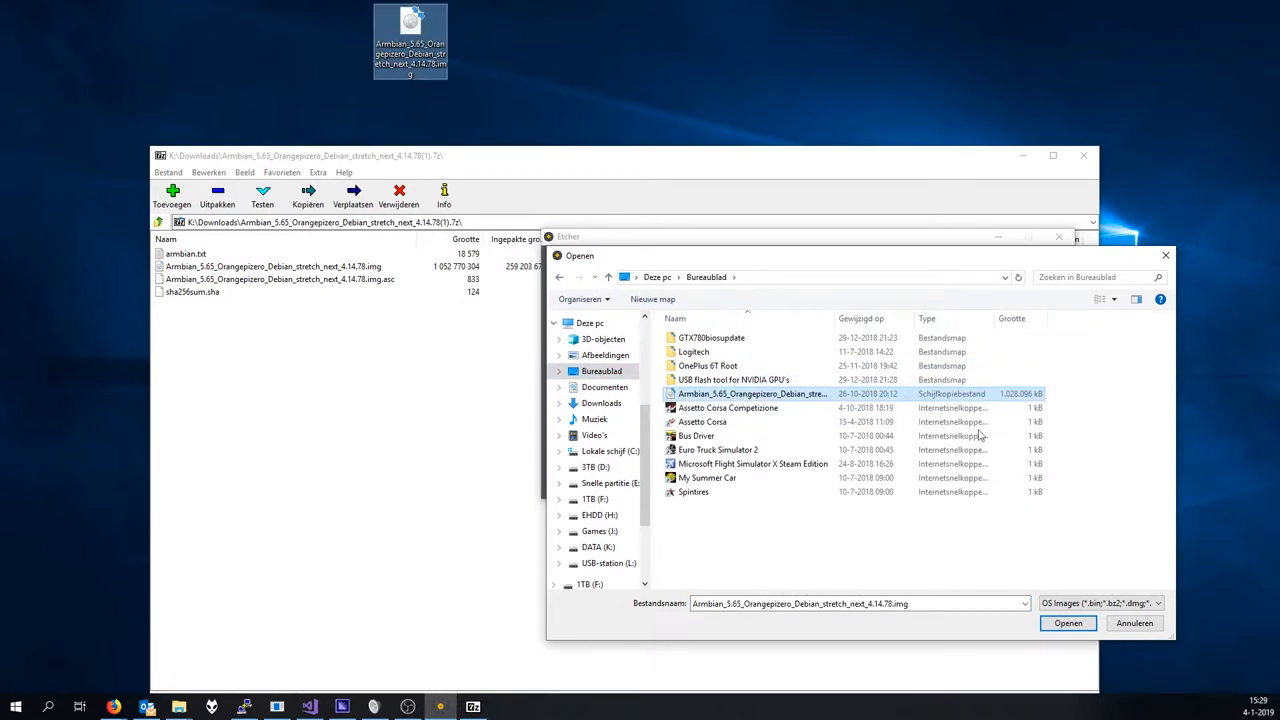
pyautogui.click(1067, 623)
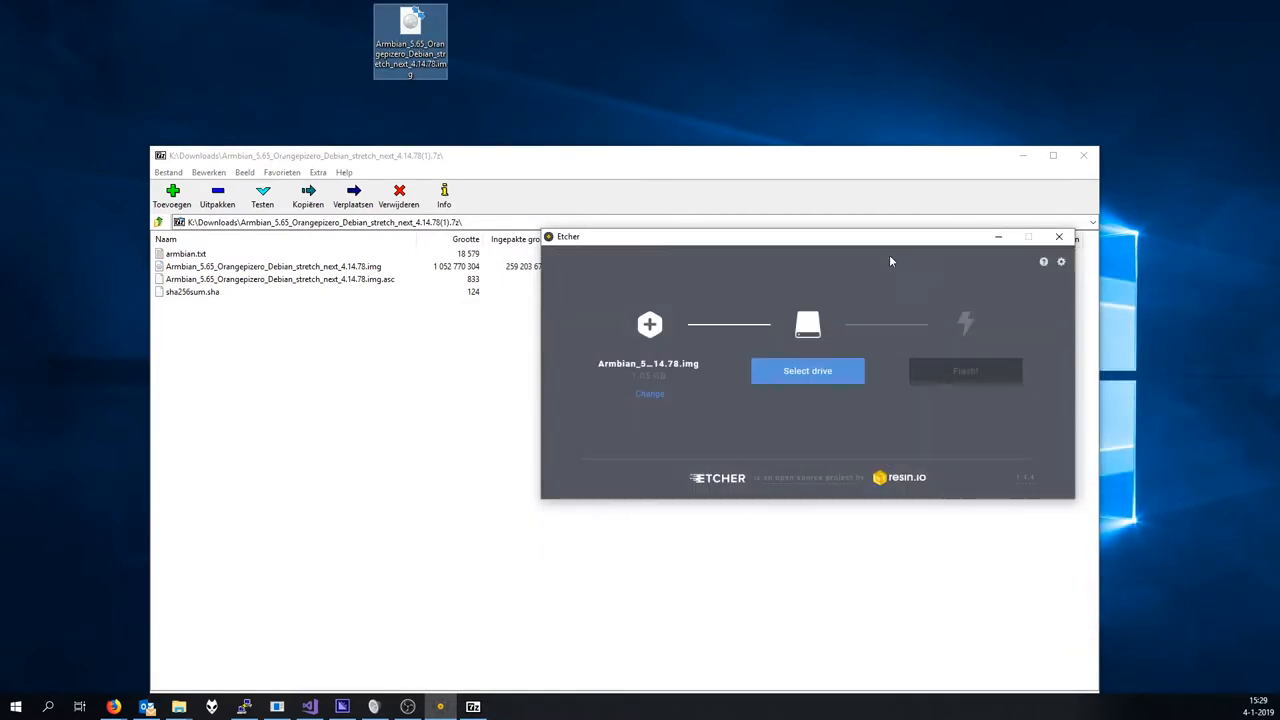
# Select the Generic STORAGE DEVICE USB Device (7.74 GB) as Etcher's target drive.
pyautogui.click(807, 370)
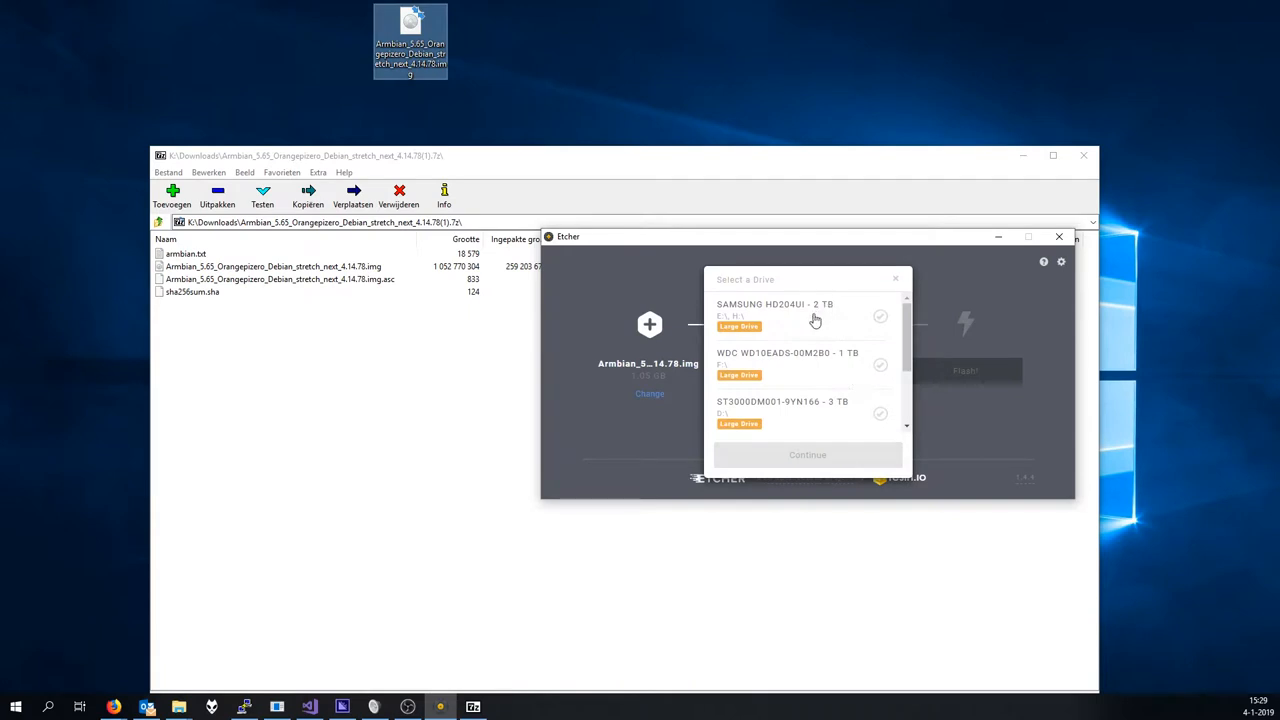
pyautogui.scroll(-3)
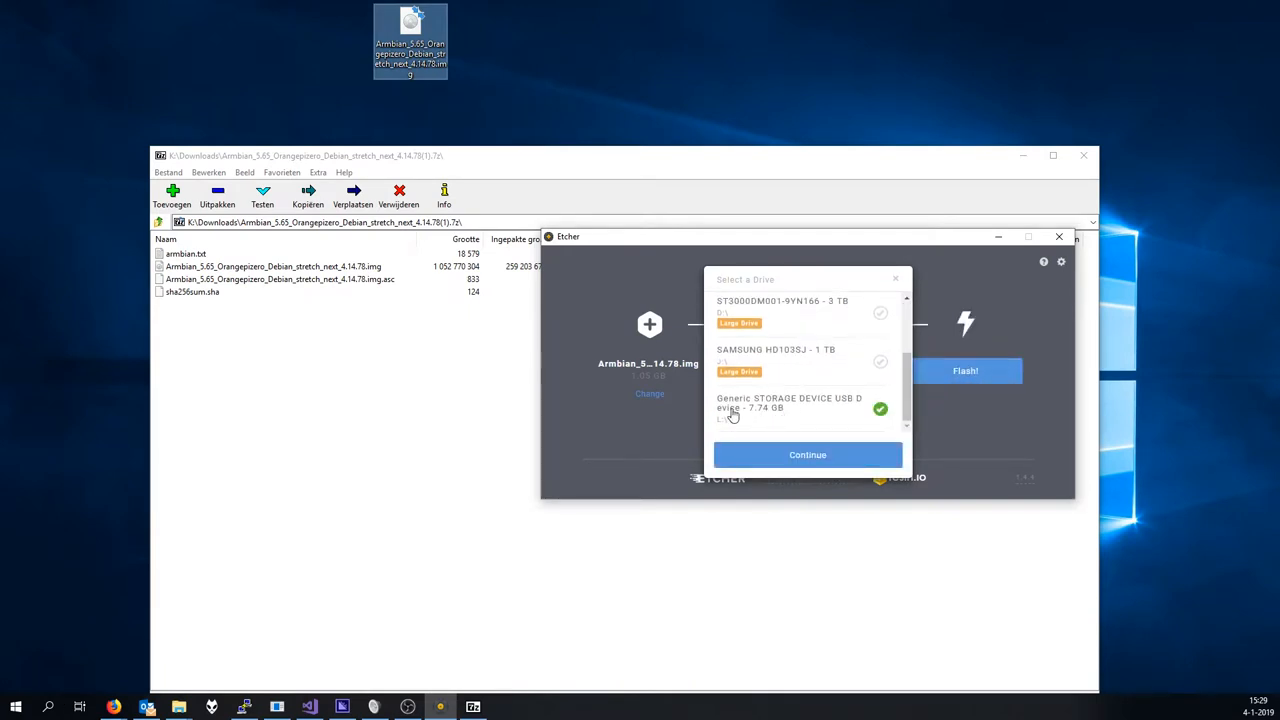
pyautogui.moveTo(765, 435)
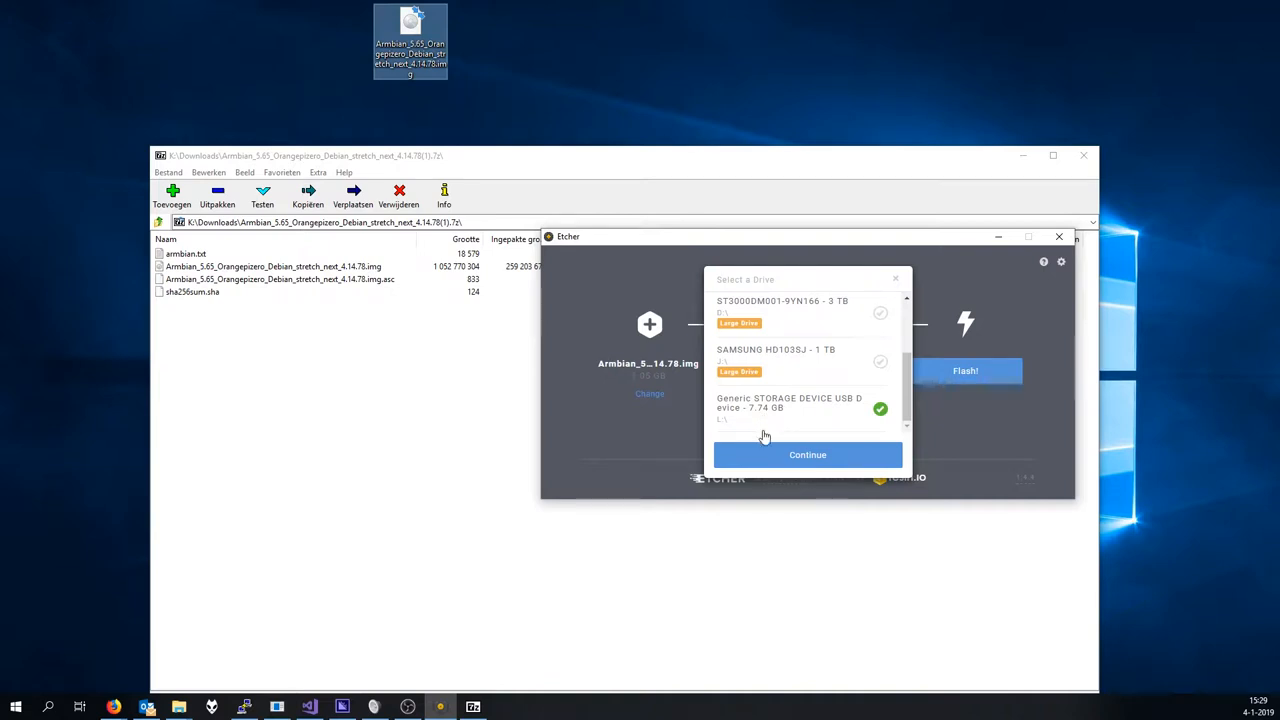
pyautogui.click(807, 454)
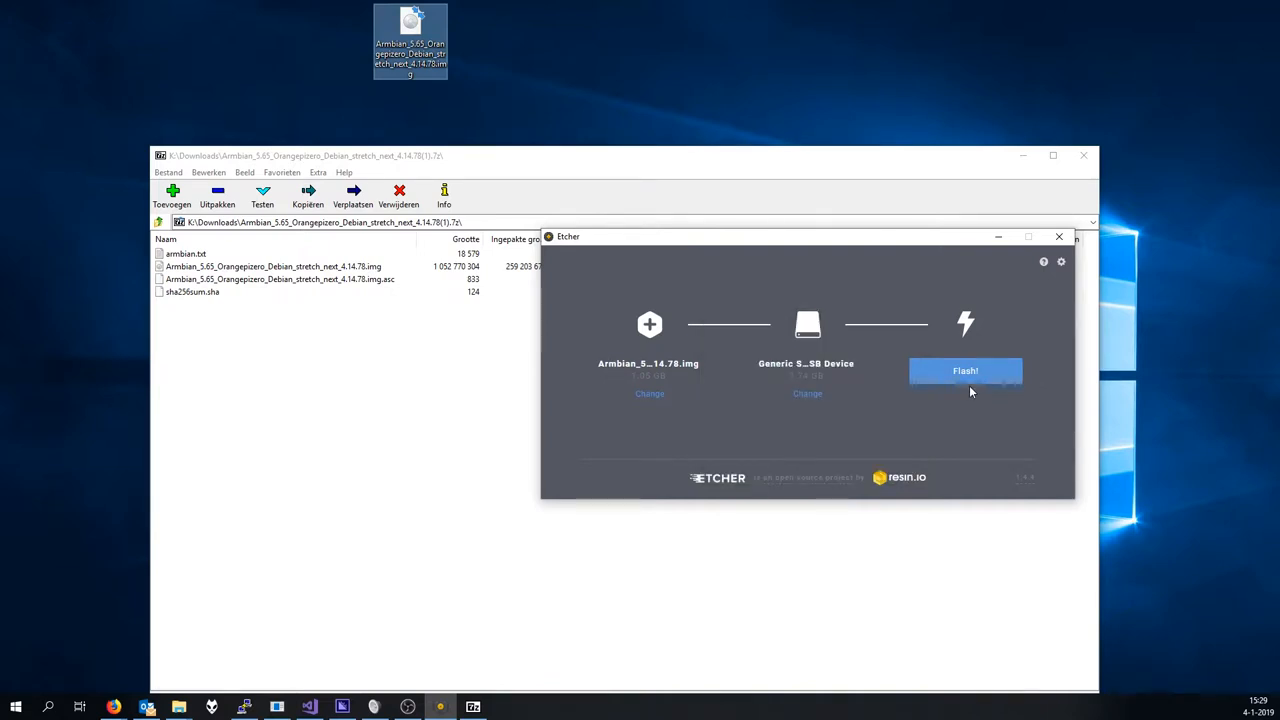
# Flash the Armbian image to the USB card and close the 7-Zip window.
pyautogui.click(965, 370)
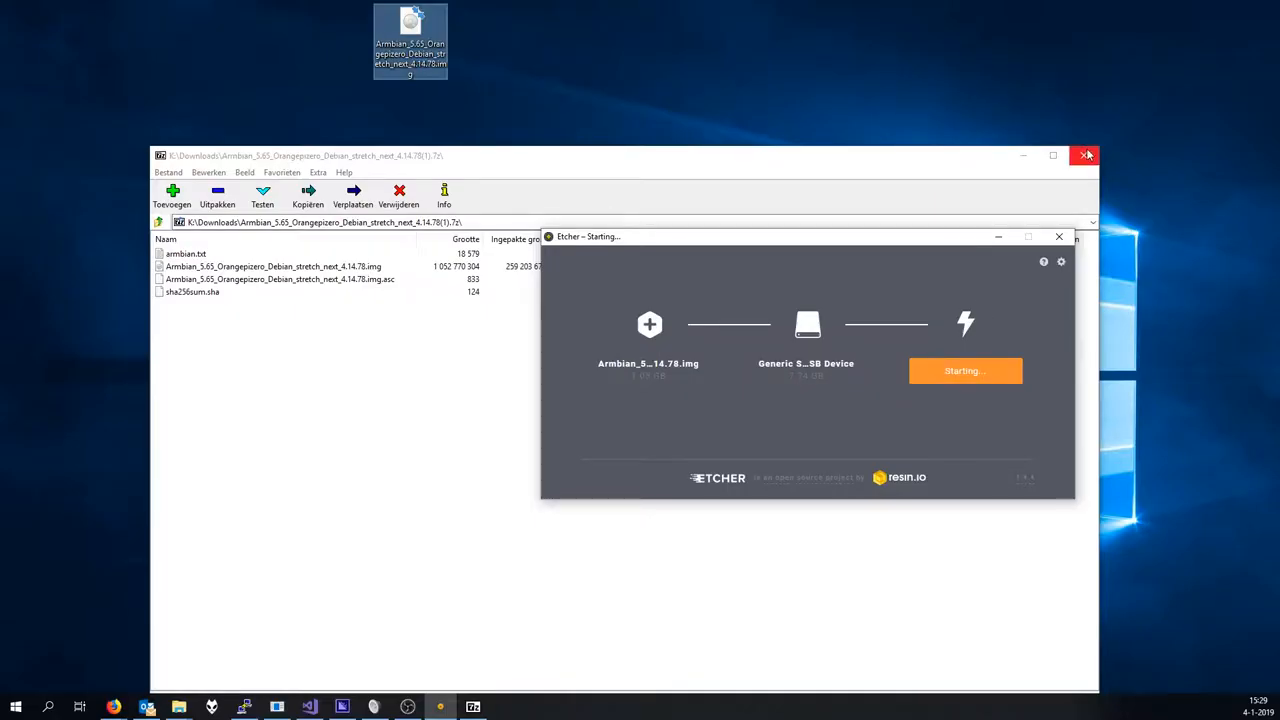
pyautogui.click(1087, 155)
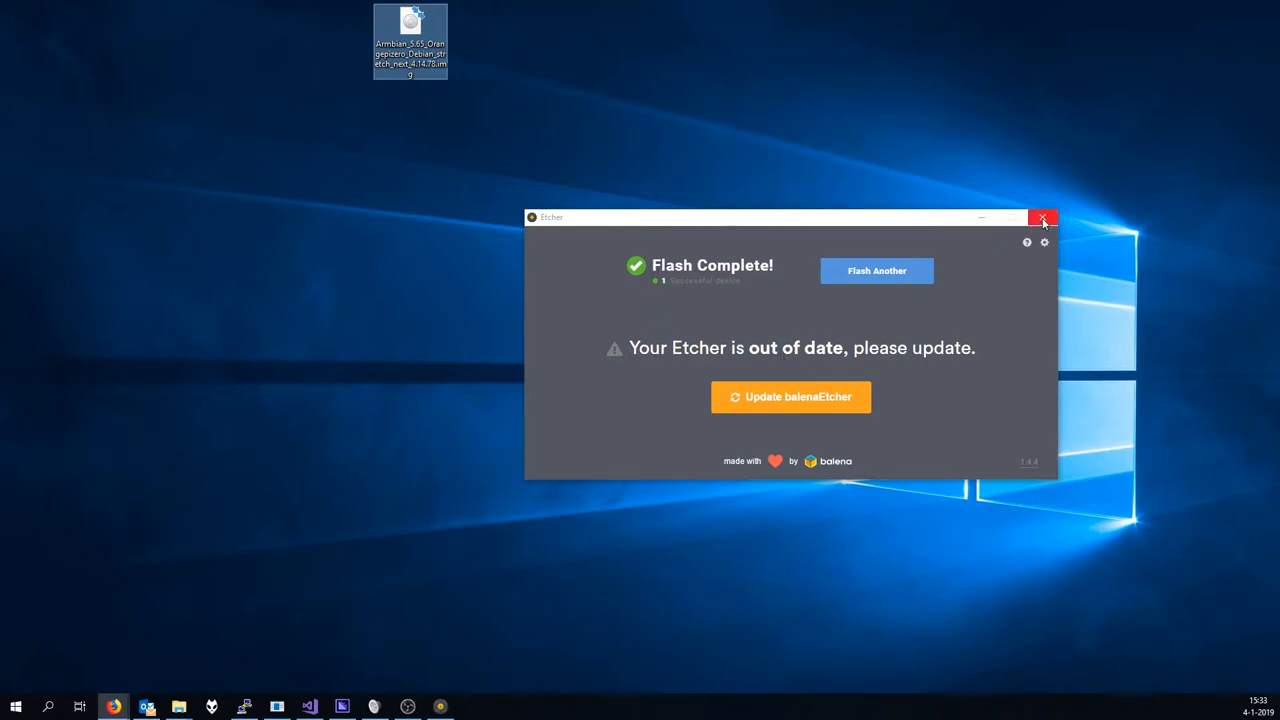
pyautogui.click(1043, 218)
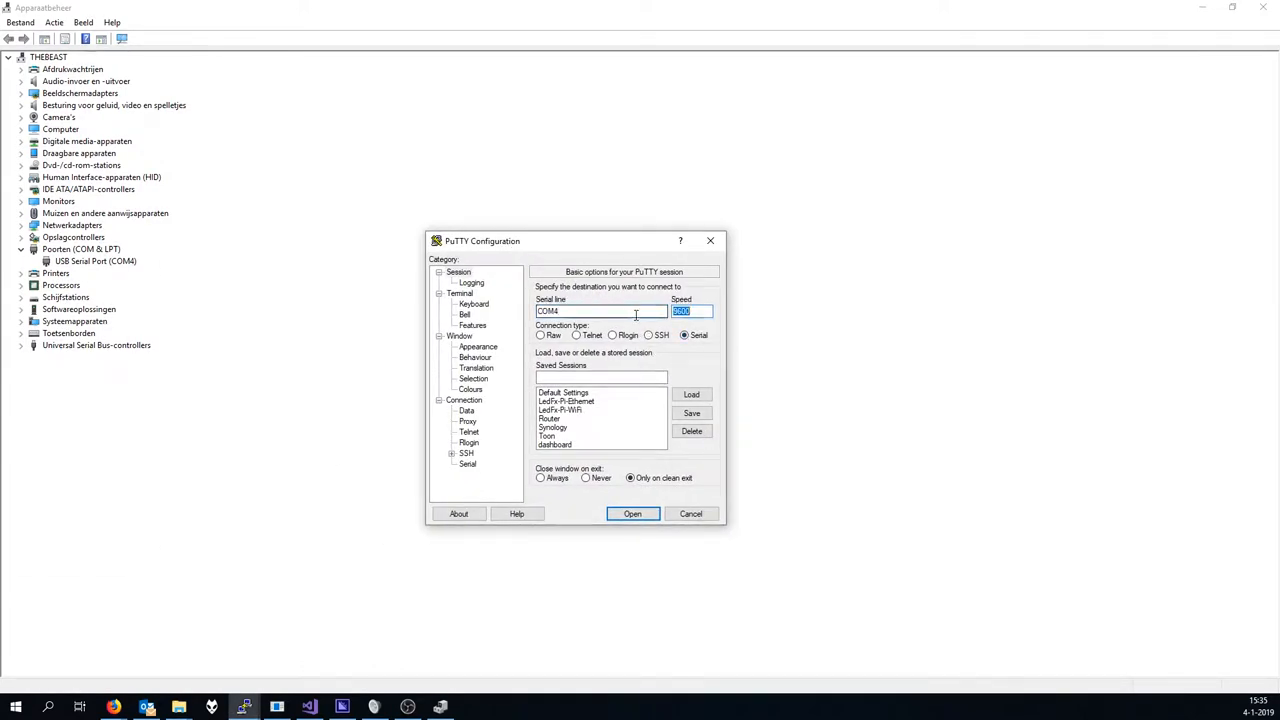
# Open a COM4 serial session at 115200 baud and maximize the terminal window.
pyautogui.write('115200')
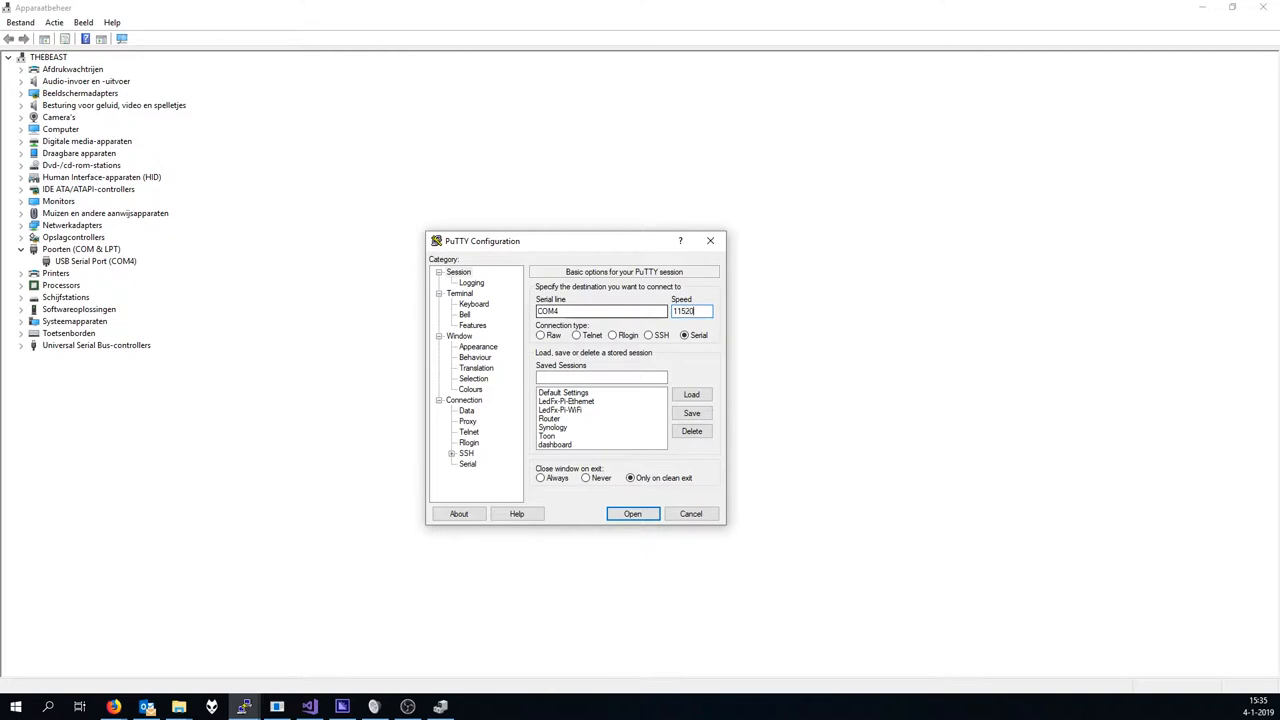
pyautogui.click(632, 513)
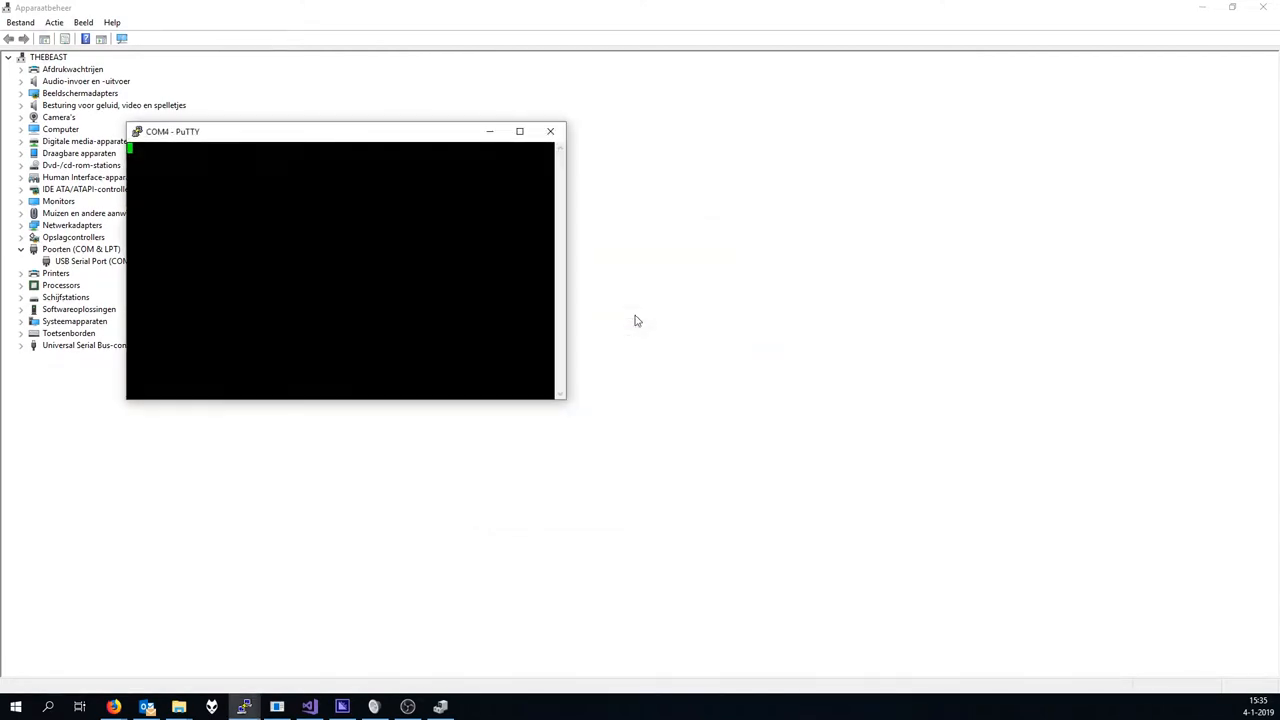
pyautogui.click(519, 131)
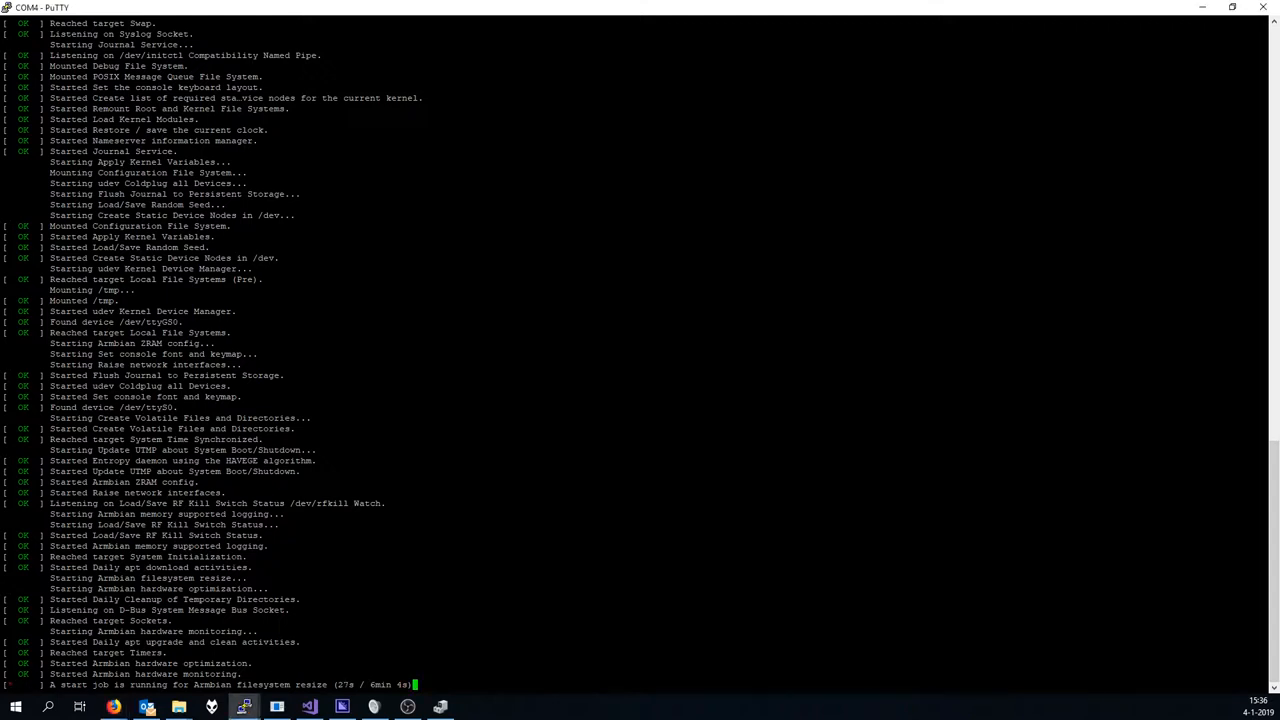
# Scroll through the boot log and attempt a root login at the orangepizero prompt.
pyautogui.scroll(-3)
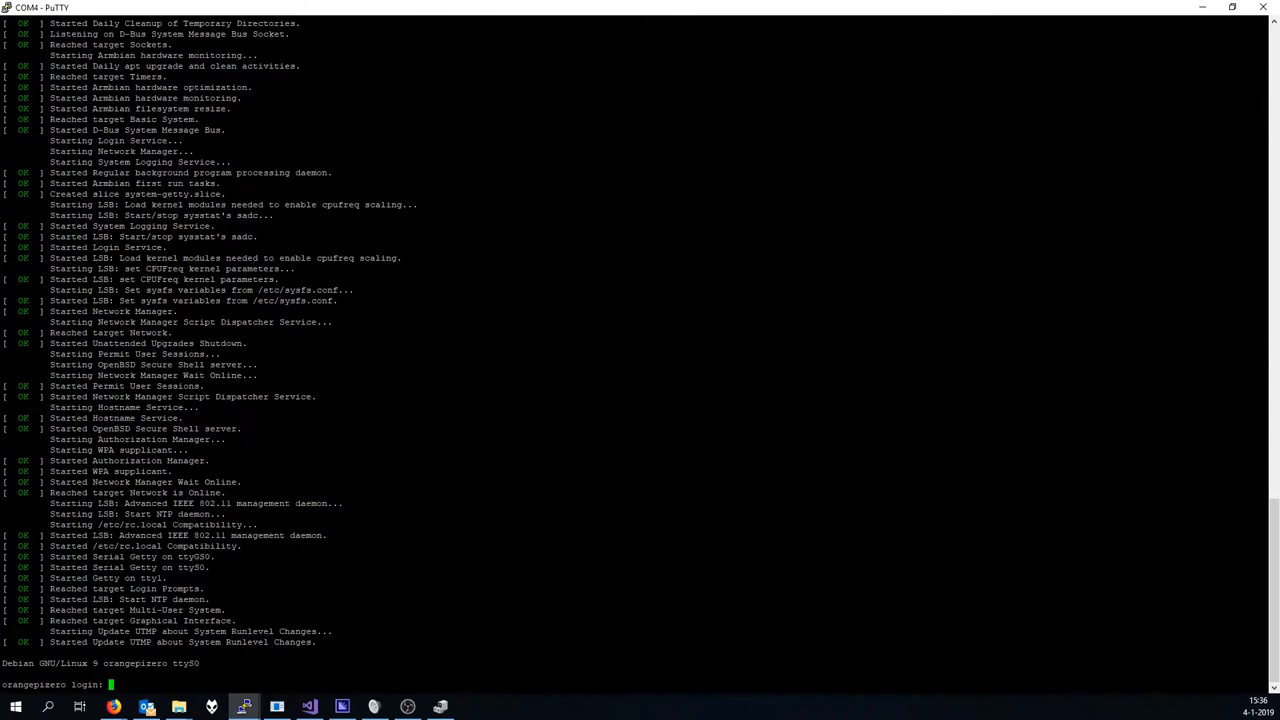
pyautogui.write('root')
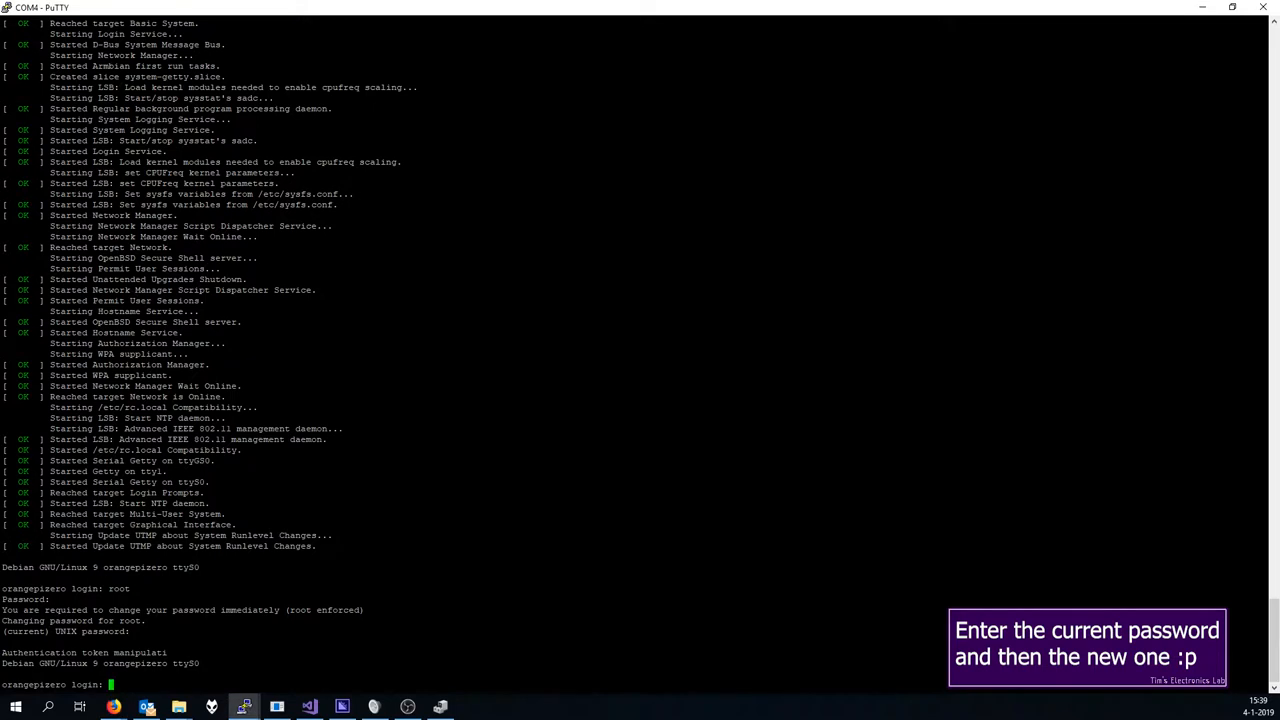
# Log in as root and complete the forced change to a new root password.
pyautogui.write('root')
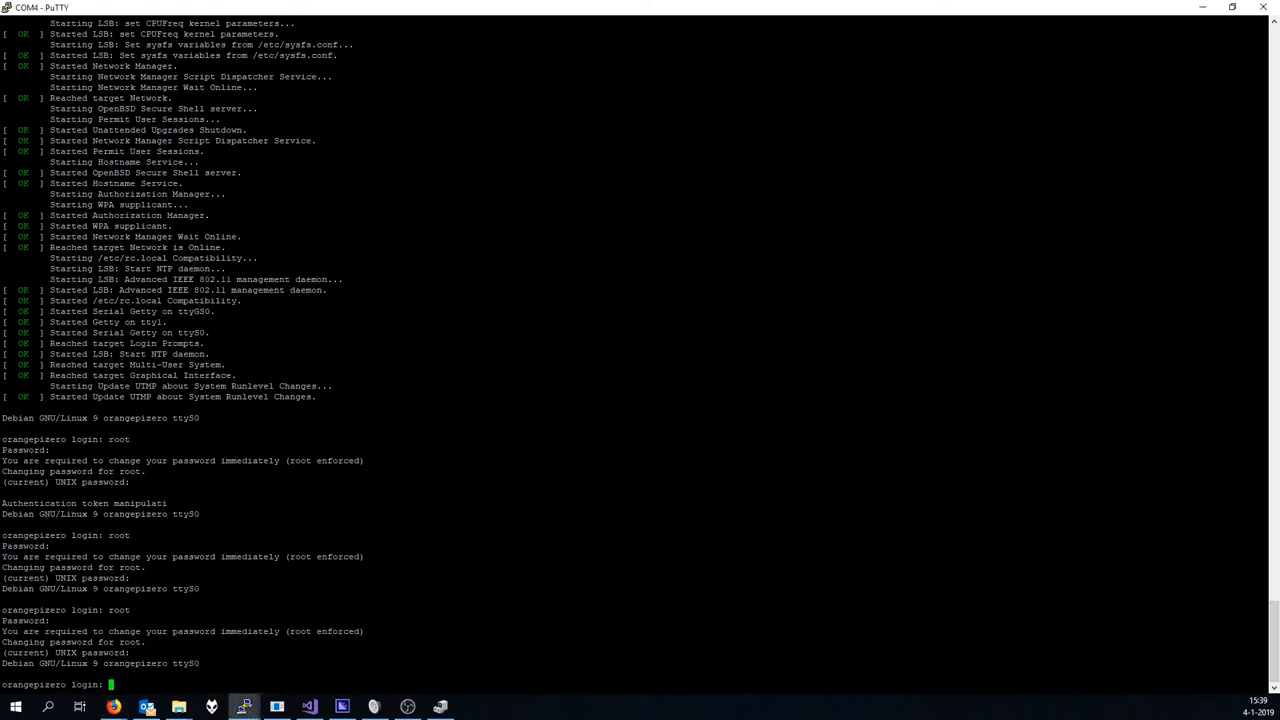
pyautogui.write('root')
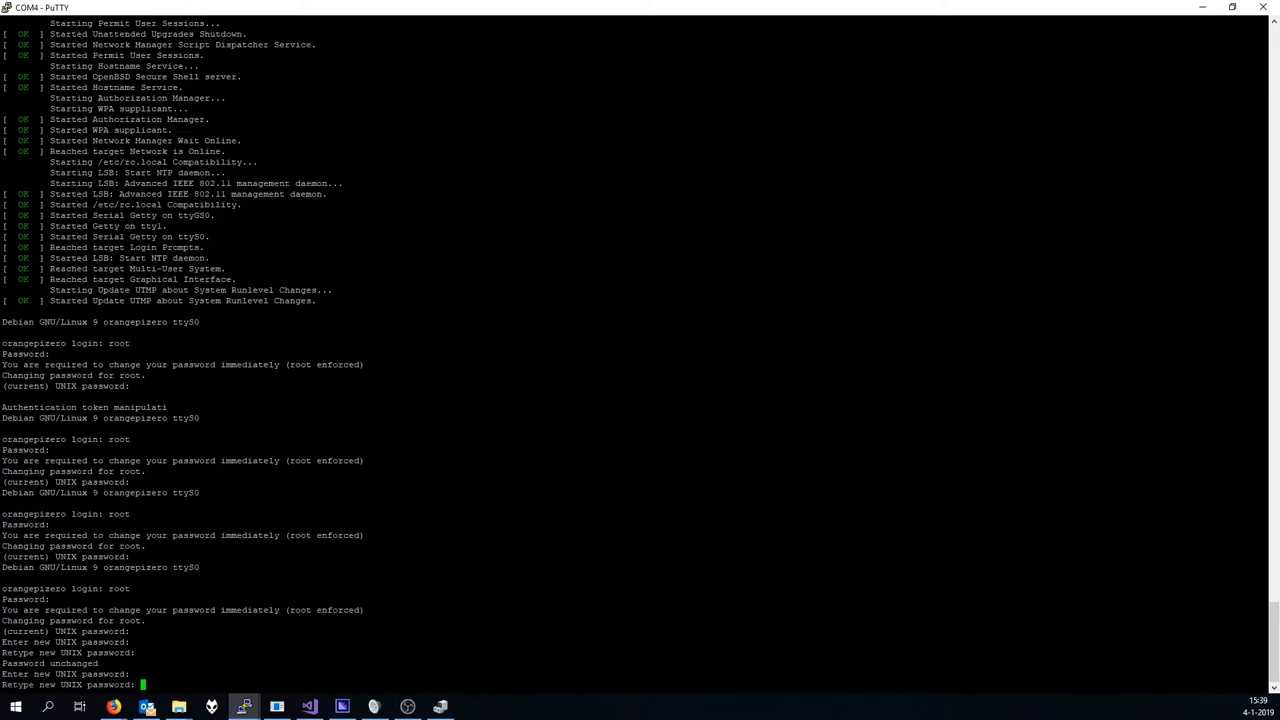
pyautogui.press('enter')
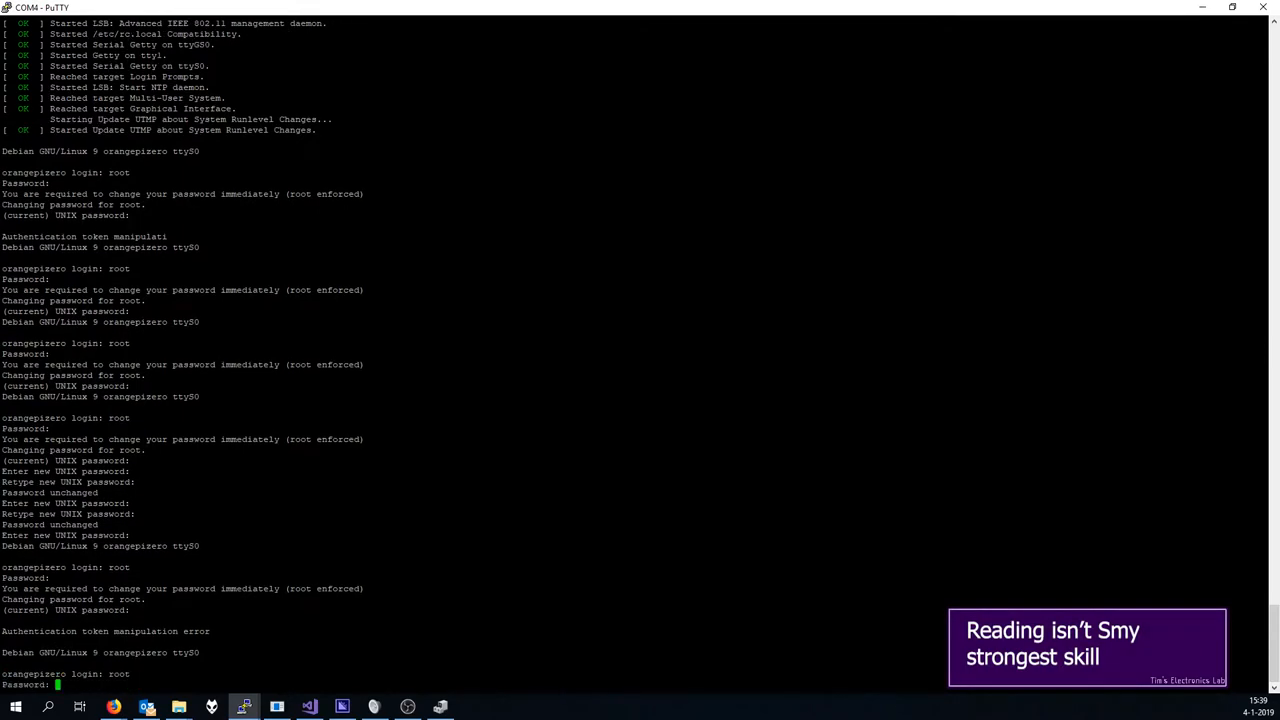
pyautogui.press('Return')
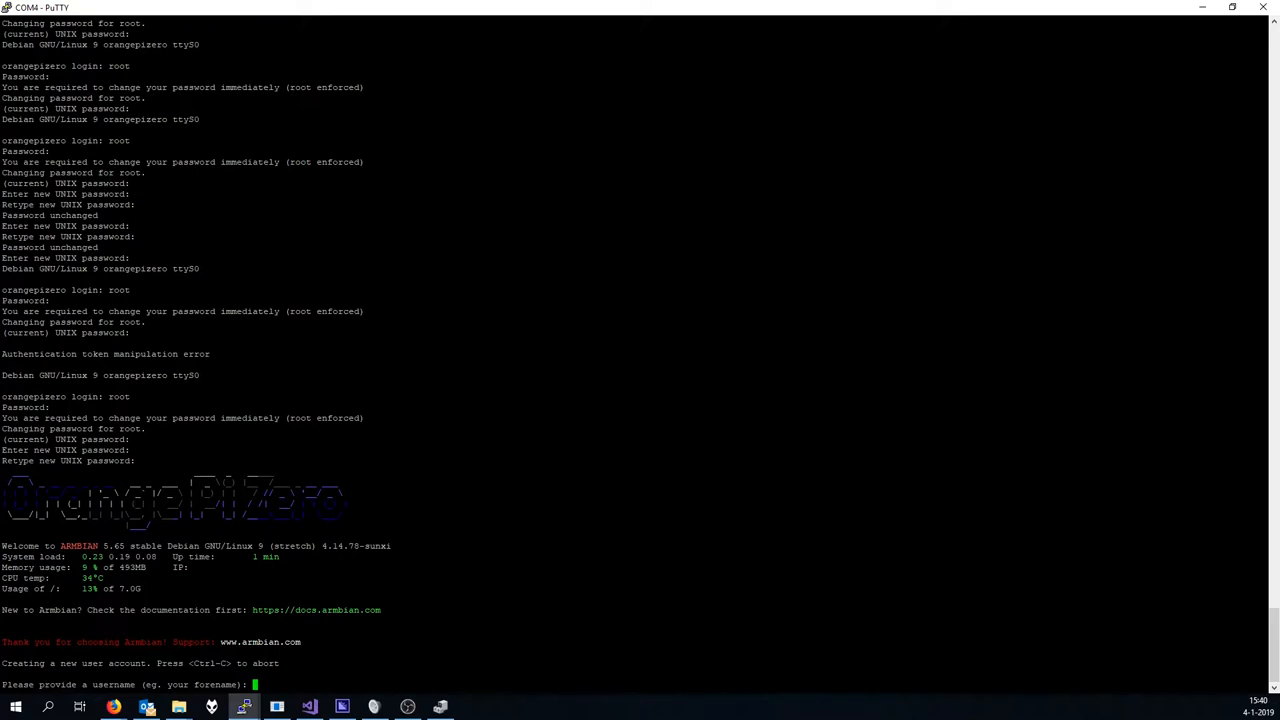
# Create the sudo user tim with password and full name Tim Koers, then run nmtui.
pyautogui.write('ti')
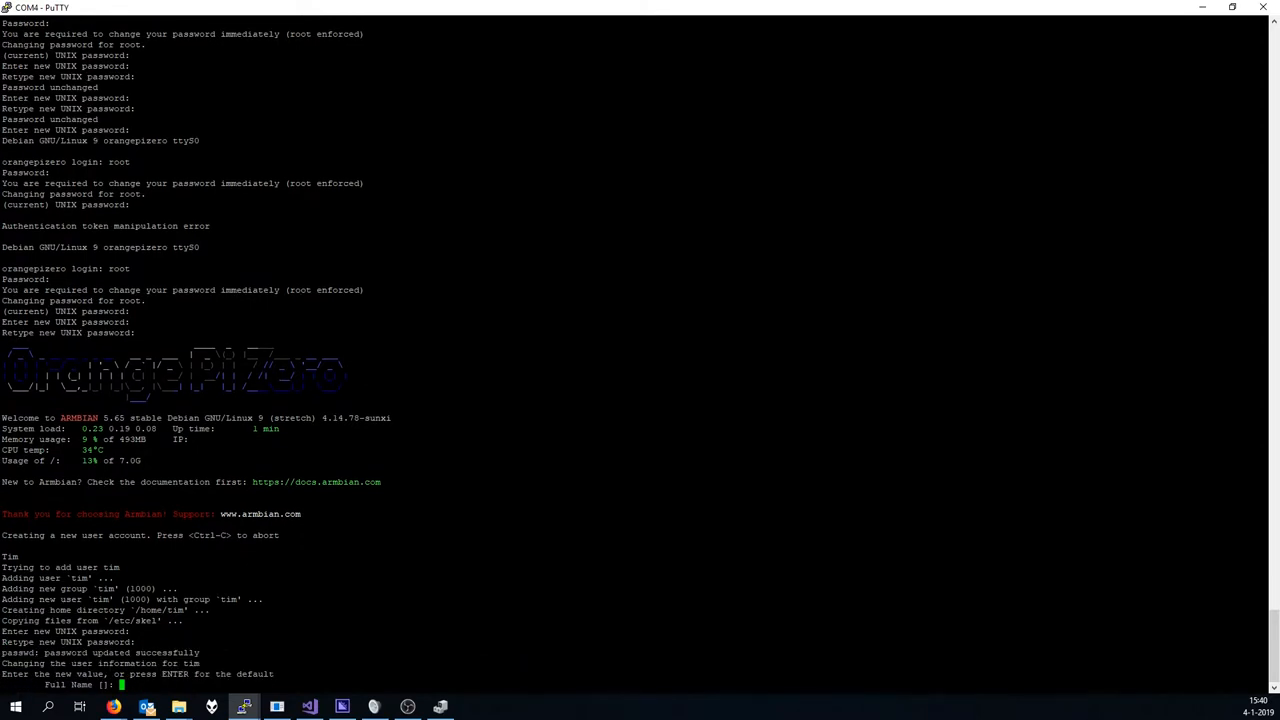
pyautogui.write('Tim Koers')
pyautogui.write('Y')
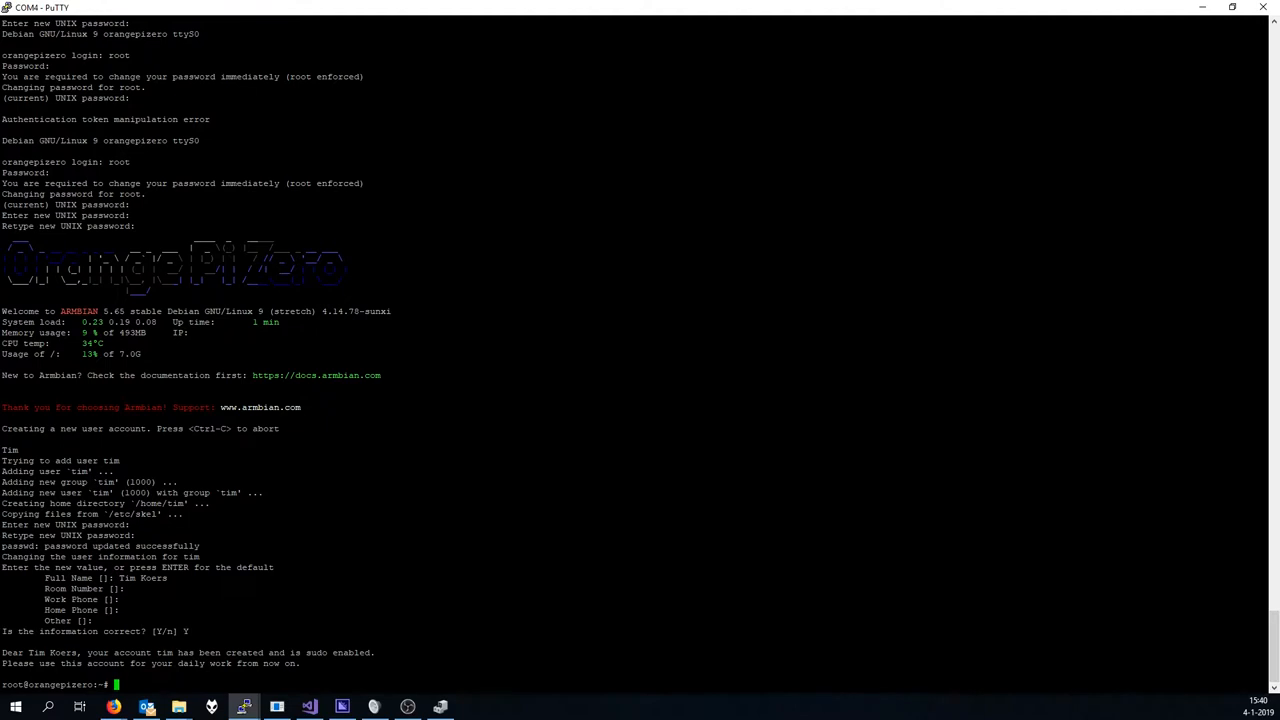
pyautogui.write('nm')
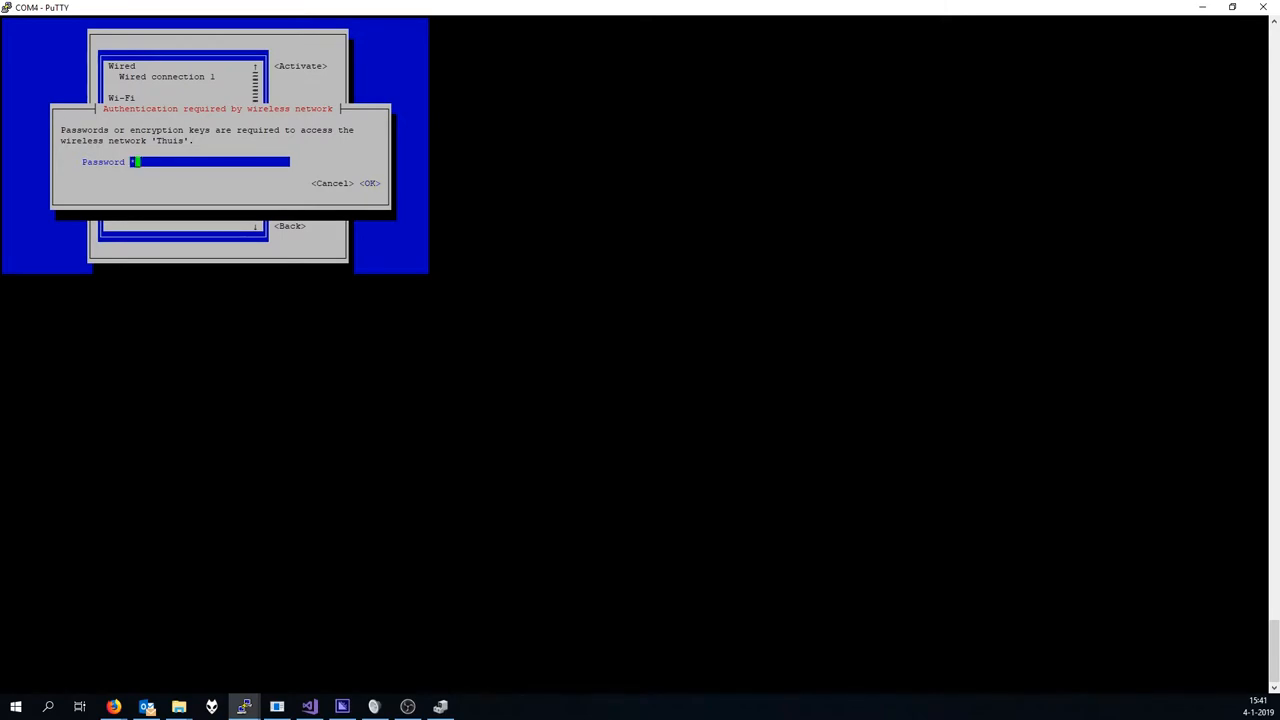
# Activate a connection in nmtui by selecting the Thuis Wi-Fi network.
pyautogui.click(369, 183)
pyautogui.write('ping -c 4 google.com')
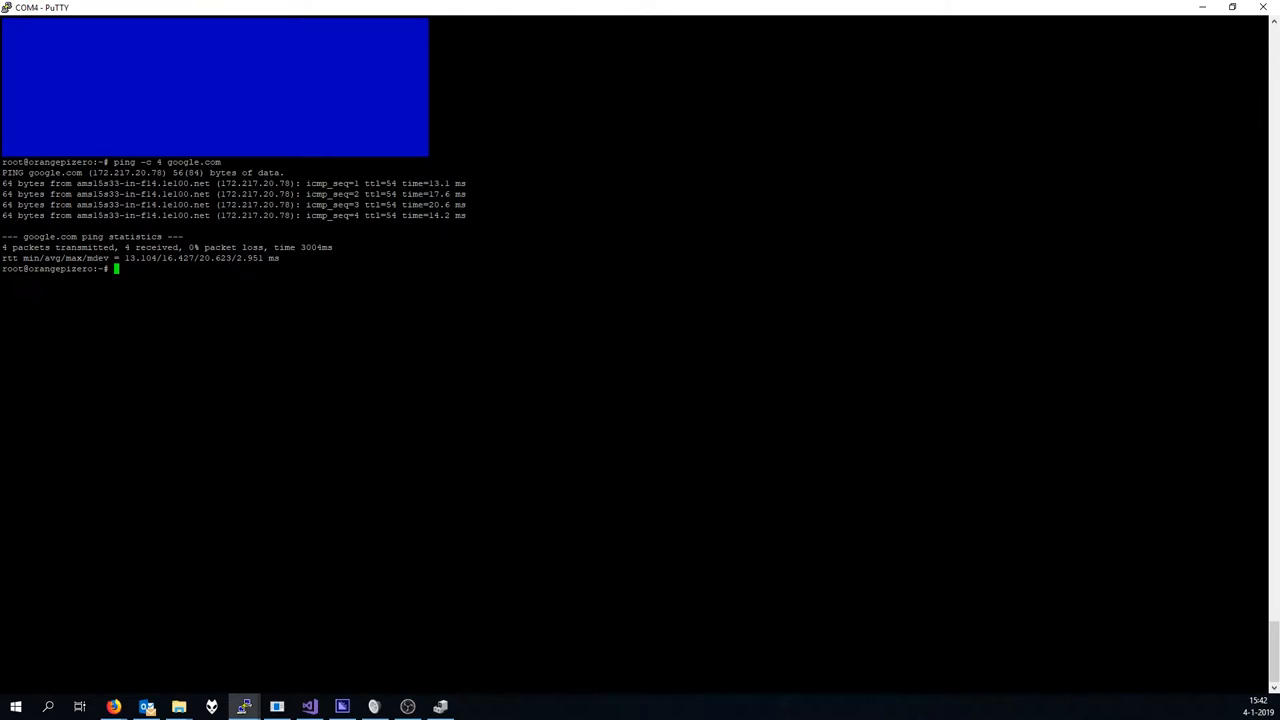
# Run ifconfig and copy the wlan0 address 192.168.8.248.
pyautogui.write('ip')
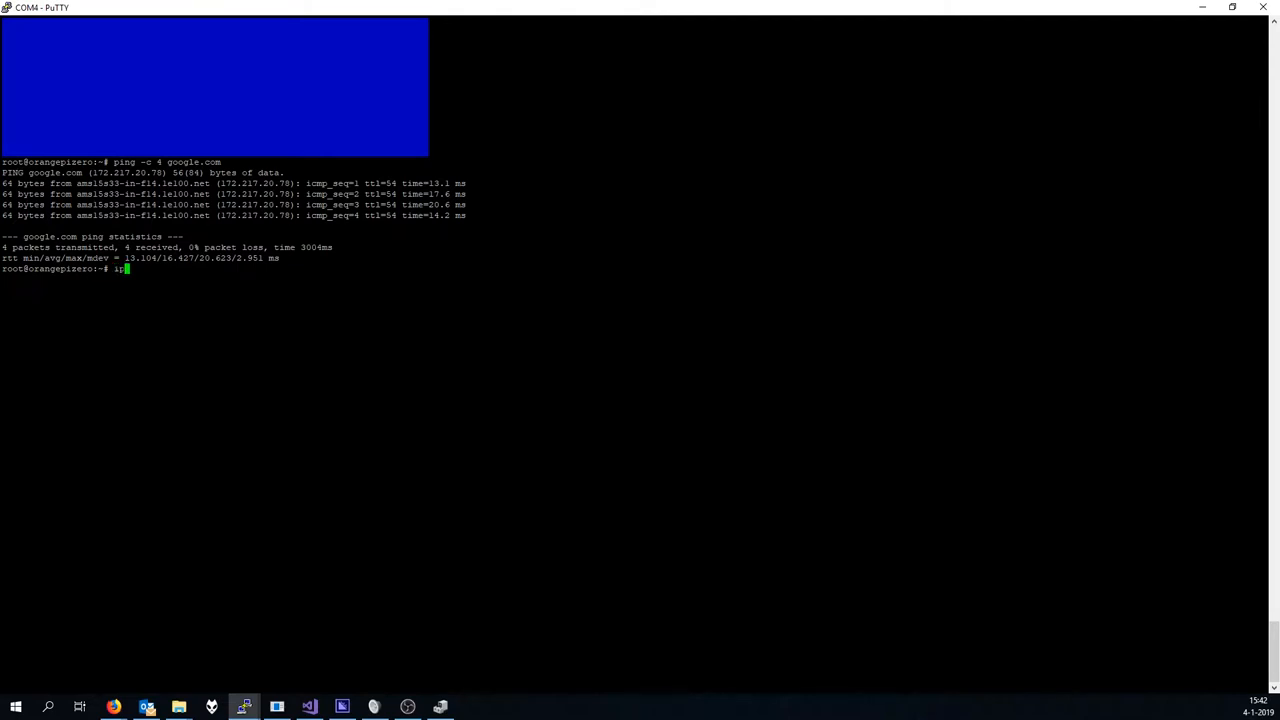
pyautogui.write('pconfig')
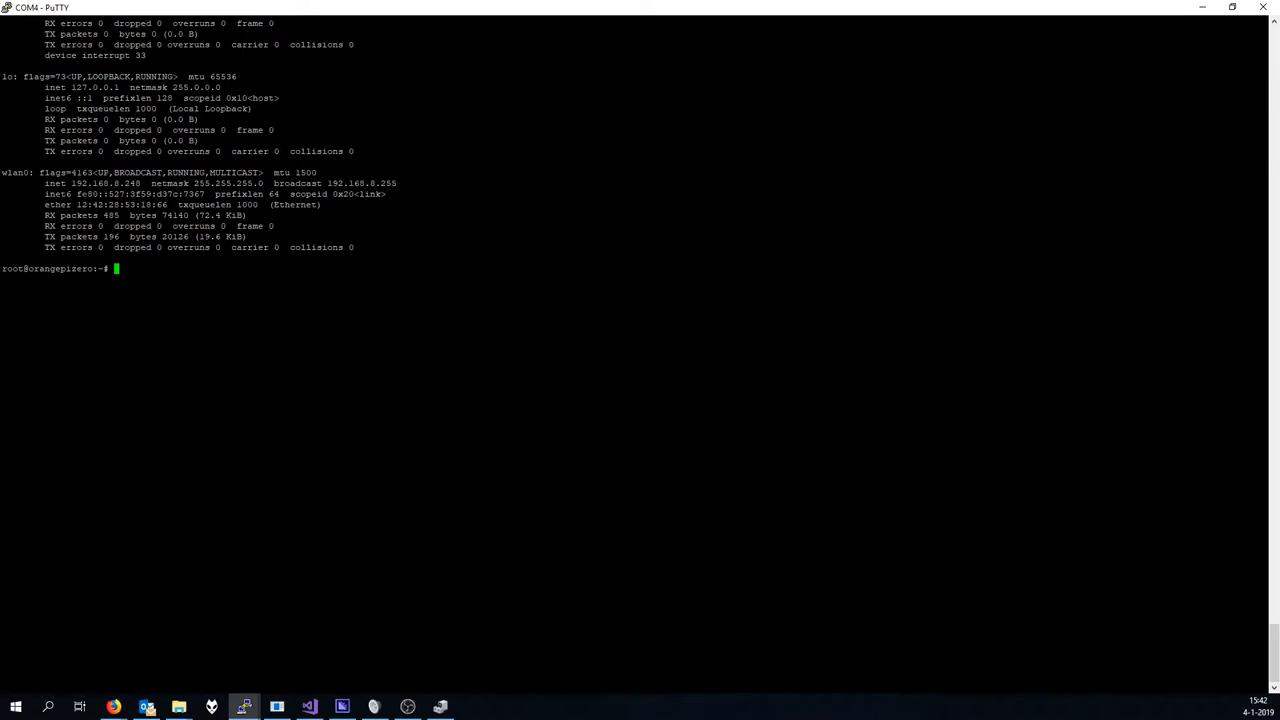
pyautogui.doubleClick(91, 183)
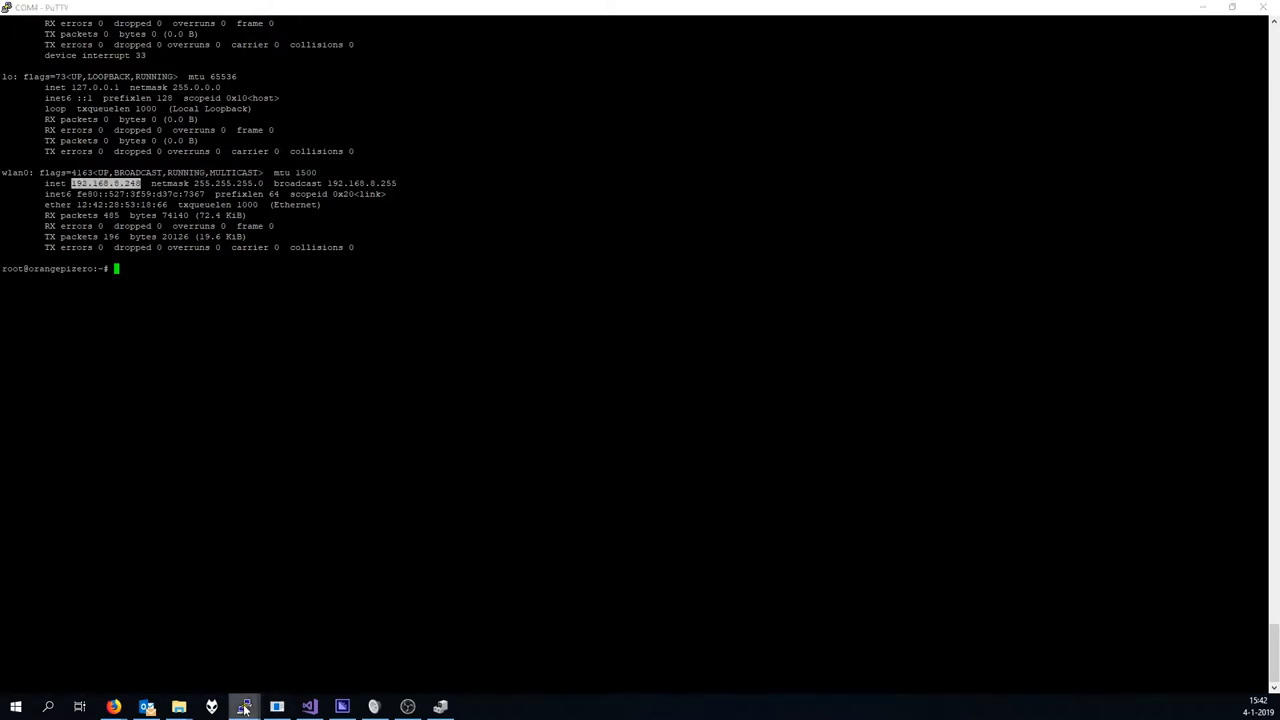
# Open an SSH session to 192.168.8.248, accept the host key and log in as root.
pyautogui.click(244, 707)
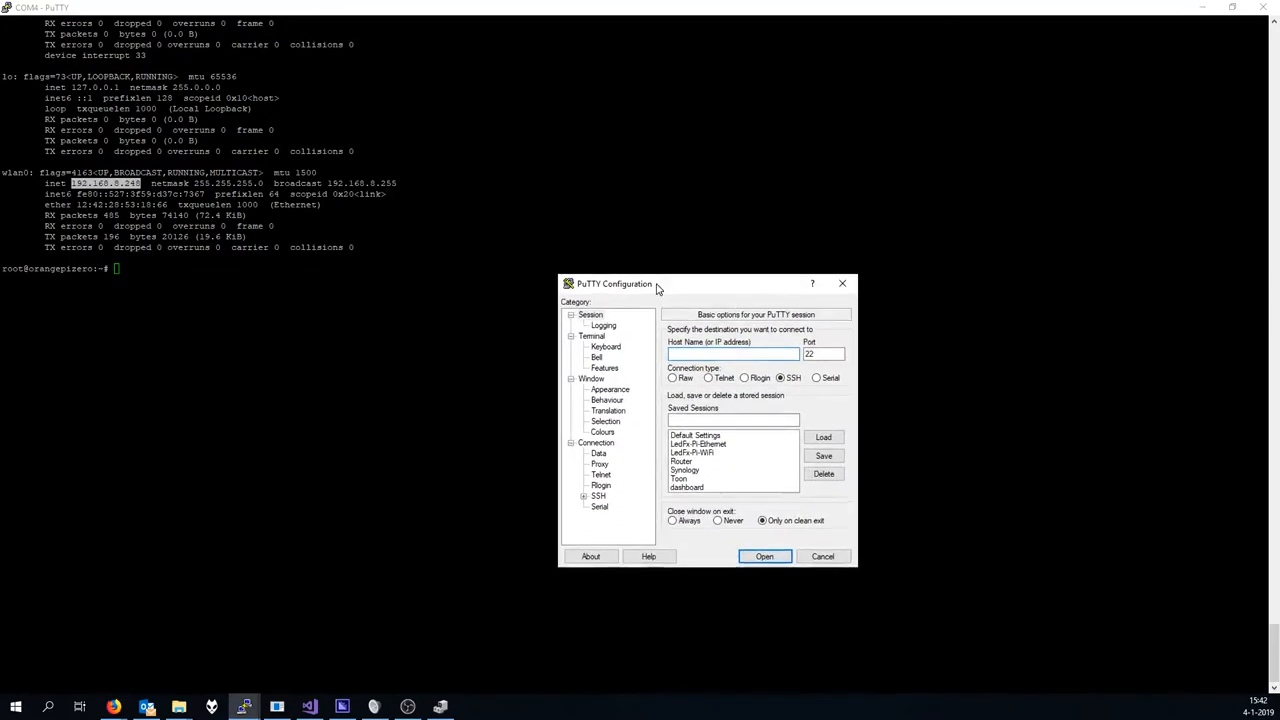
pyautogui.write('192.168.8.2')
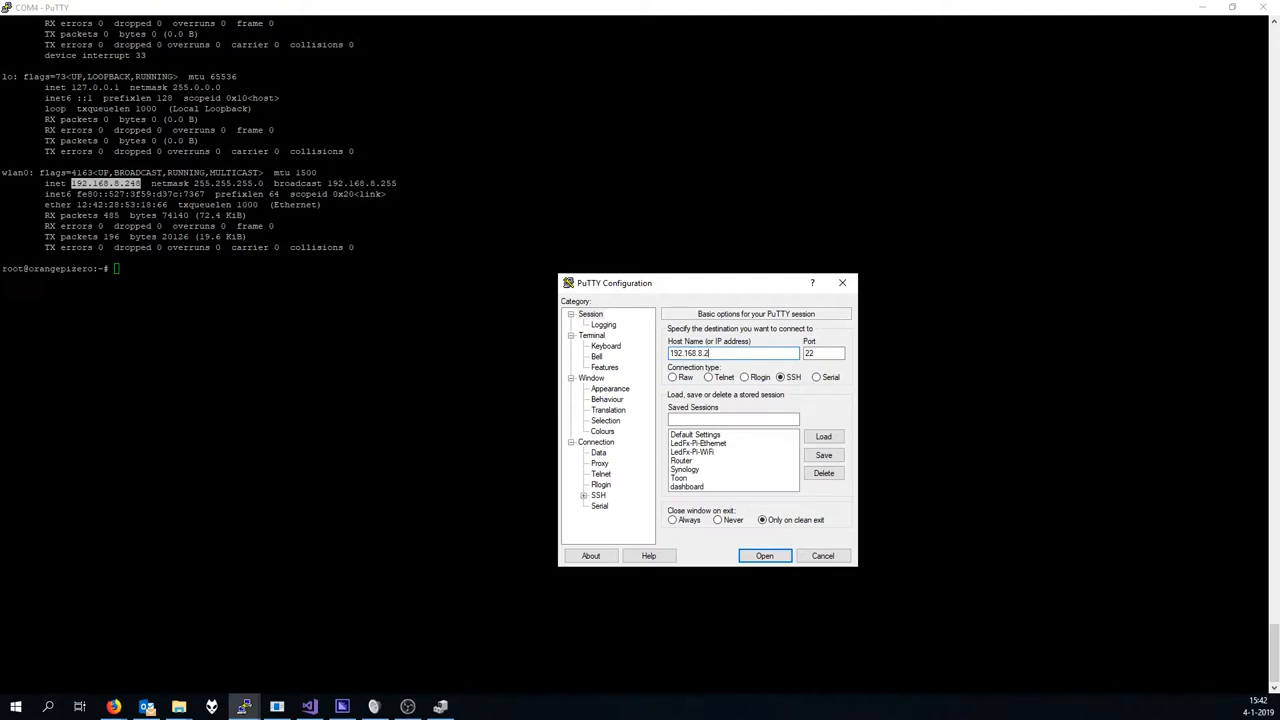
pyautogui.click(764, 555)
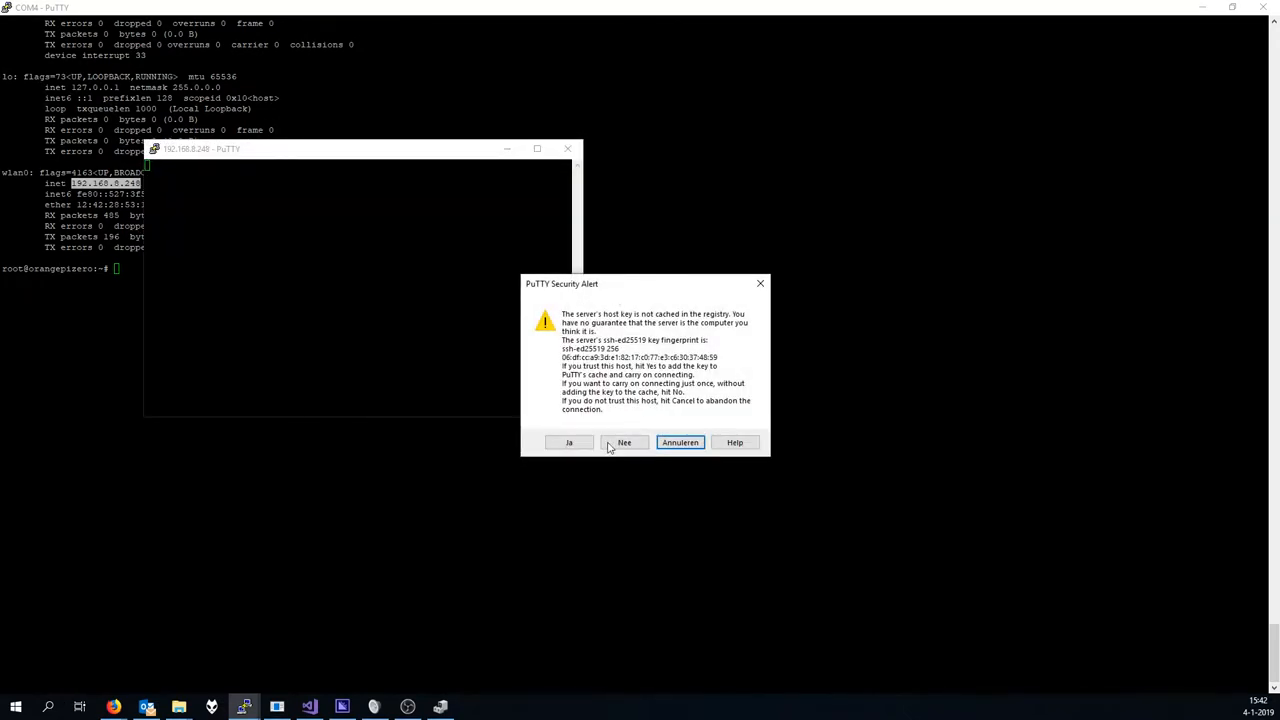
pyautogui.click(568, 442)
pyautogui.write('root')
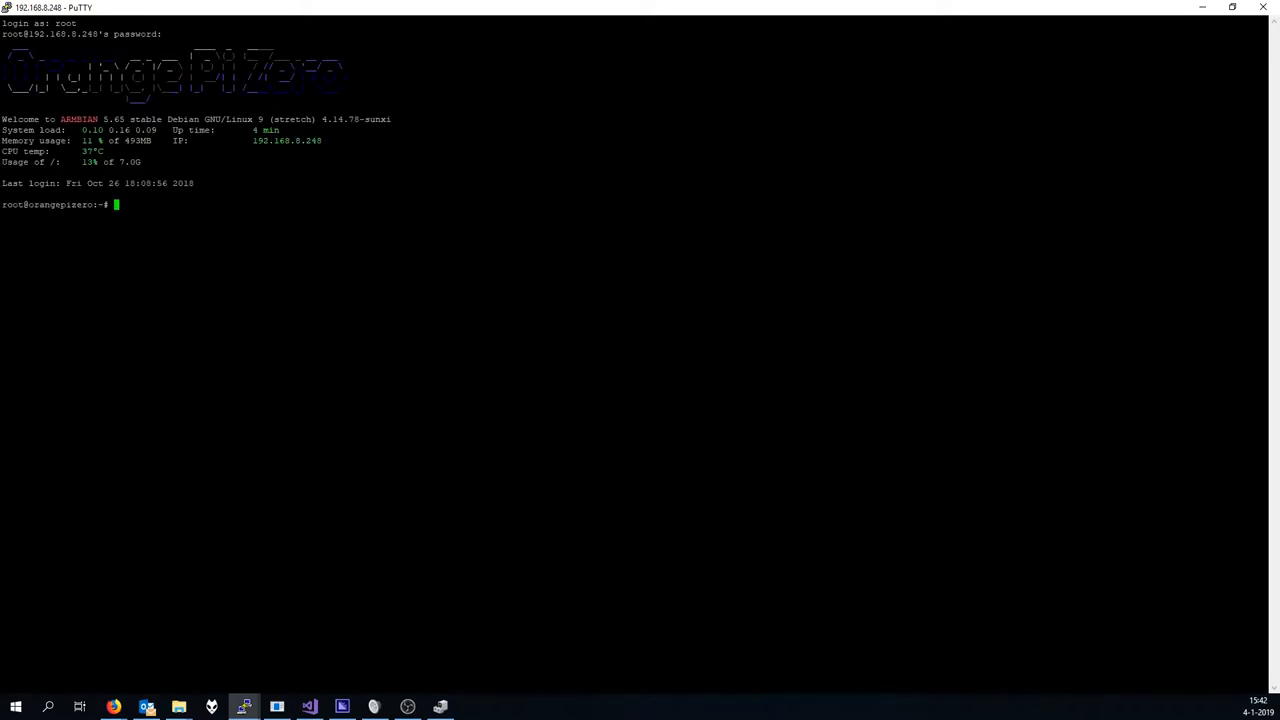
# Run apt update to refresh package lists, then begin an apt install command.
pyautogui.write('apt upd')
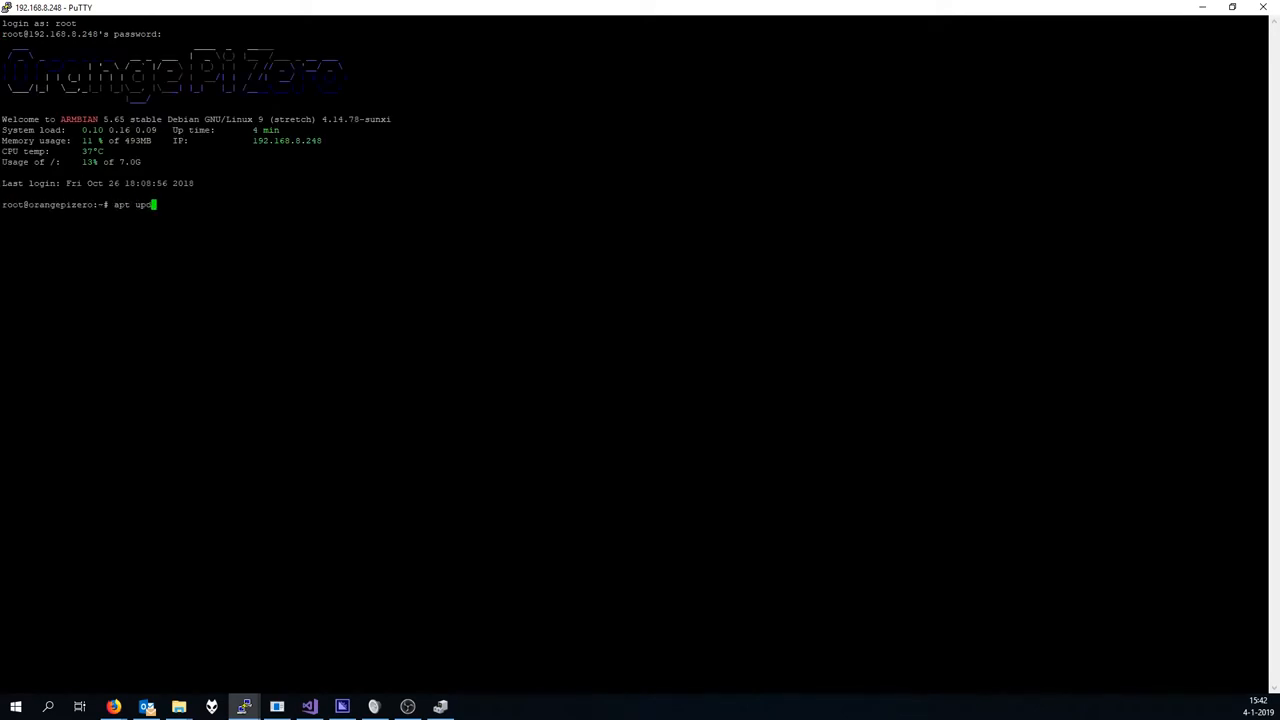
pyautogui.write('ate')
pyautogui.write('apt install')
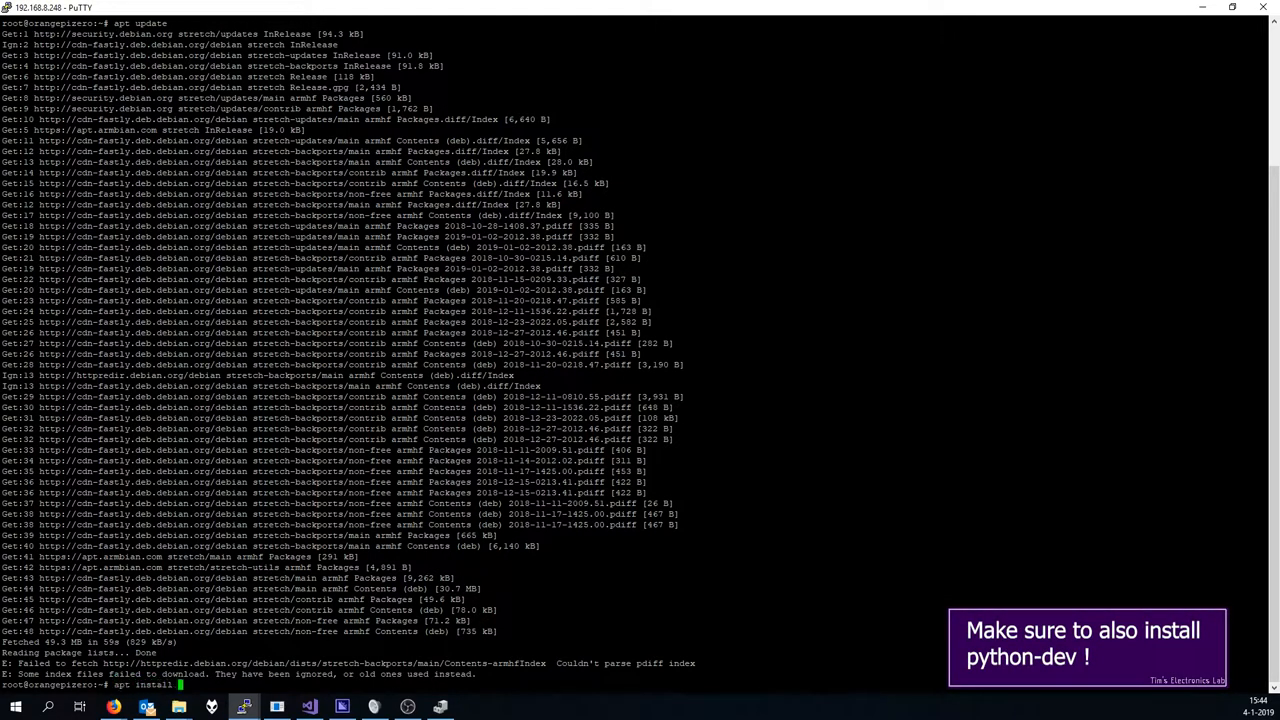
# Install python, python-pip and virtualenv with apt, confirming with Y.
pyautogui.write('python python-pip virtu')
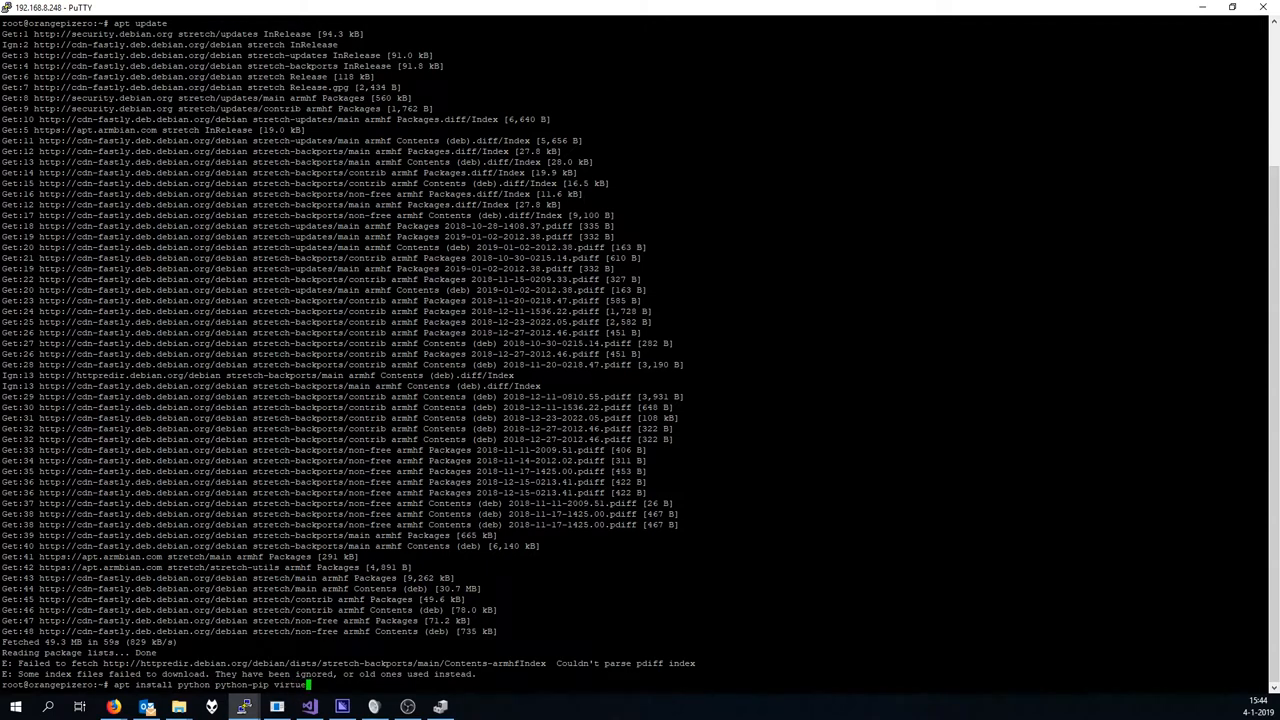
pyautogui.write('alenv')
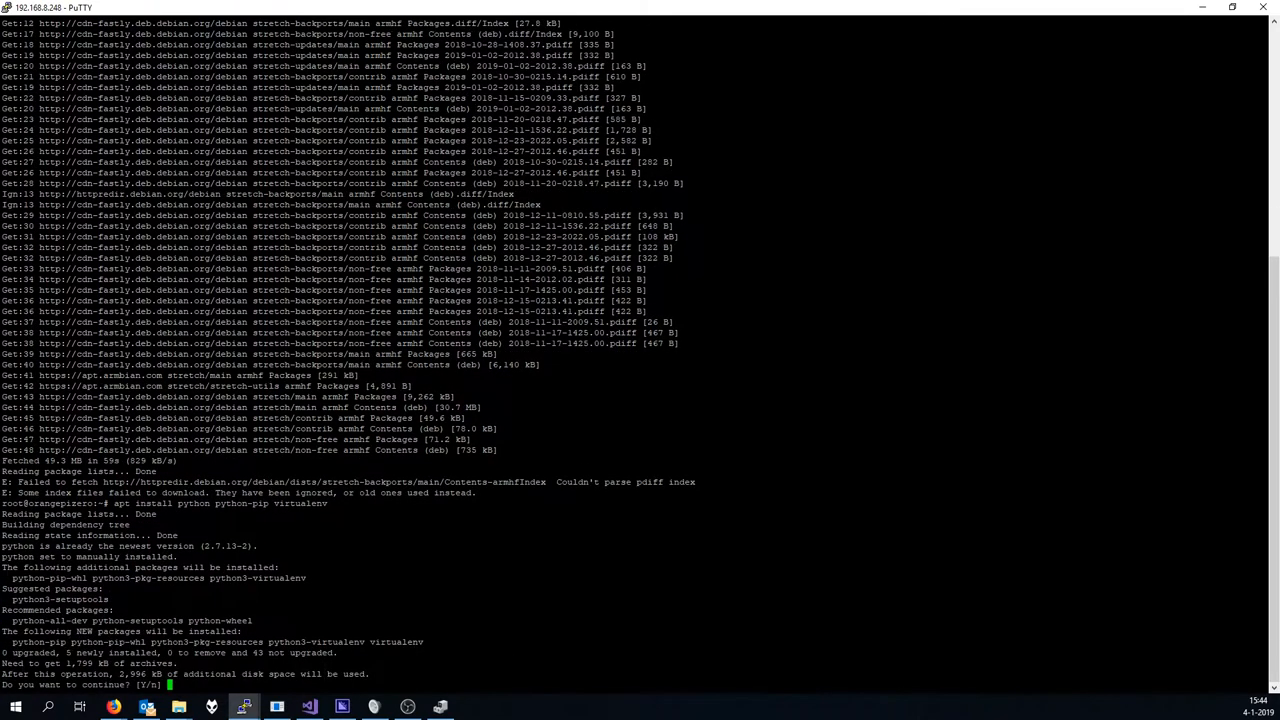
pyautogui.write('Y')
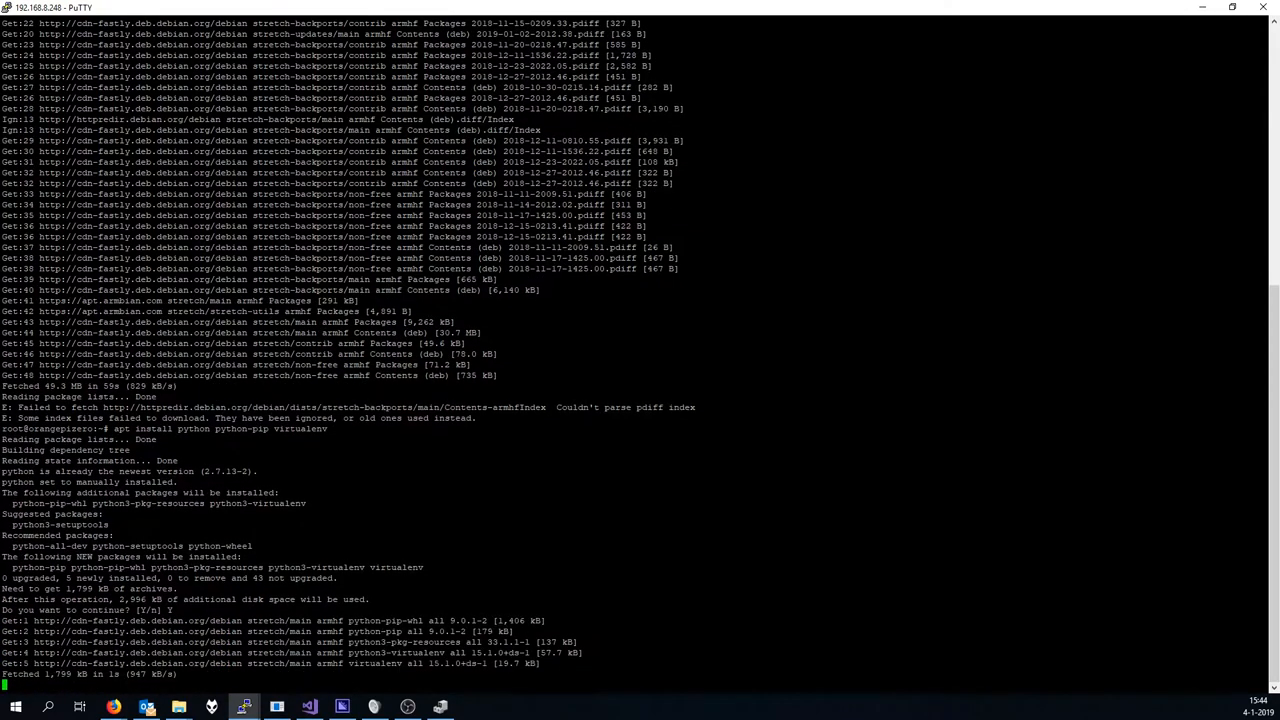
pyautogui.scroll(-3)
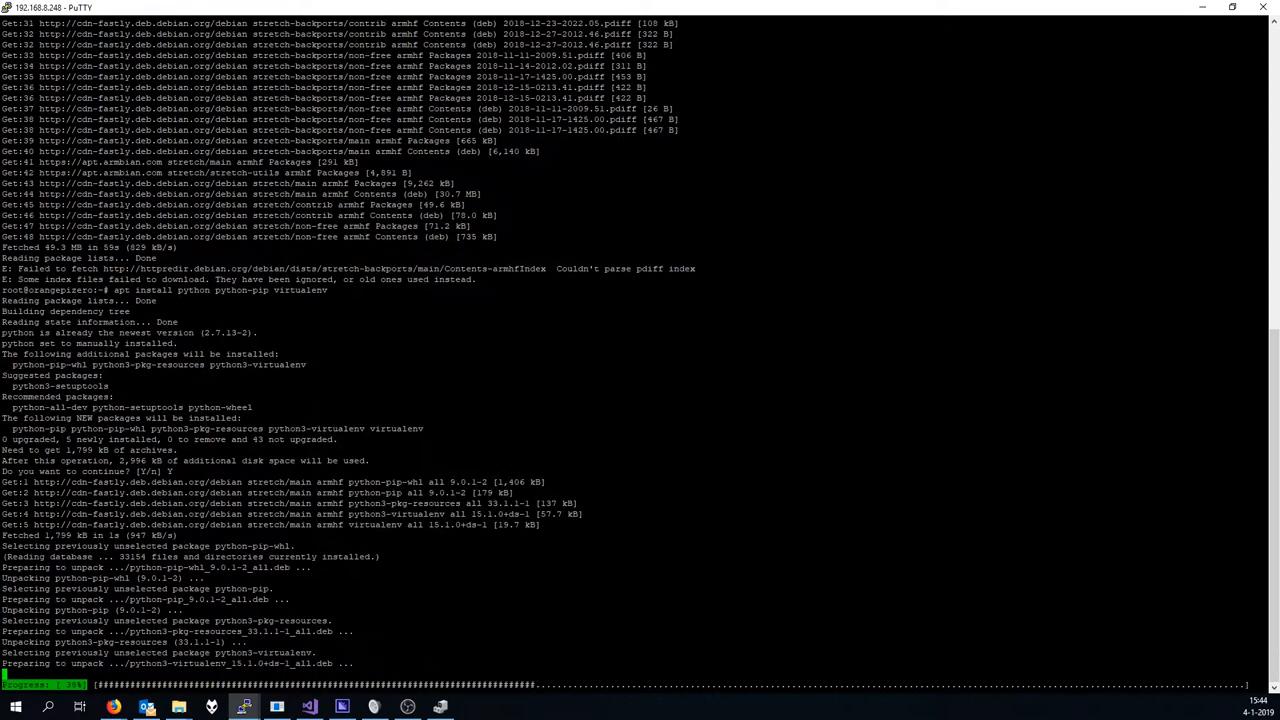
pyautogui.scroll(-3)
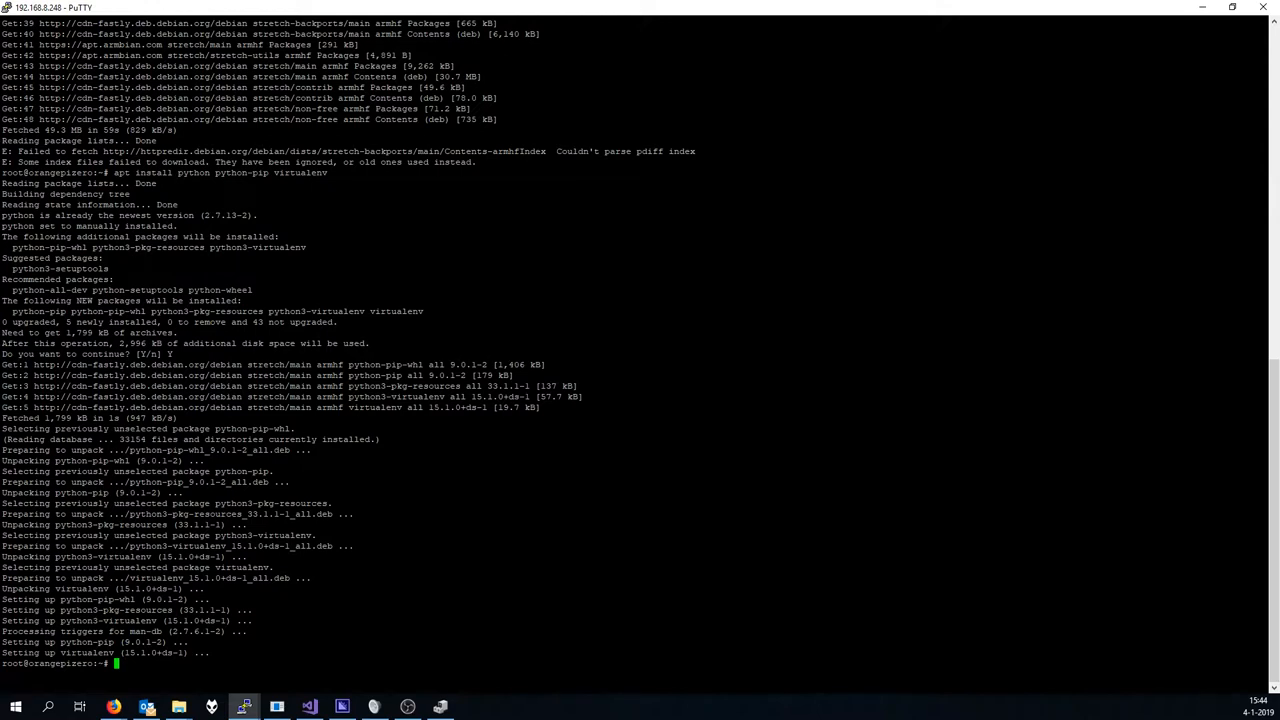
# Check git, pwd and the filesystem with ls, then create /home/octoprint.
pyautogui.write('git')
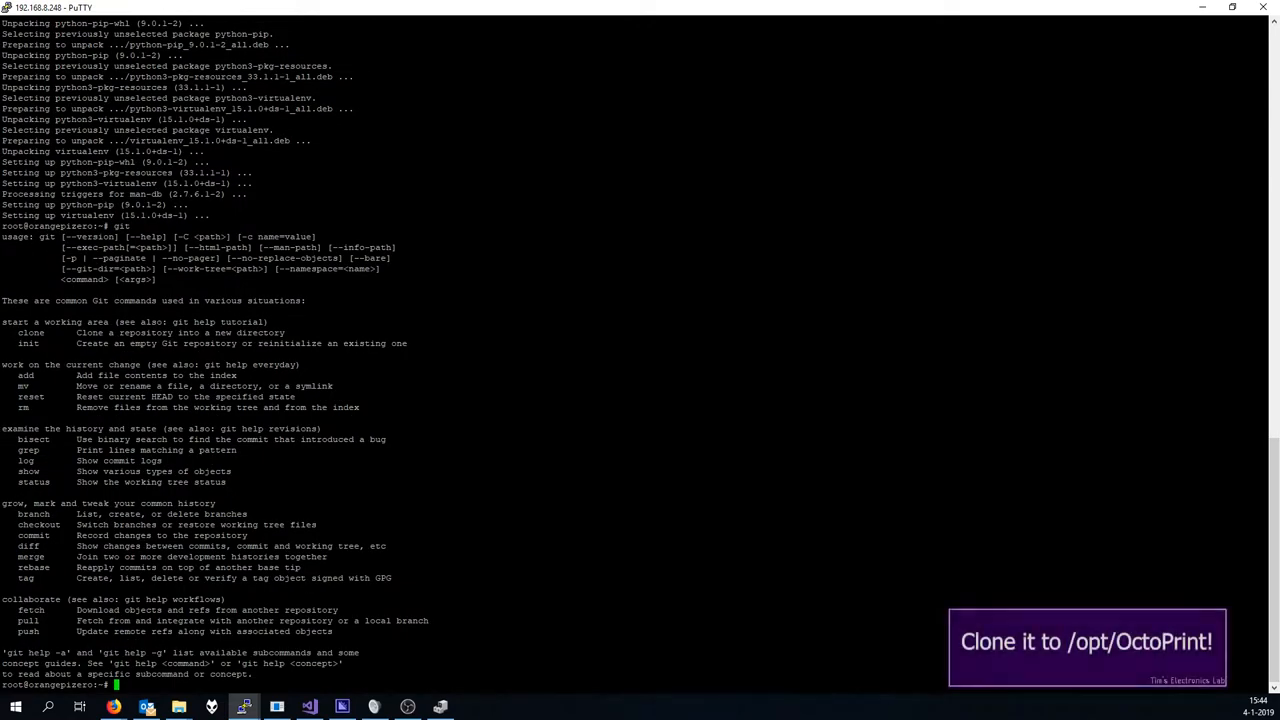
pyautogui.write('ls')
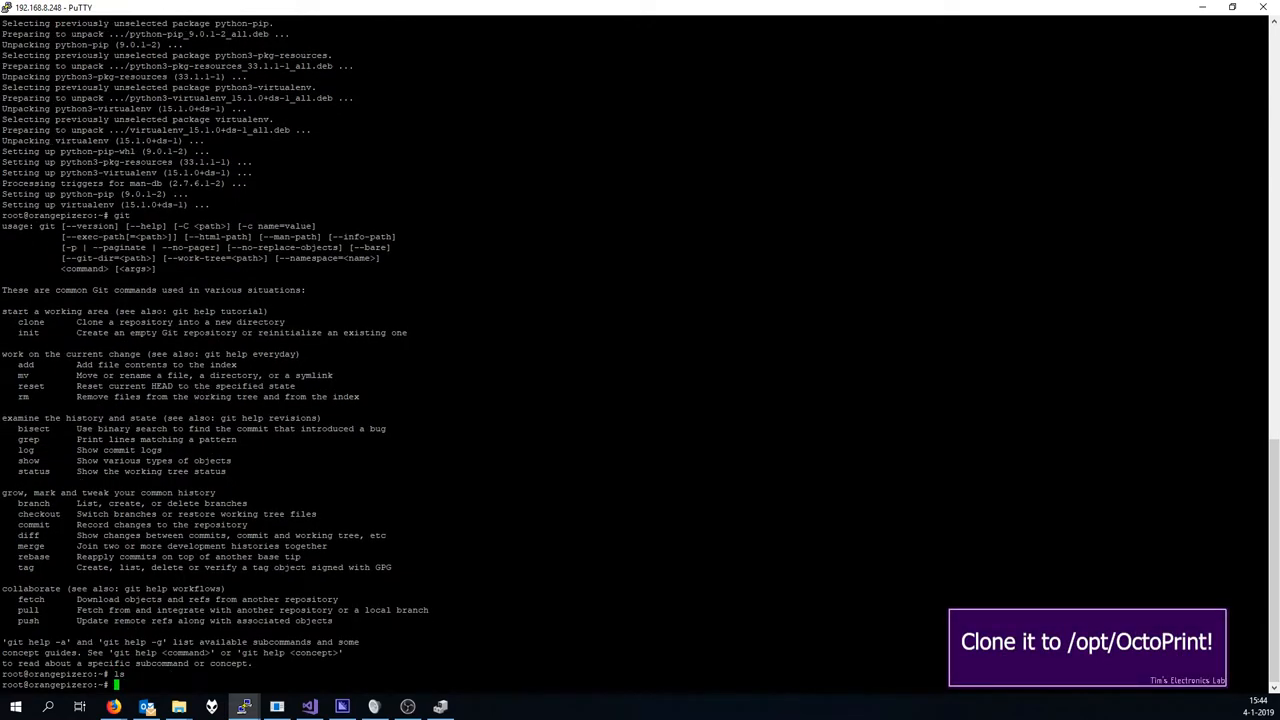
pyautogui.write('pwd')
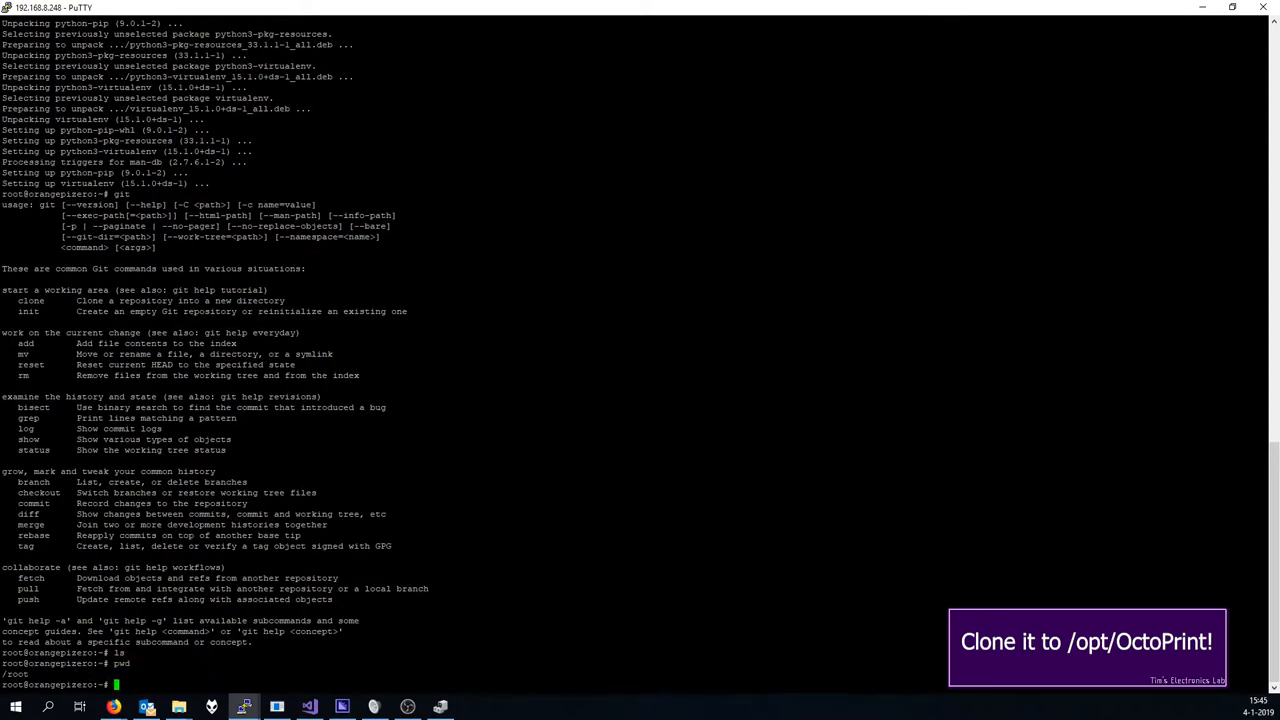
pyautogui.write('ls /')
pyautogui.write('mkdir /ho')
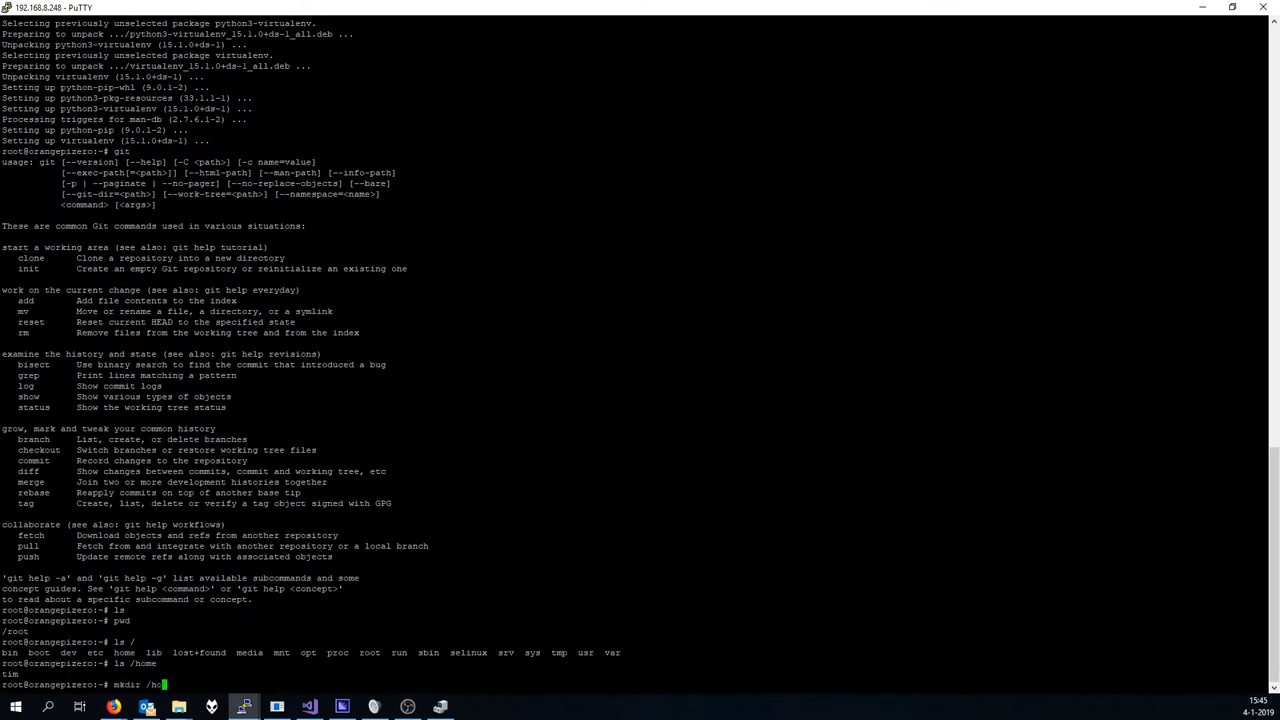
pyautogui.write('me/octoprint')
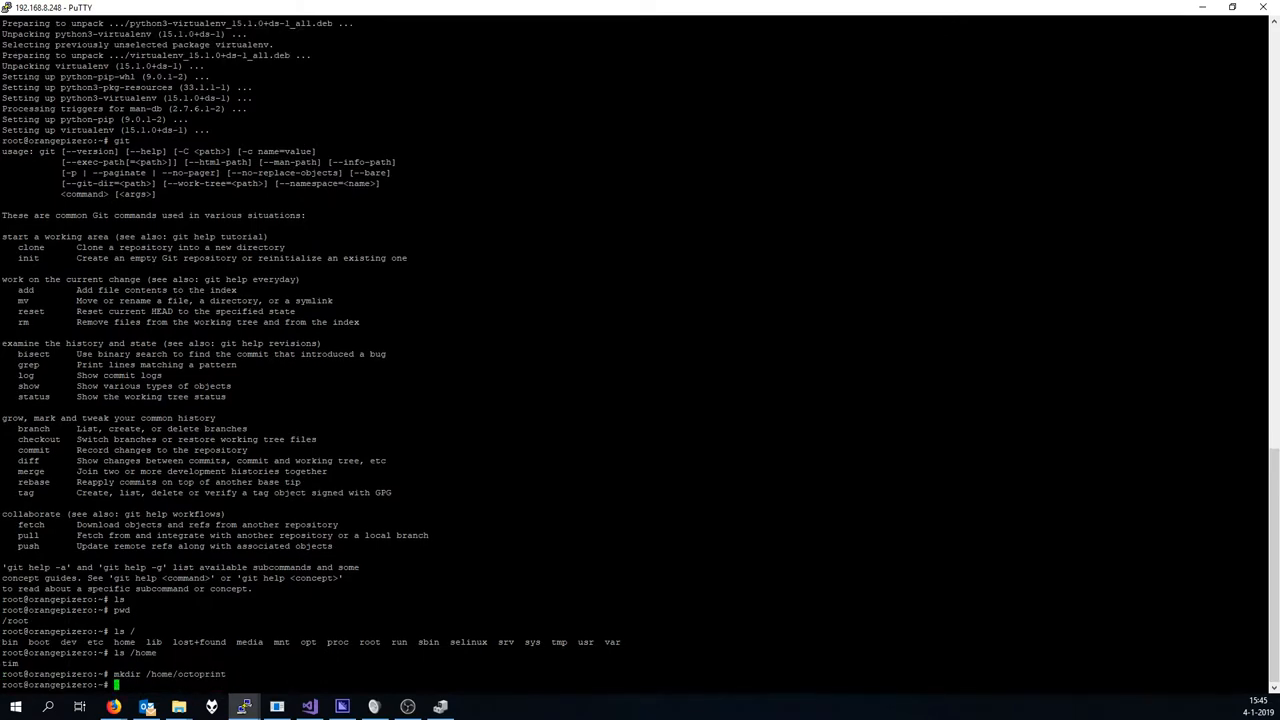
# Clone the OctoPrint GitHub repository with git clone.
pyautogui.write('git clone https://github.com/foosel/OctoPrint.git')
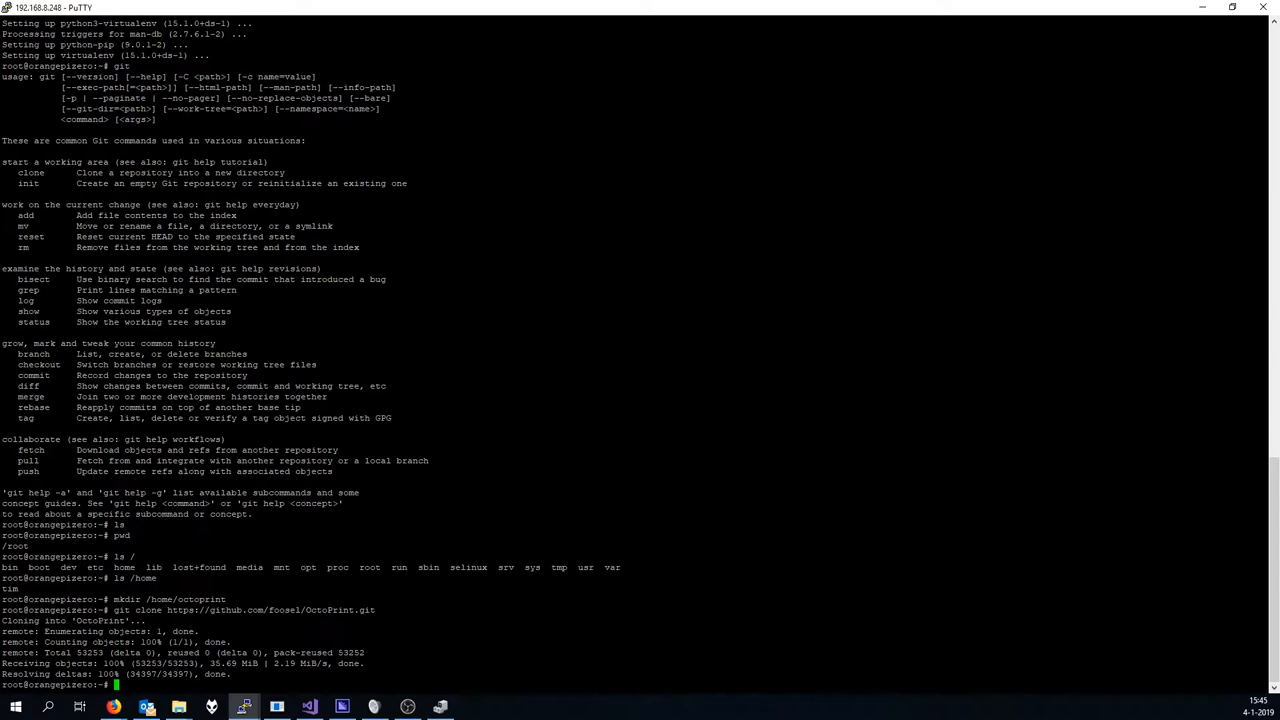
# Create the venv virtualenv in /root and list the home directory with ls -la.
pyautogui.write('vr')
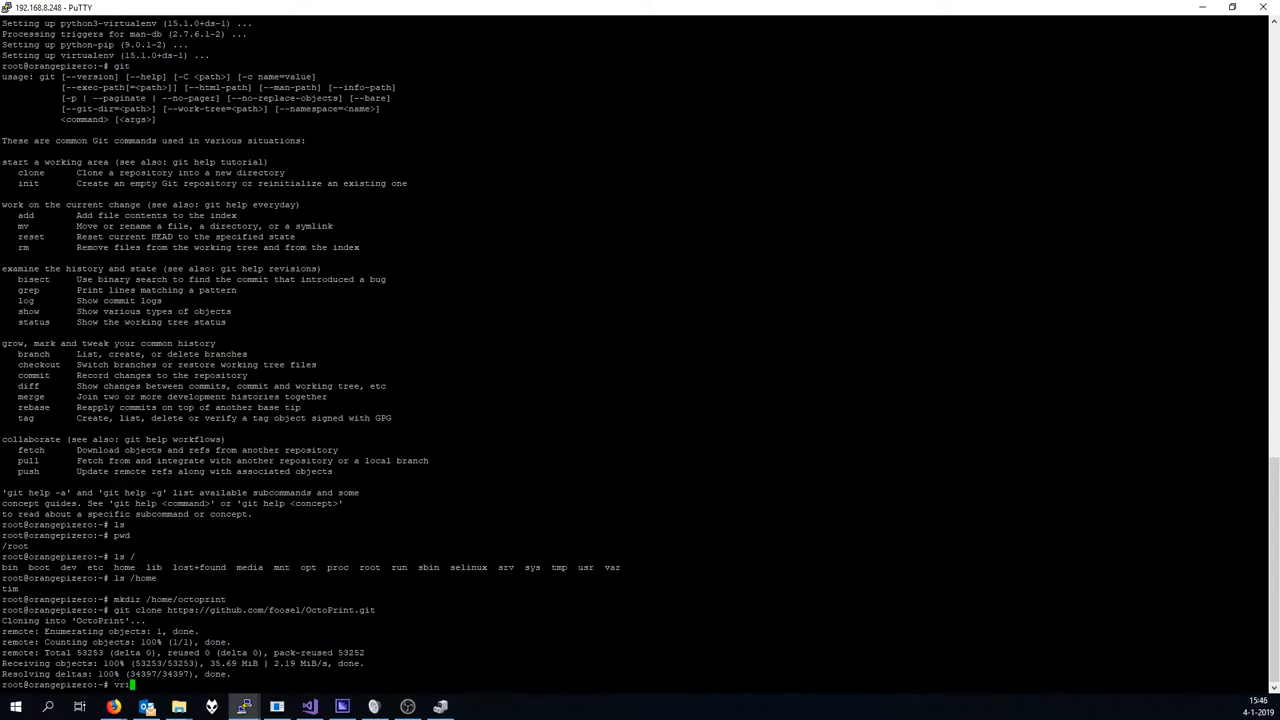
pyautogui.write('irtue')
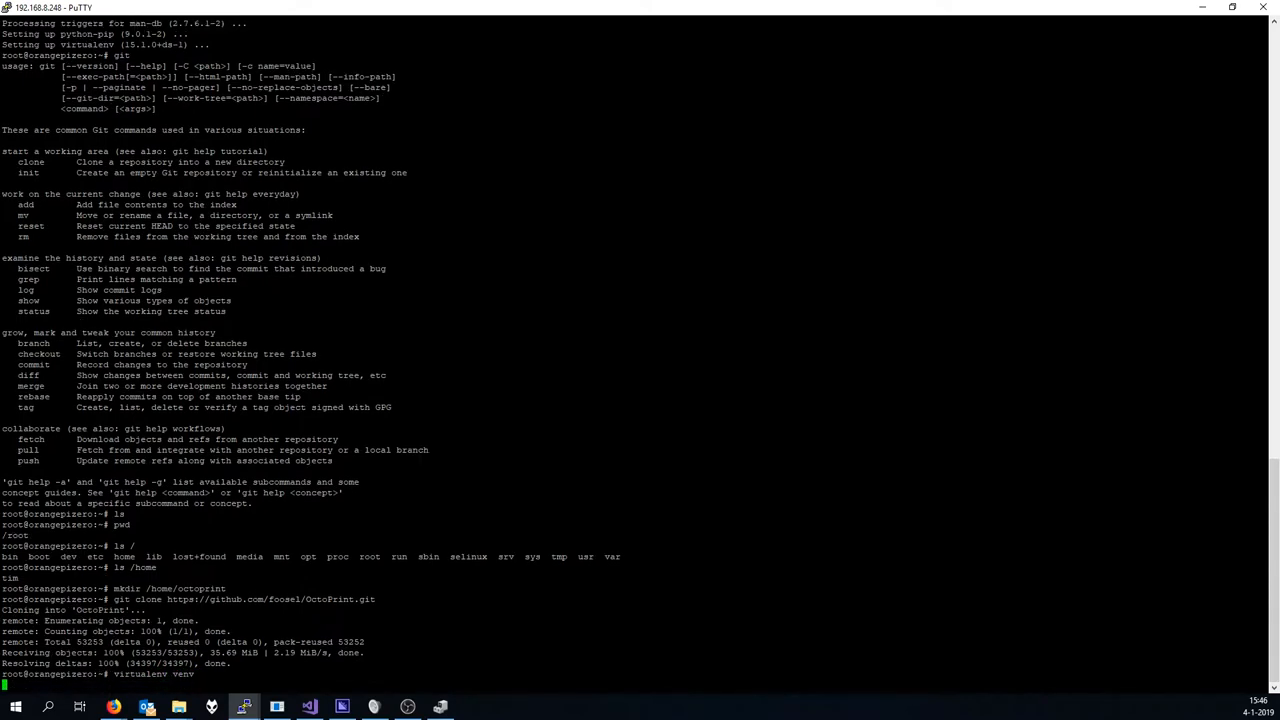
pyautogui.press('Return')
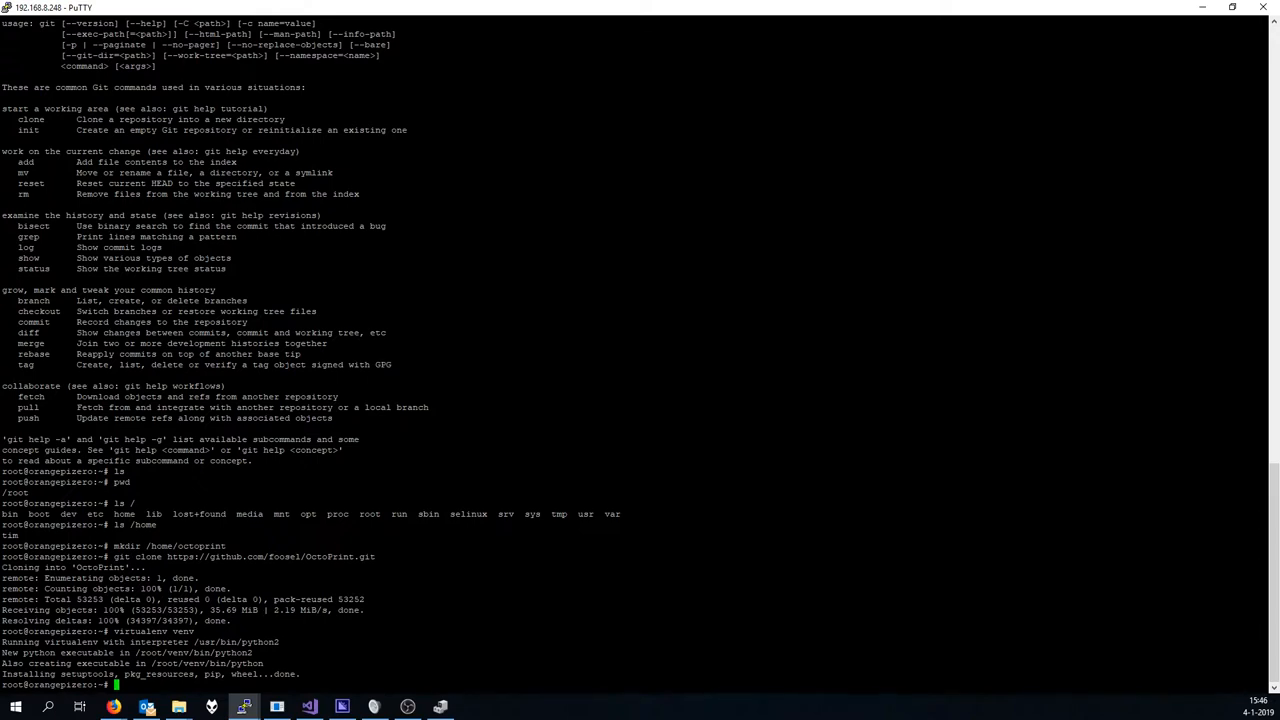
pyautogui.write('ls -la')
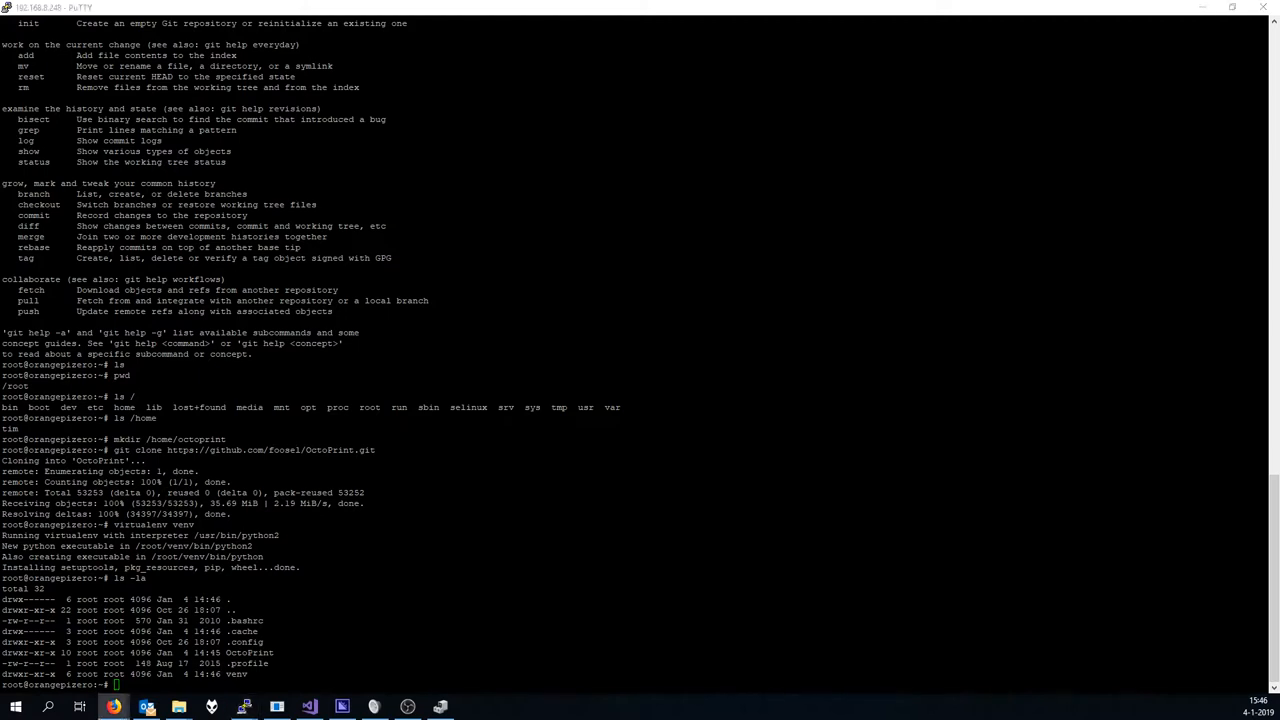
# Try ./venv/bin/python setup.py install, list venv/bin, then cd into OctoPrint.
pyautogui.write('./venv/bin/python setup.py install')
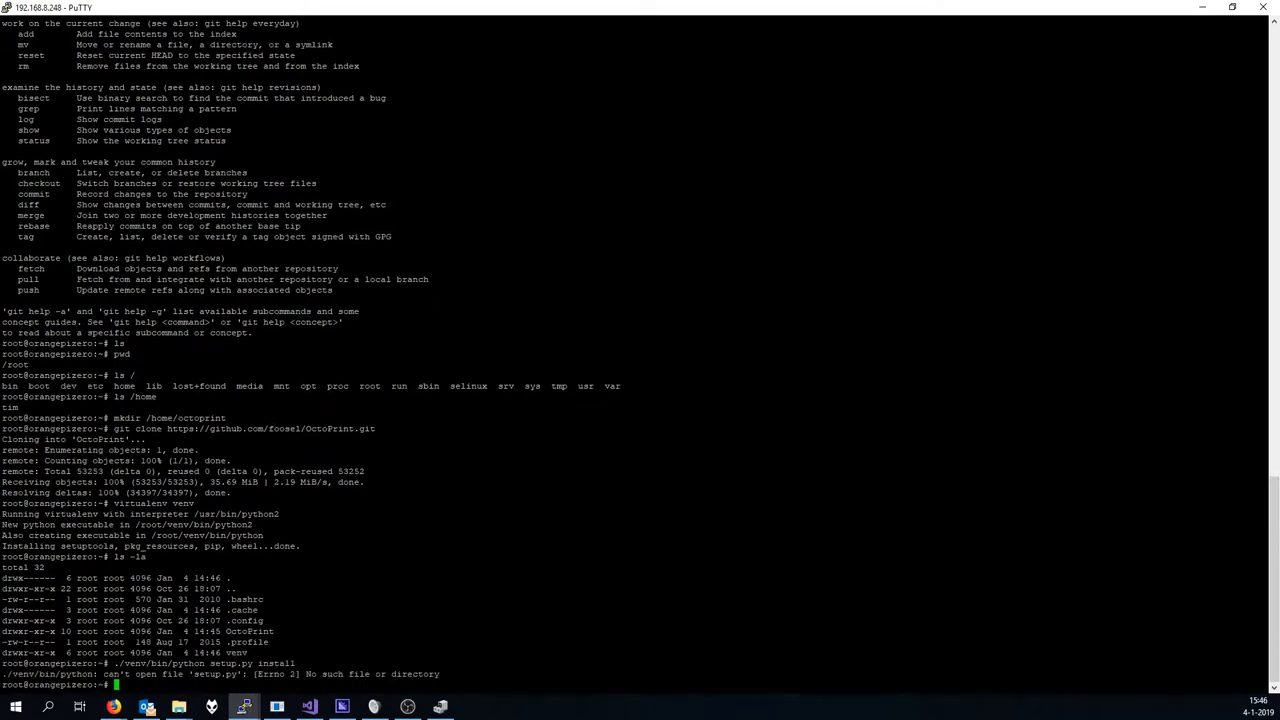
pyautogui.write('ls venv/bin/')
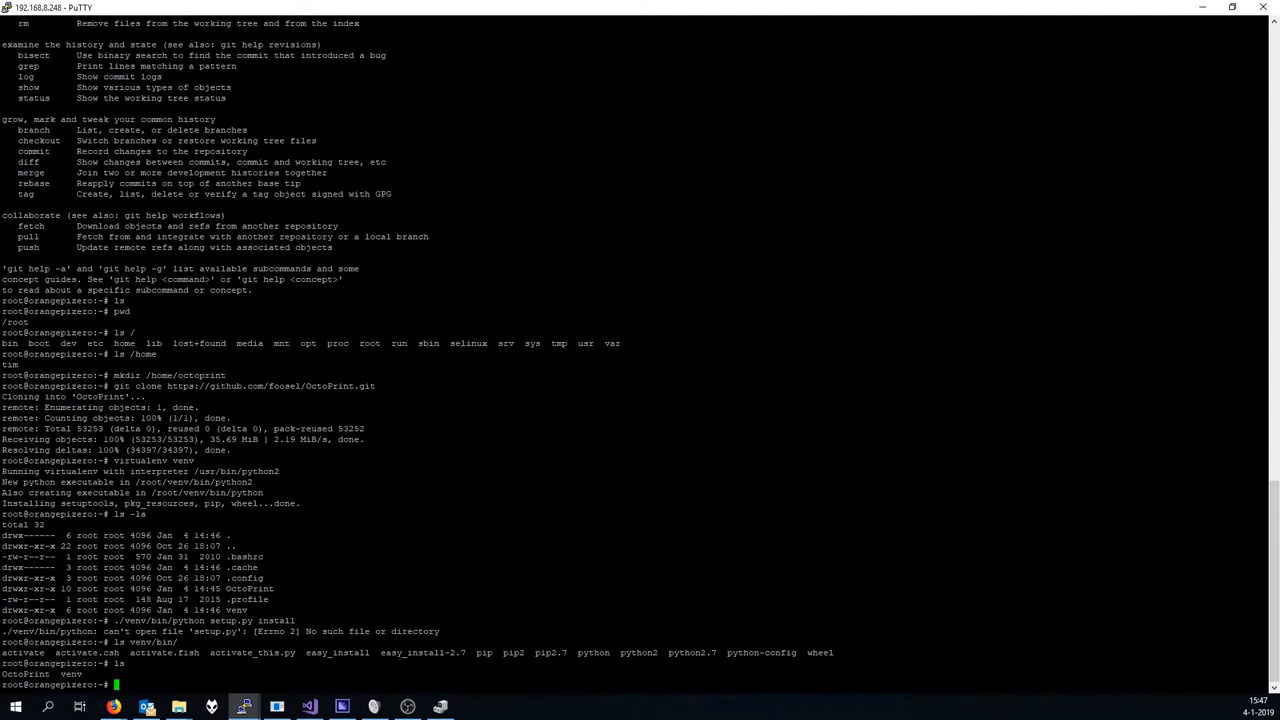
pyautogui.write('cd OctoPrint/')
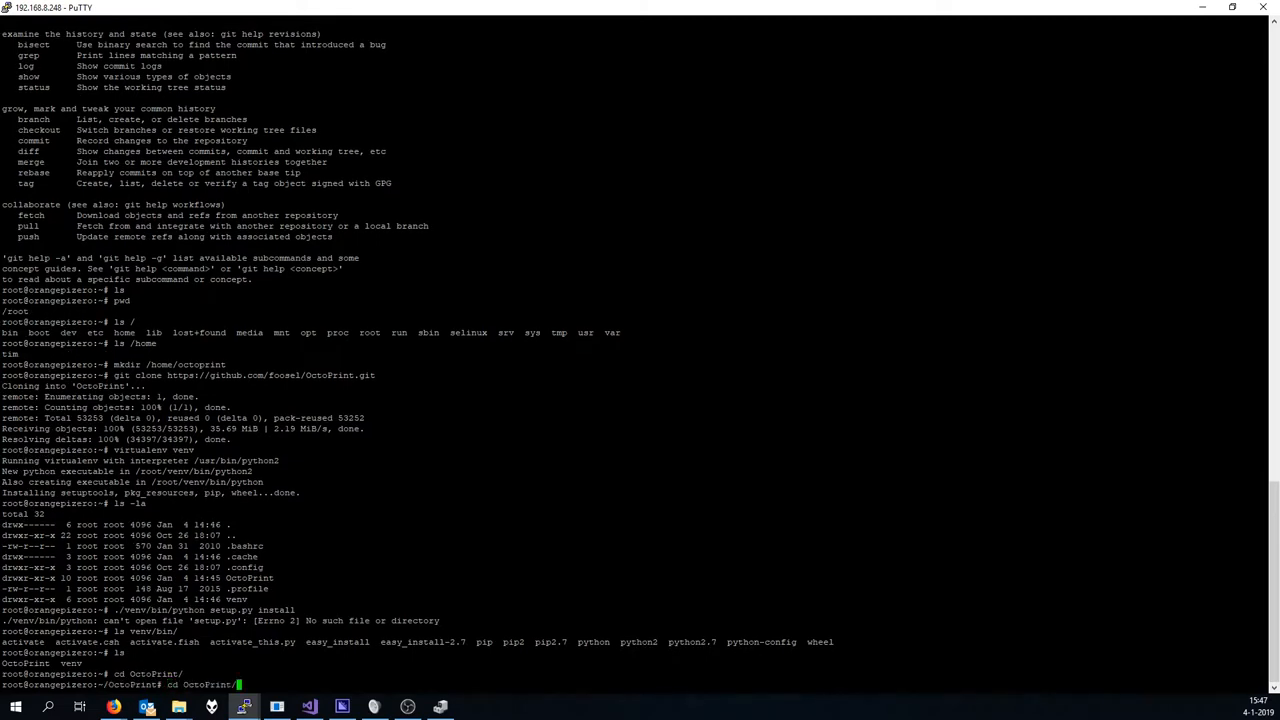
# Create venv in /root/OctoPrint and remove the stray /root/venv with rm -rf.
pyautogui.write('./venv/bin/python setup.py install')
pyautogui.write('virtualenv venv')
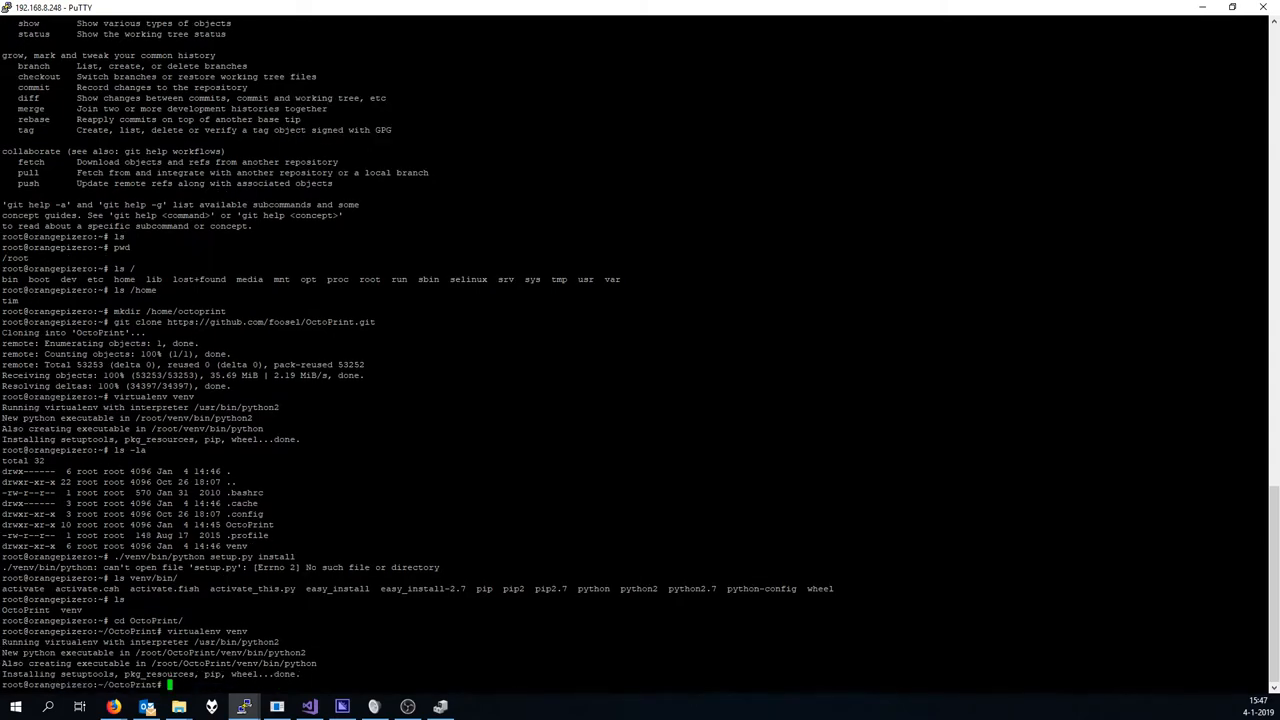
pyautogui.write('rm -rf ../')
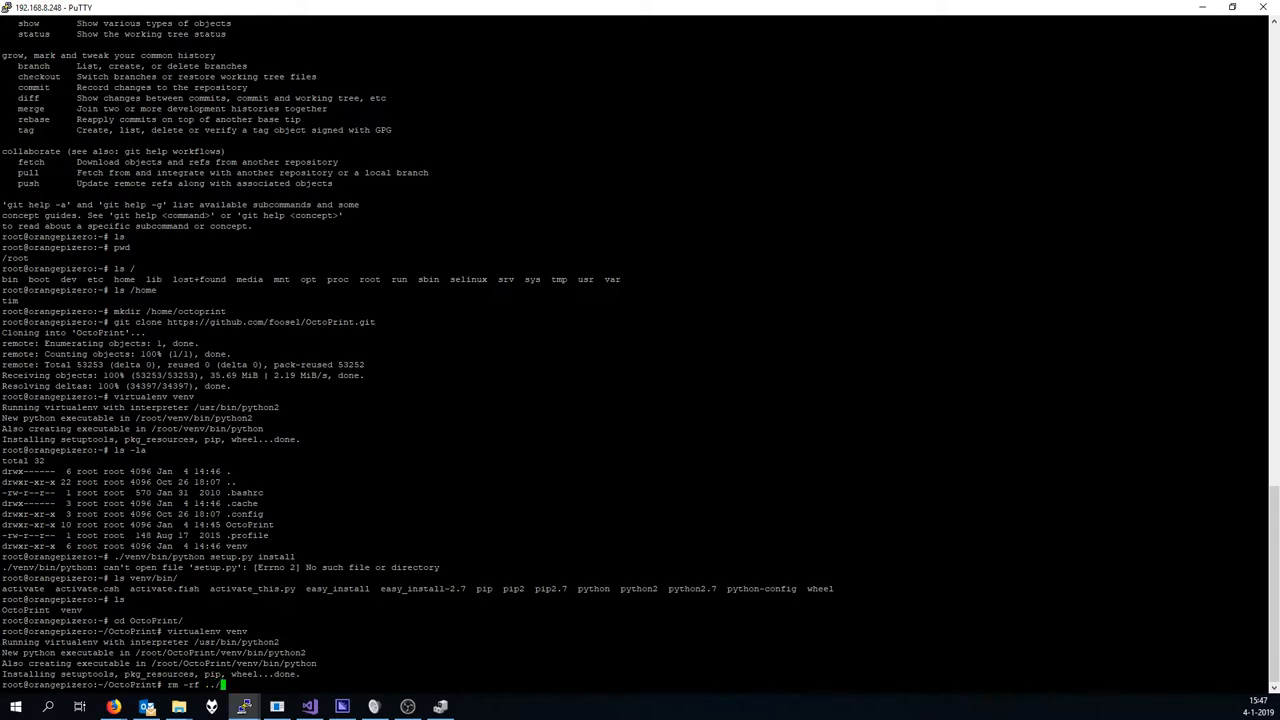
pyautogui.write('venv/')
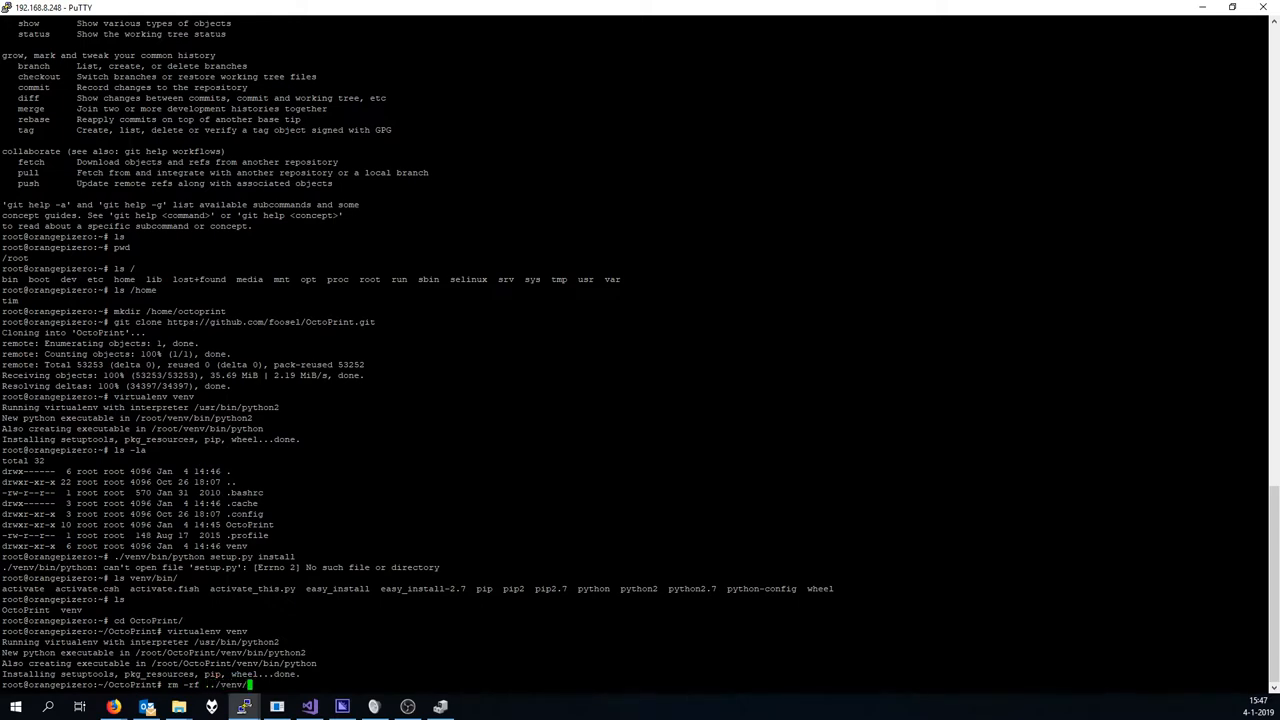
pyautogui.press('Return')
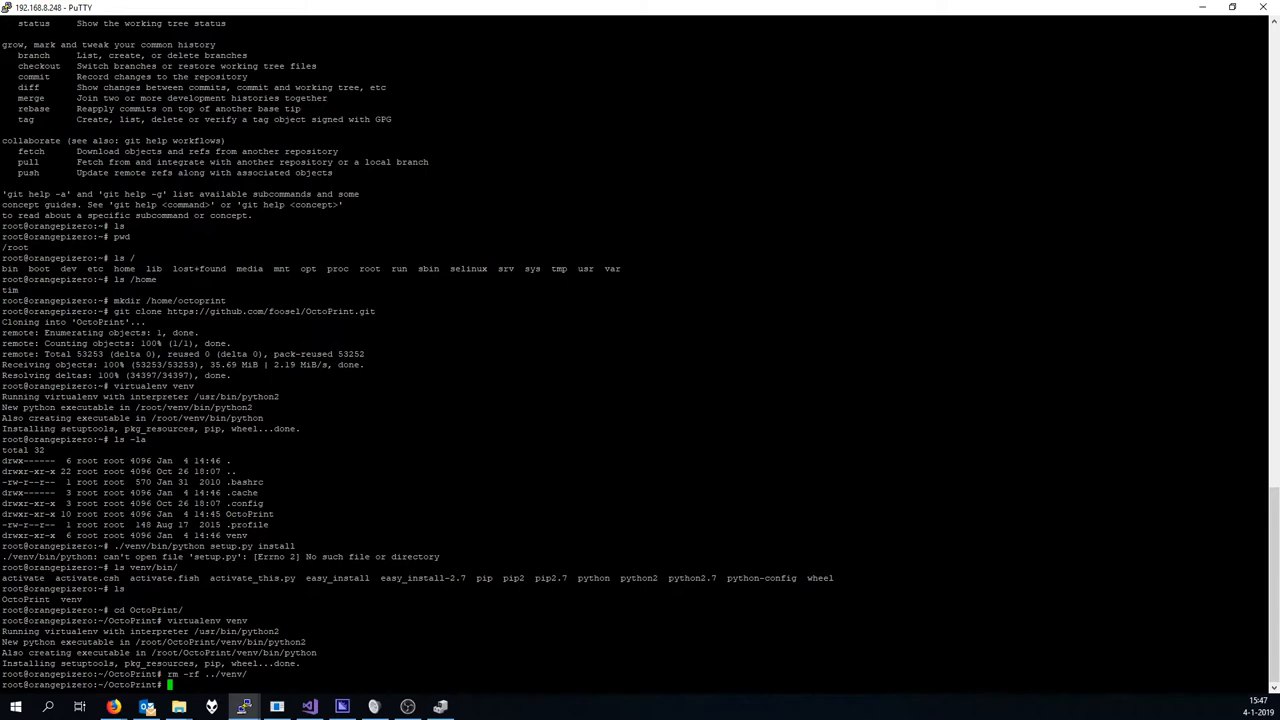
# Follow the setup.py install output until scandir fails on the missing Python.h header.
pyautogui.write('ls')
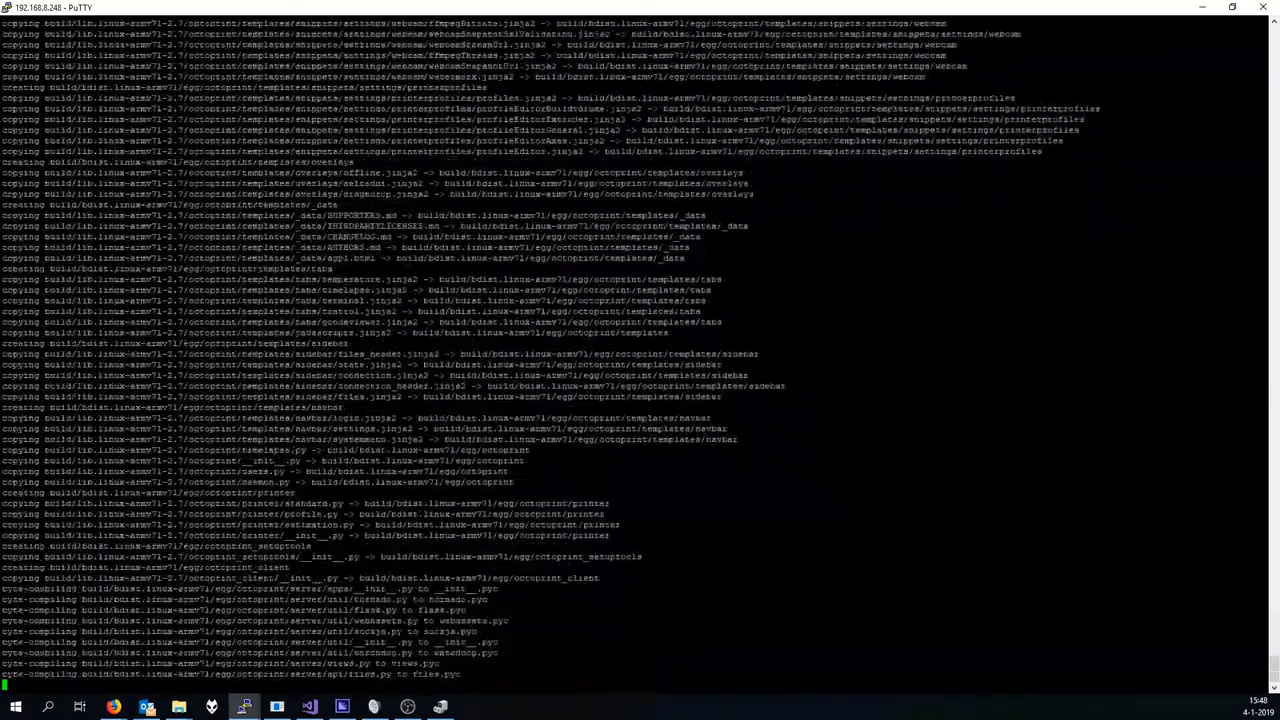
pyautogui.scroll(-3)
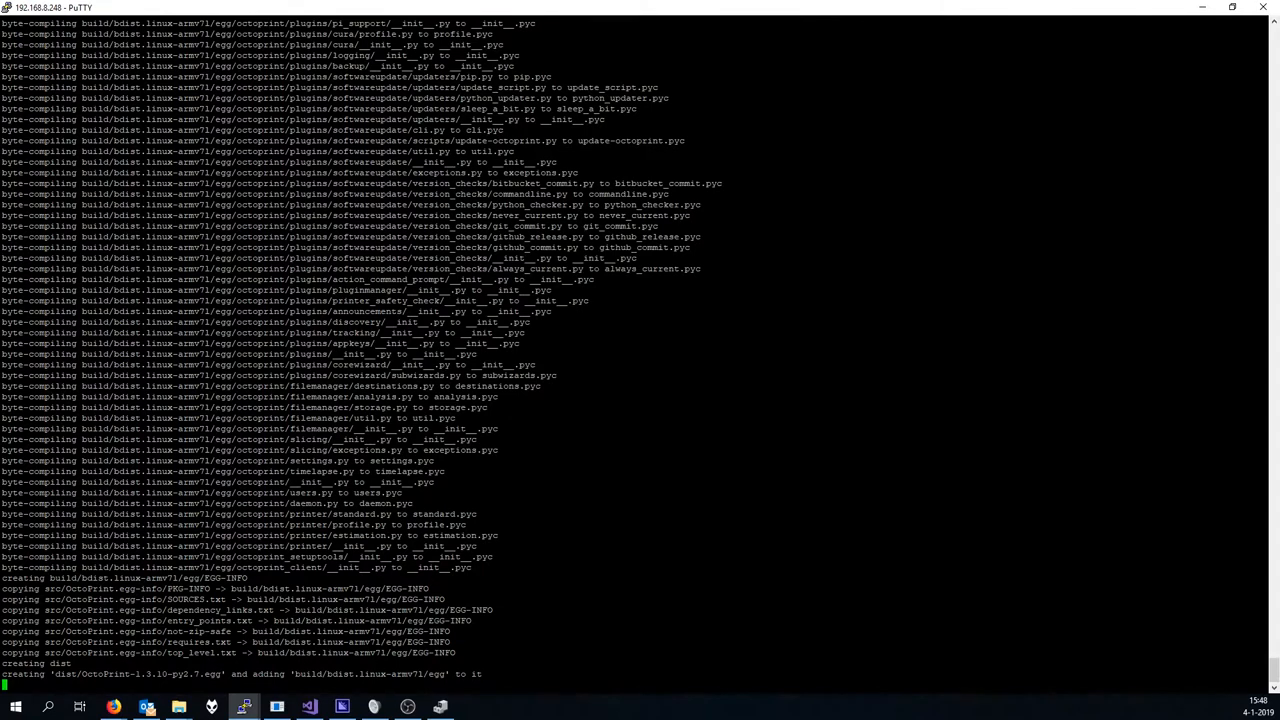
pyautogui.scroll(-3)
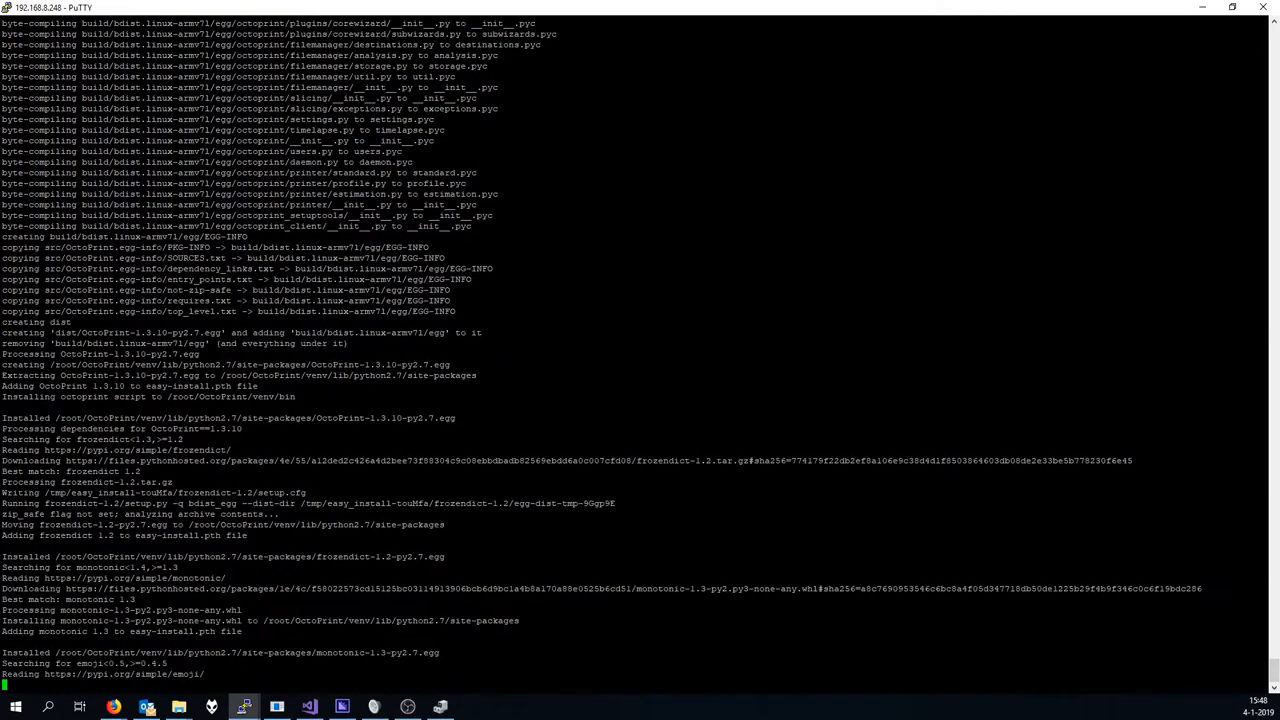
pyautogui.scroll(-3)
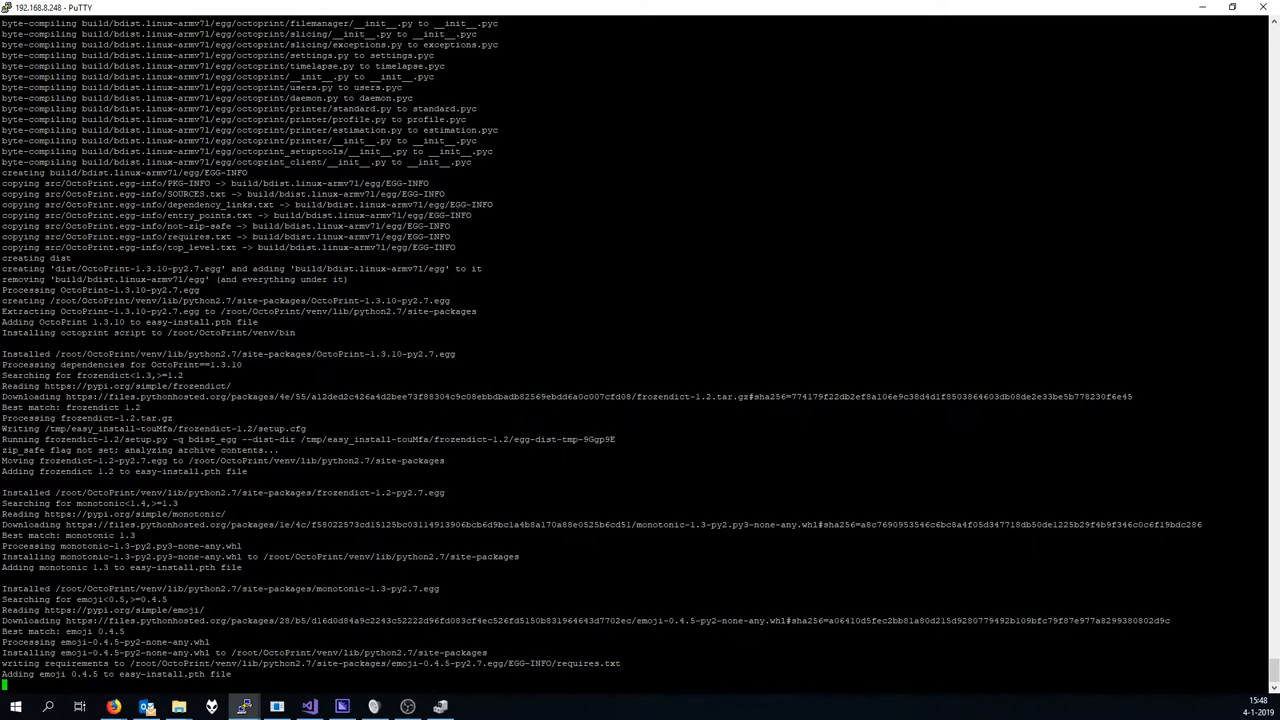
pyautogui.scroll(-3)
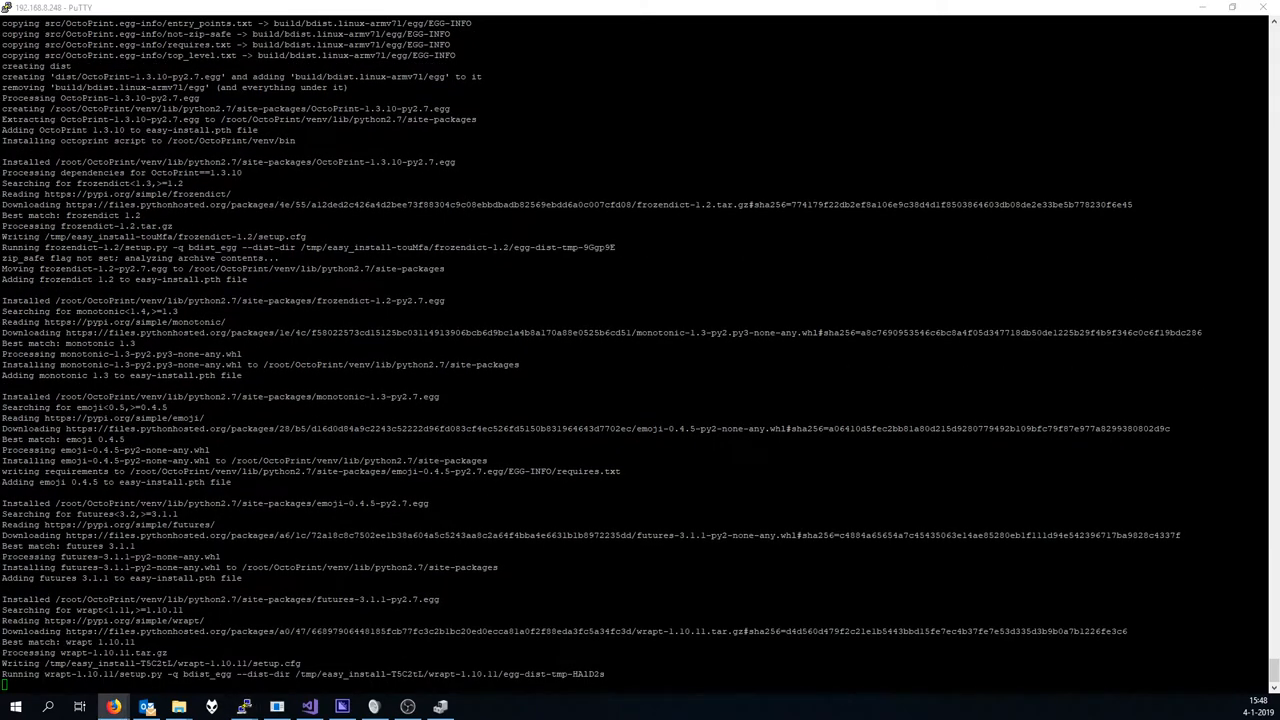
pyautogui.scroll(-3)
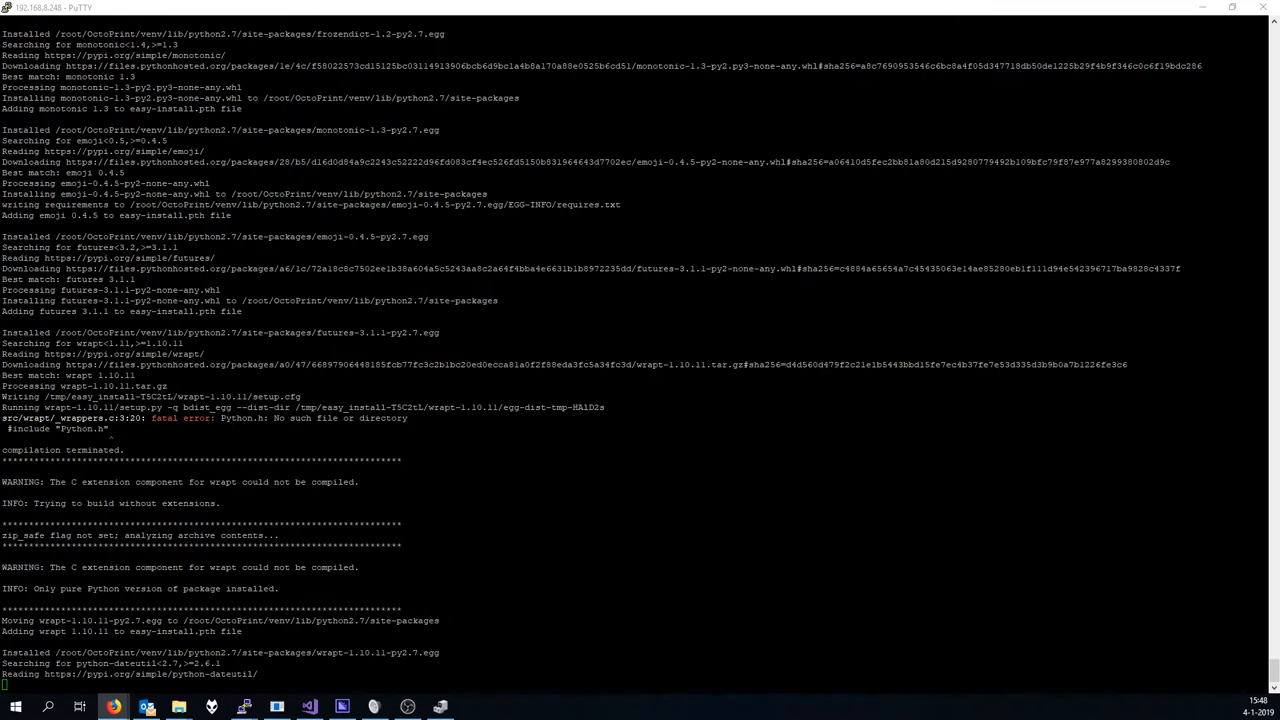
pyautogui.scroll(-3)
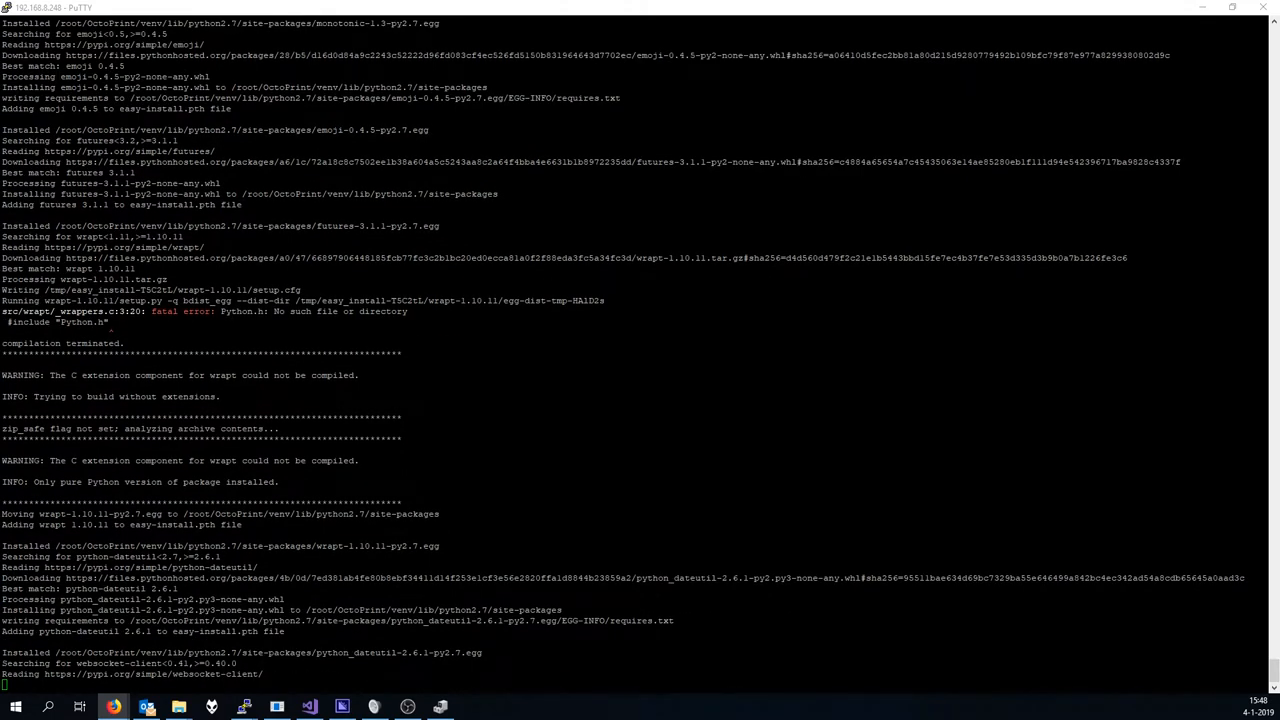
pyautogui.scroll(-3)
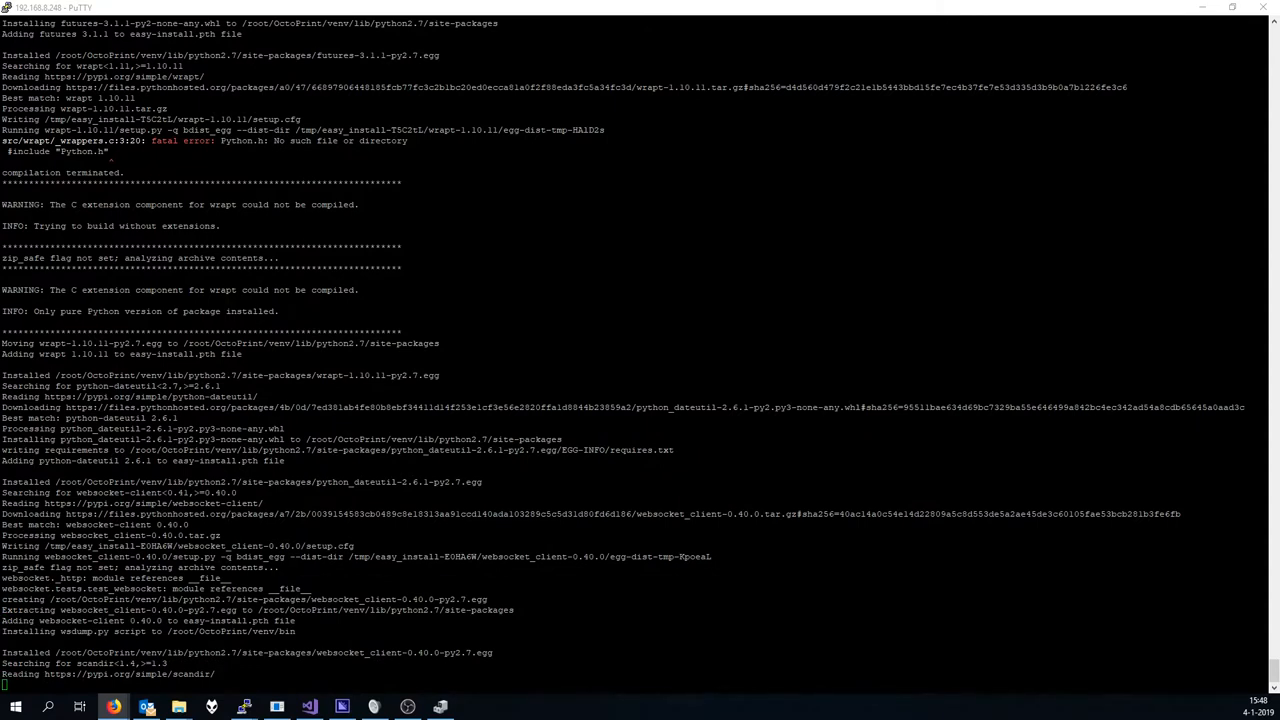
pyautogui.scroll(-3)
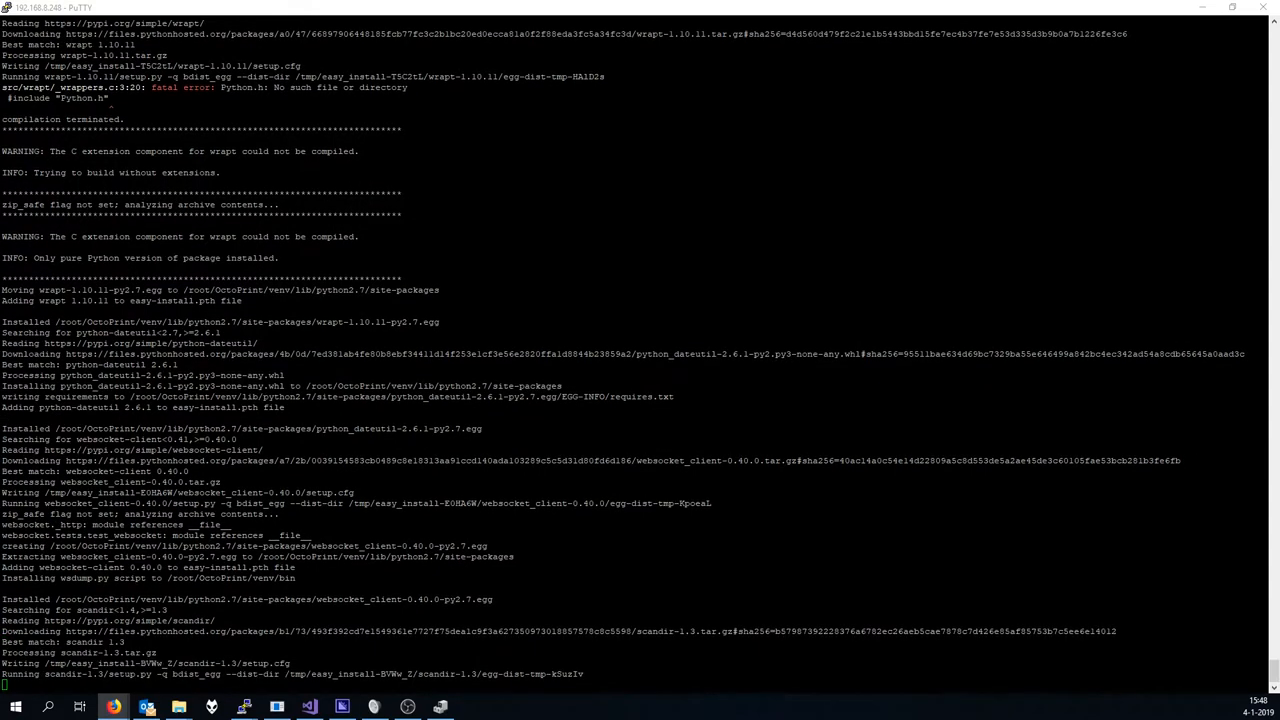
pyautogui.scroll(-3)
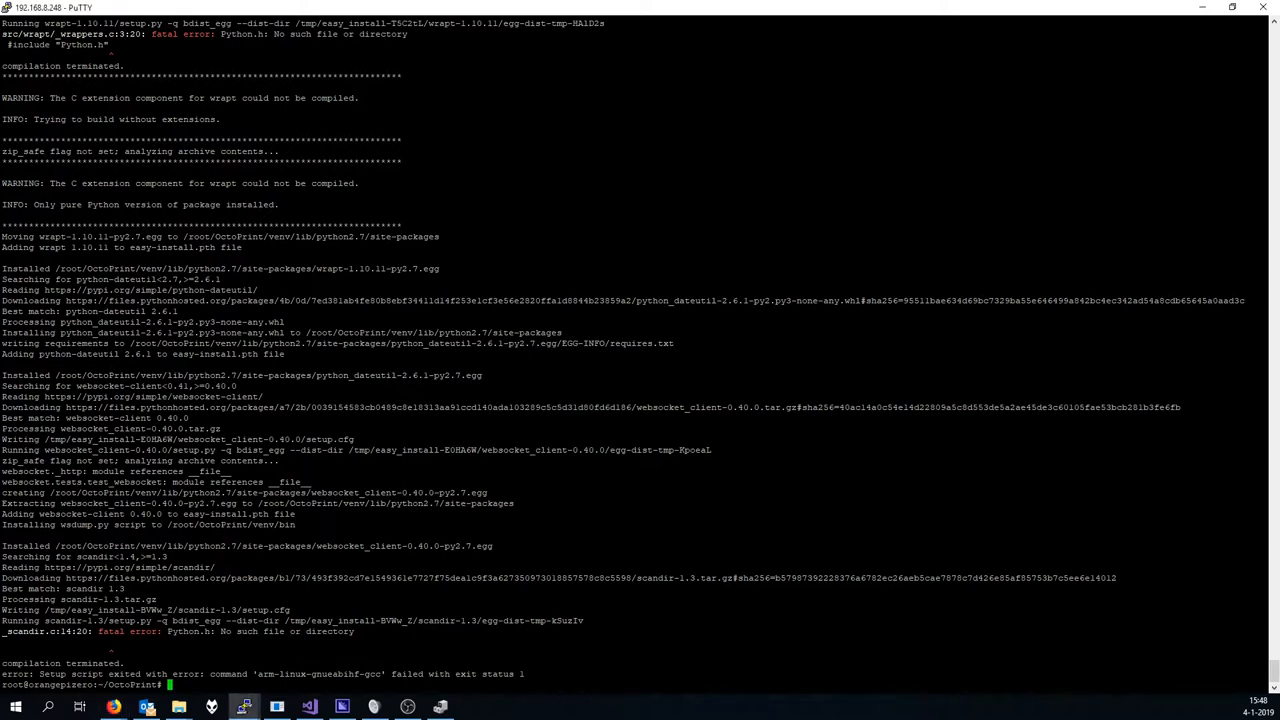
# Install python-dev with sudo apt to add the Python 2.7 development headers.
pyautogui.write('sudo apt install python-dev')
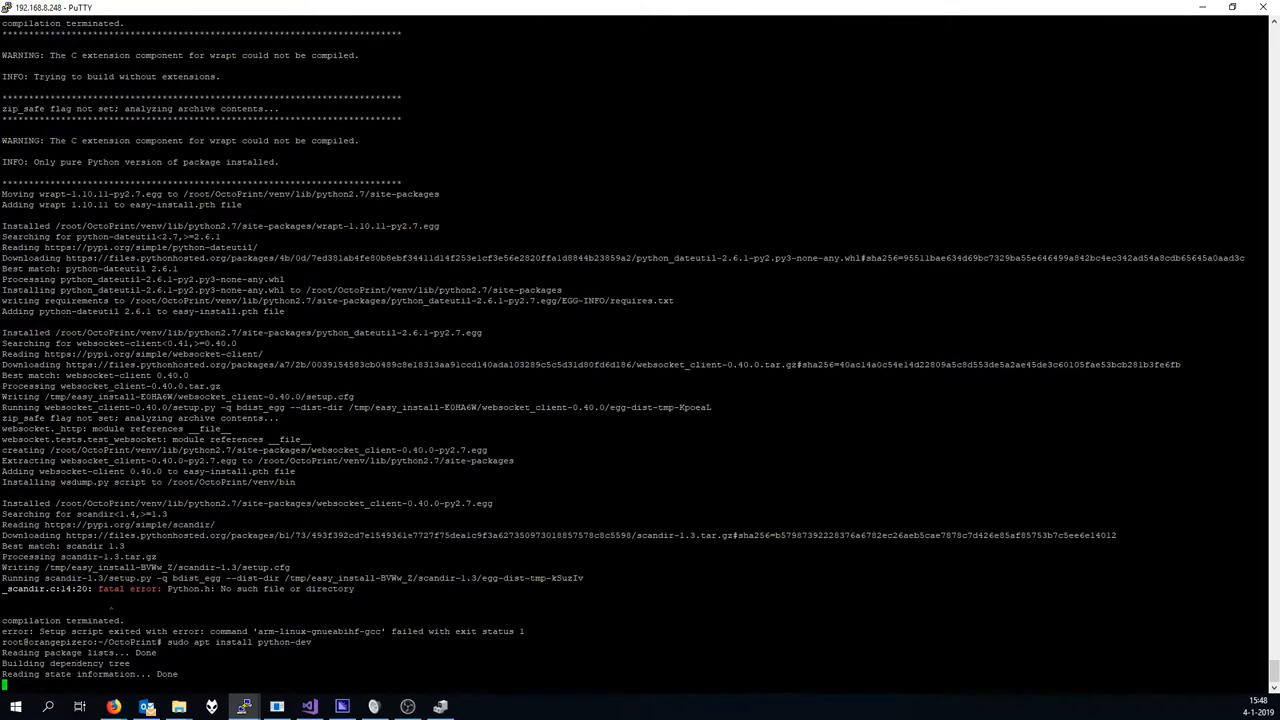
pyautogui.scroll(-3)
pyautogui.write('Y')
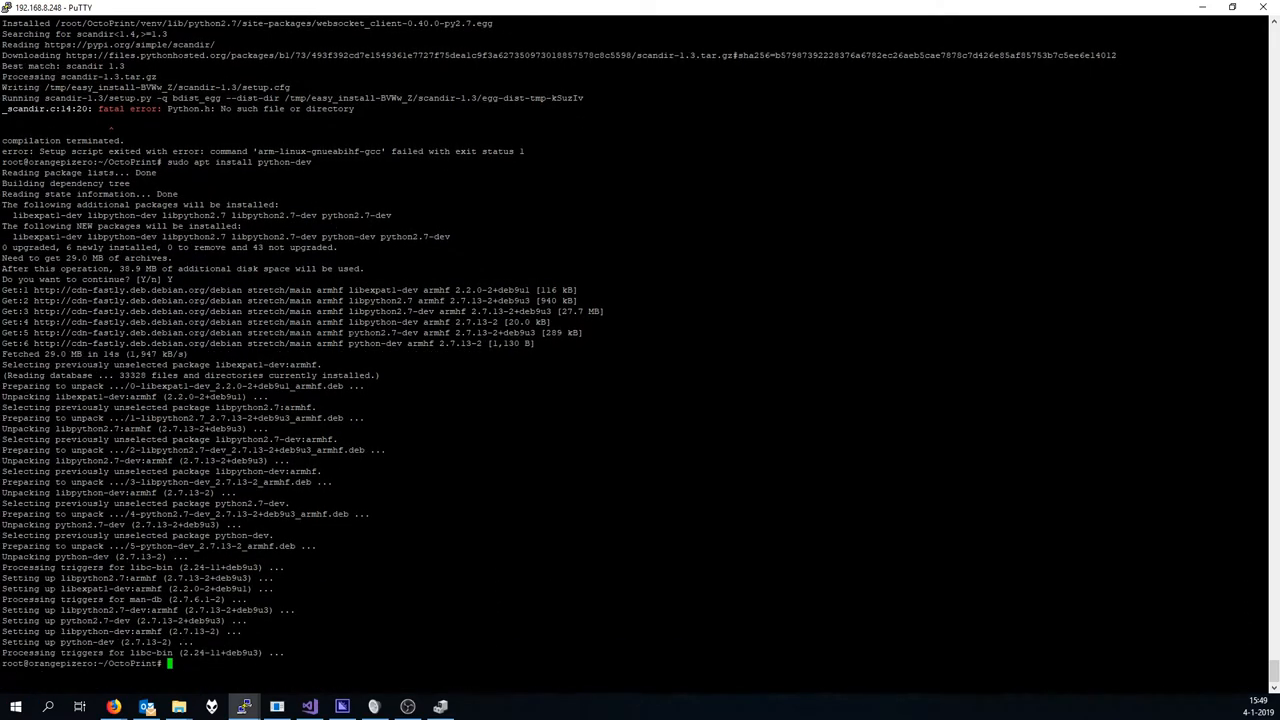
# Rerun setup.py install until 'Finished processing dependencies for OctoPrint==1.3.10' appears.
pyautogui.write('rm -rf ../venv/')
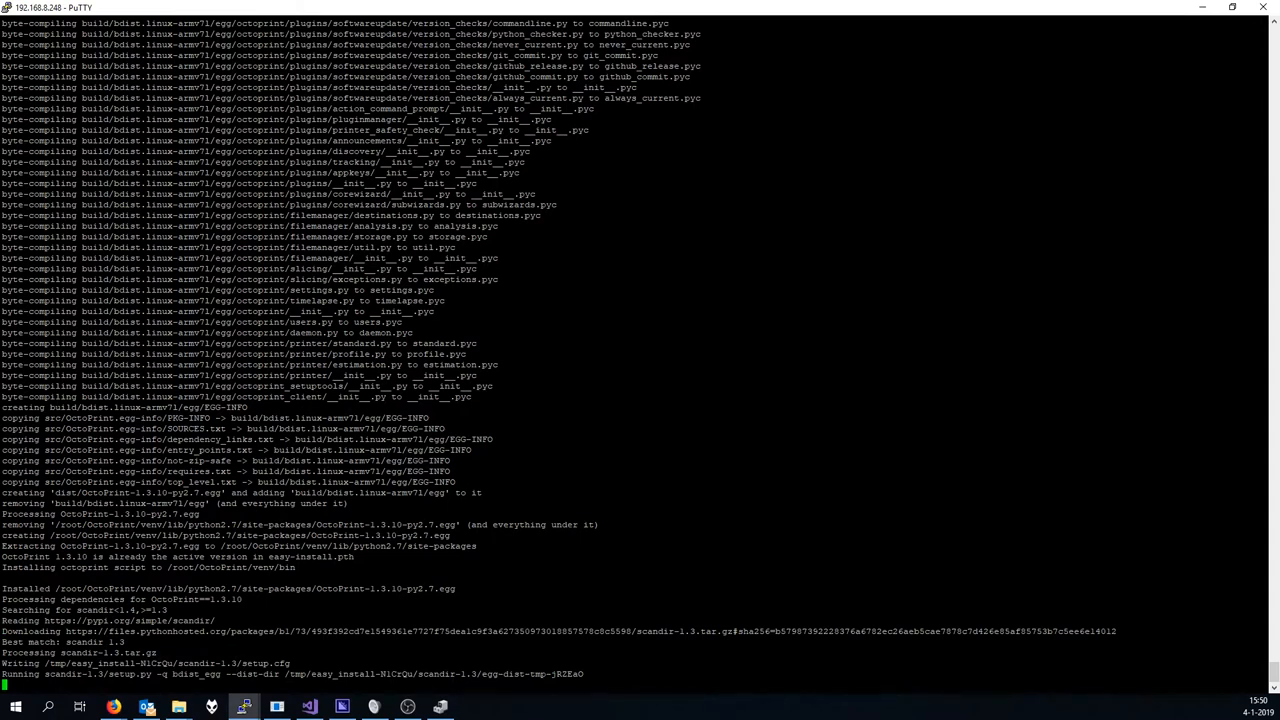
pyautogui.scroll(-3)
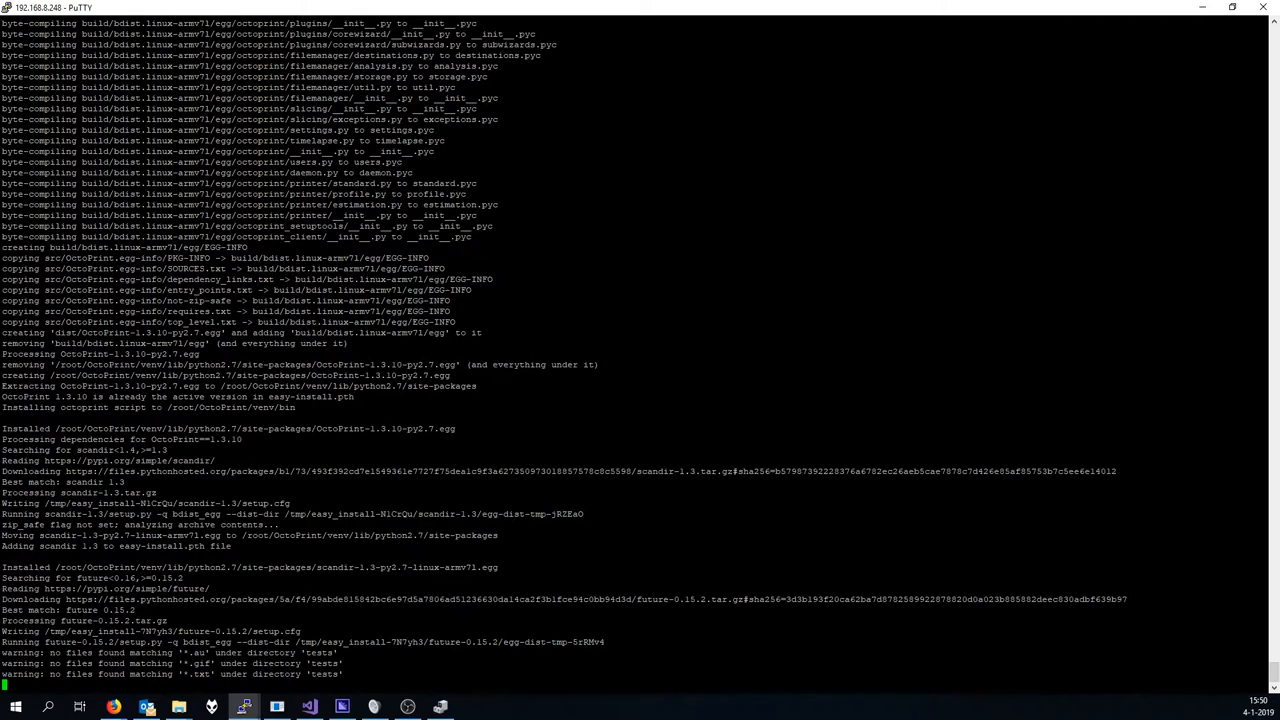
pyautogui.scroll(-3)
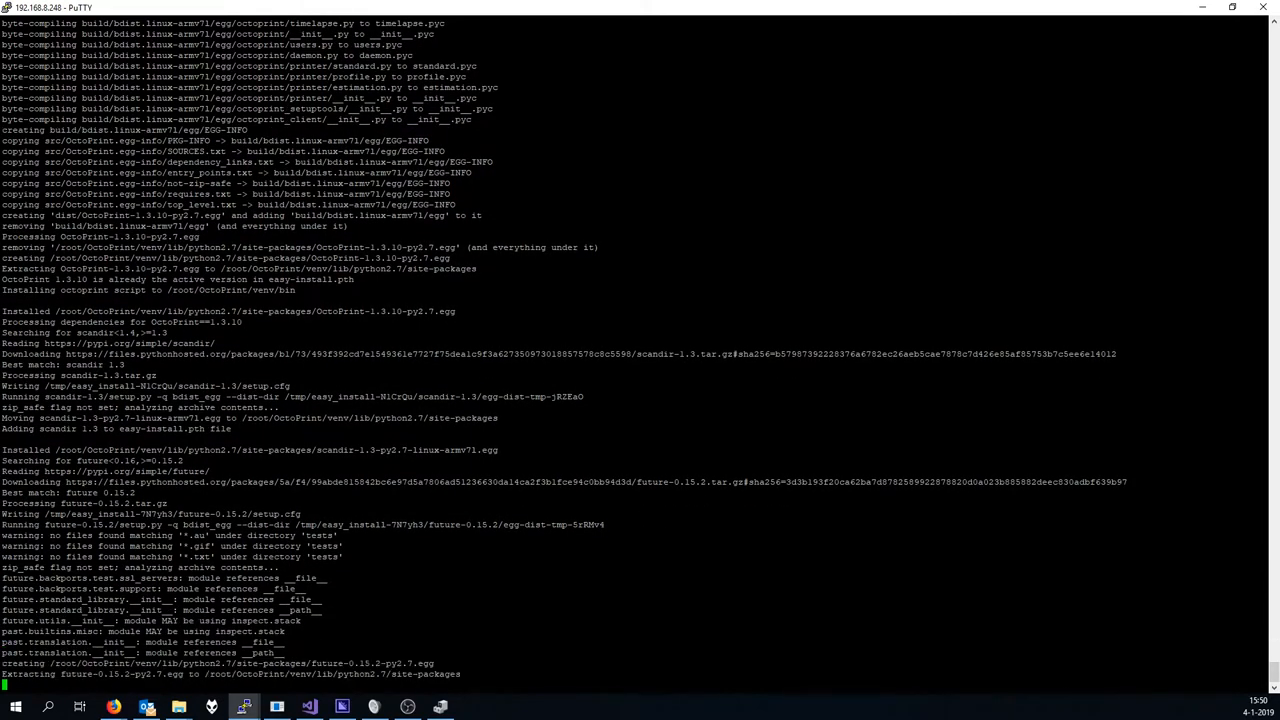
pyautogui.scroll(-3)
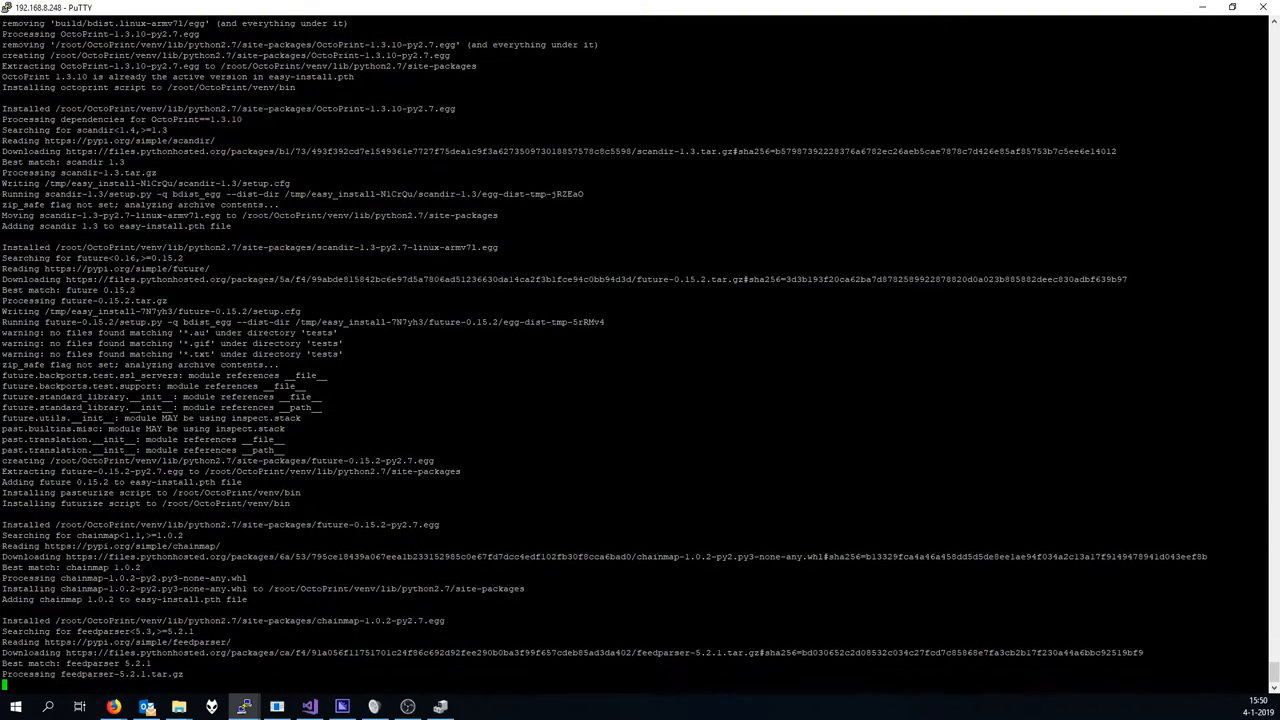
pyautogui.scroll(-3)
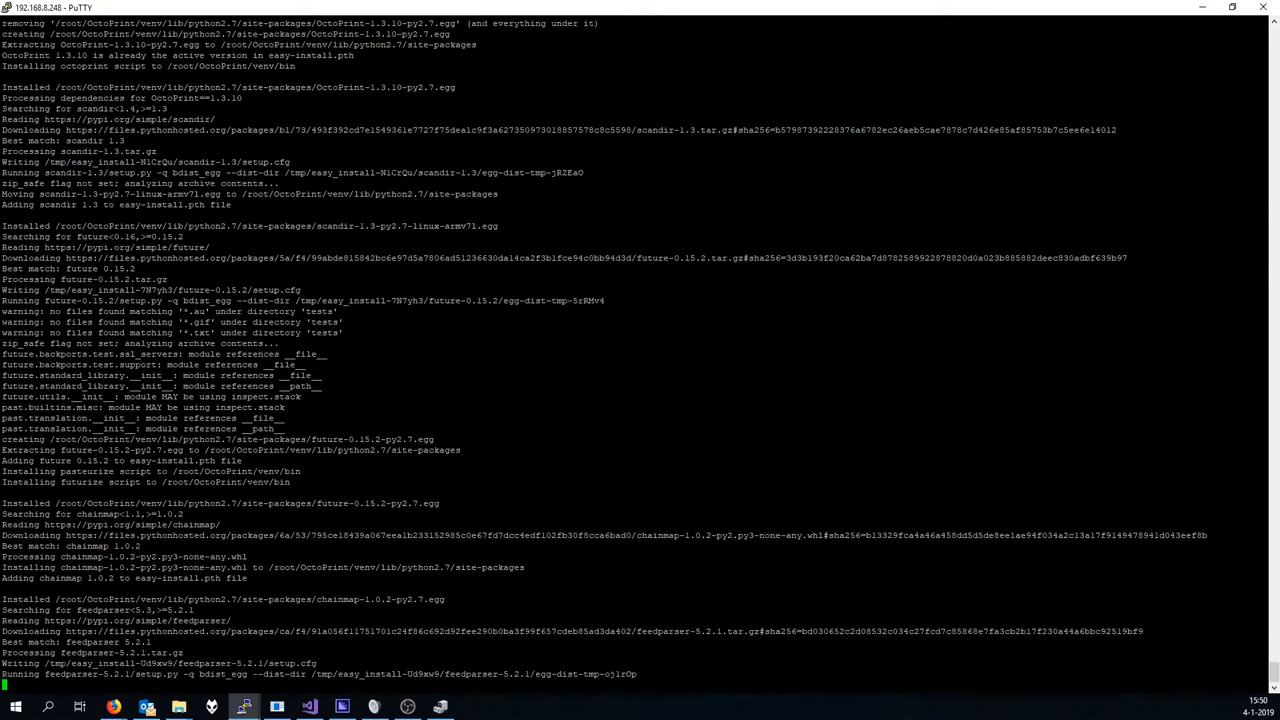
pyautogui.scroll(-3)
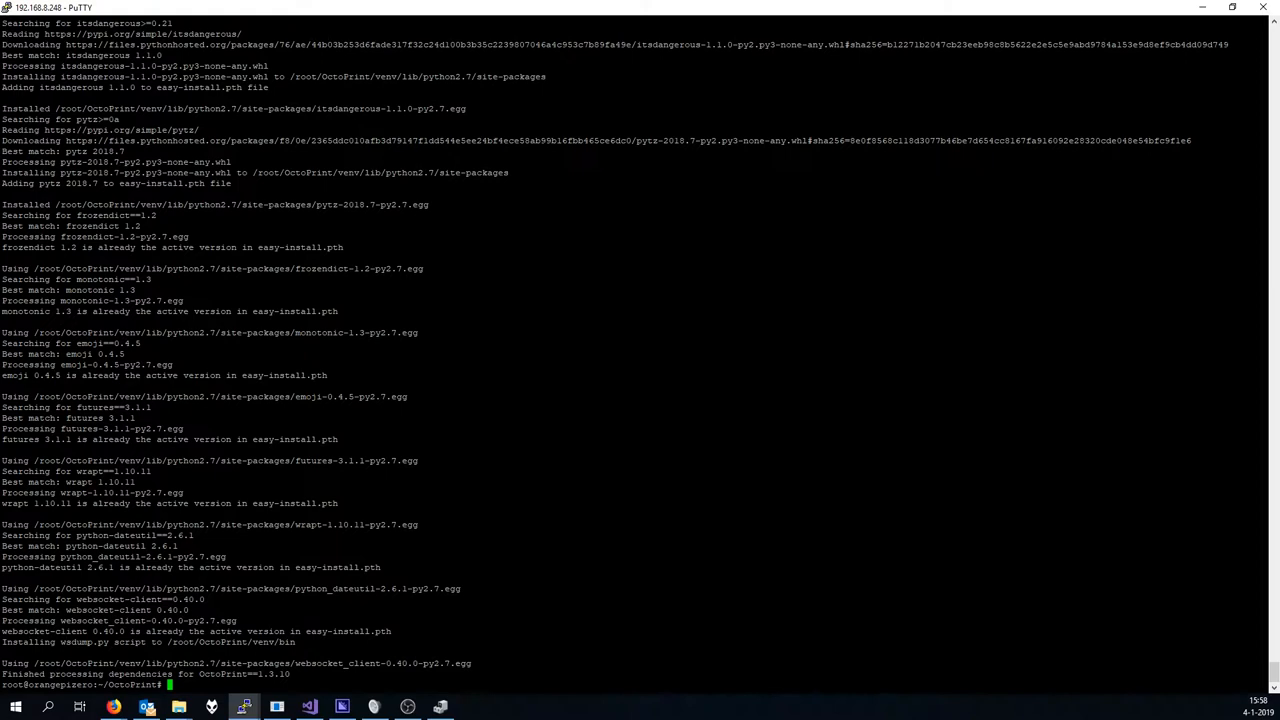
pyautogui.write('nano /etc/')
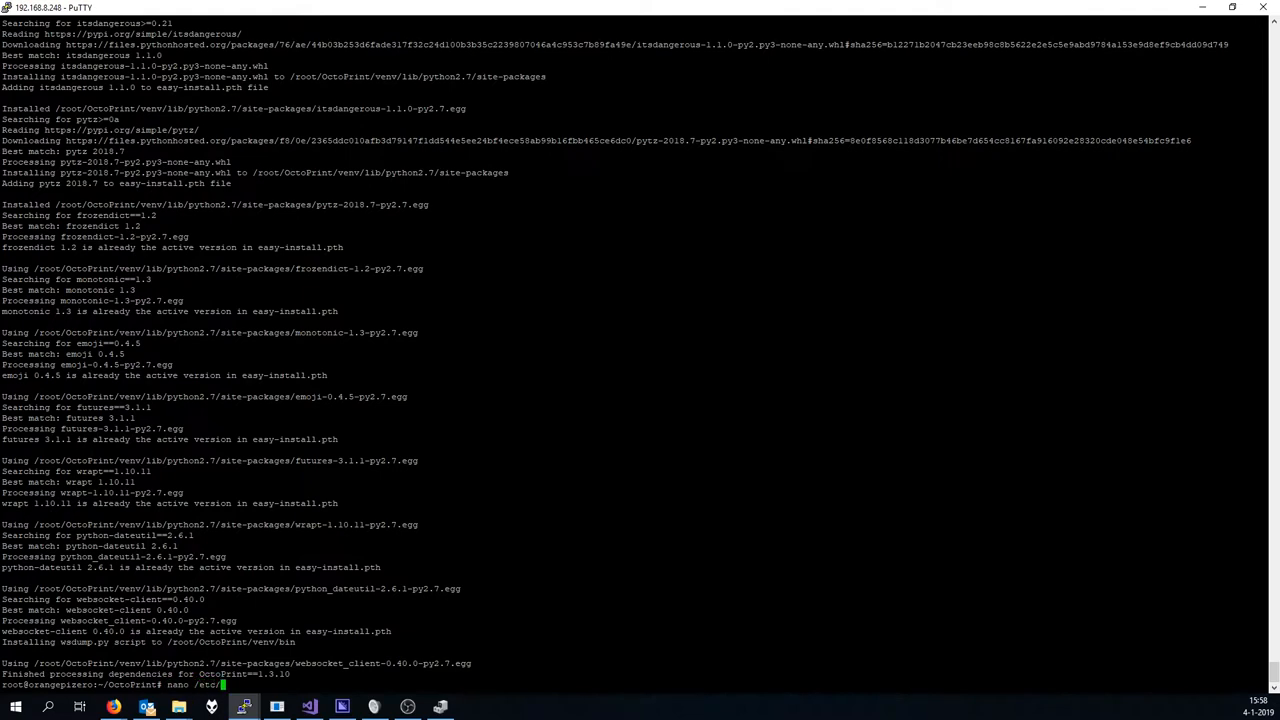
pyautogui.write('systemd/')
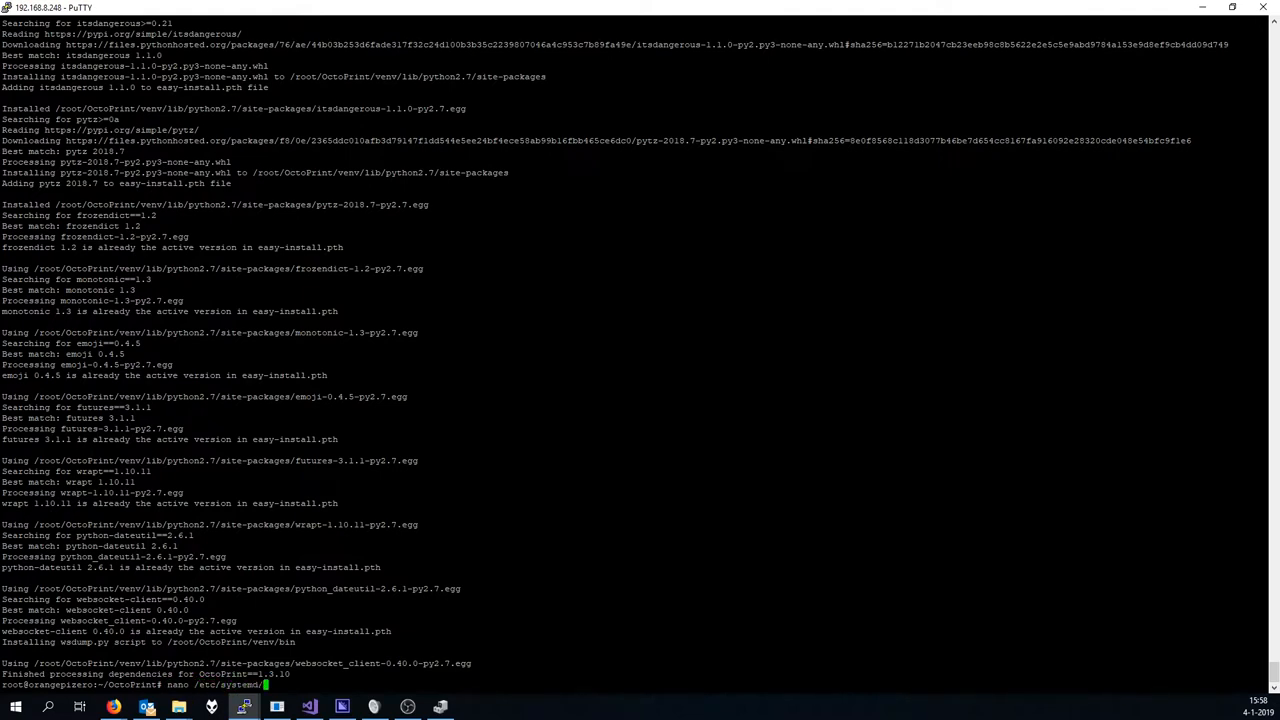
pyautogui.write('system/')
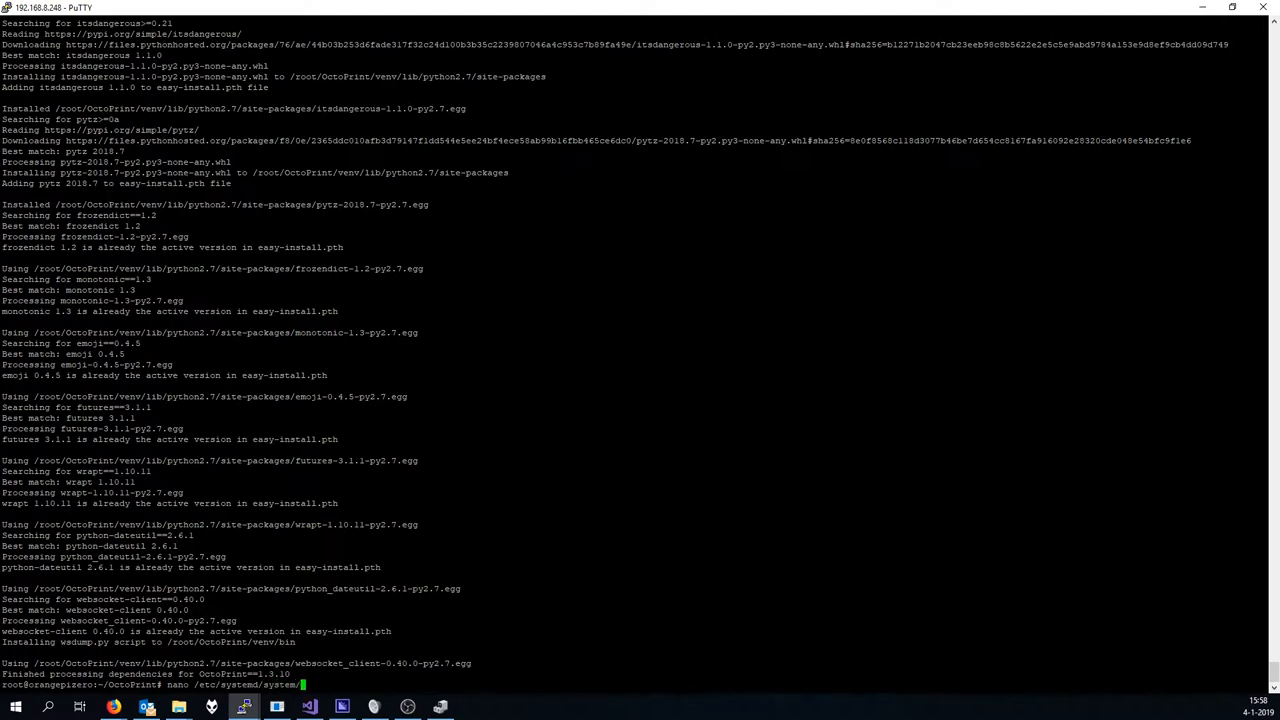
pyautogui.write('oc')
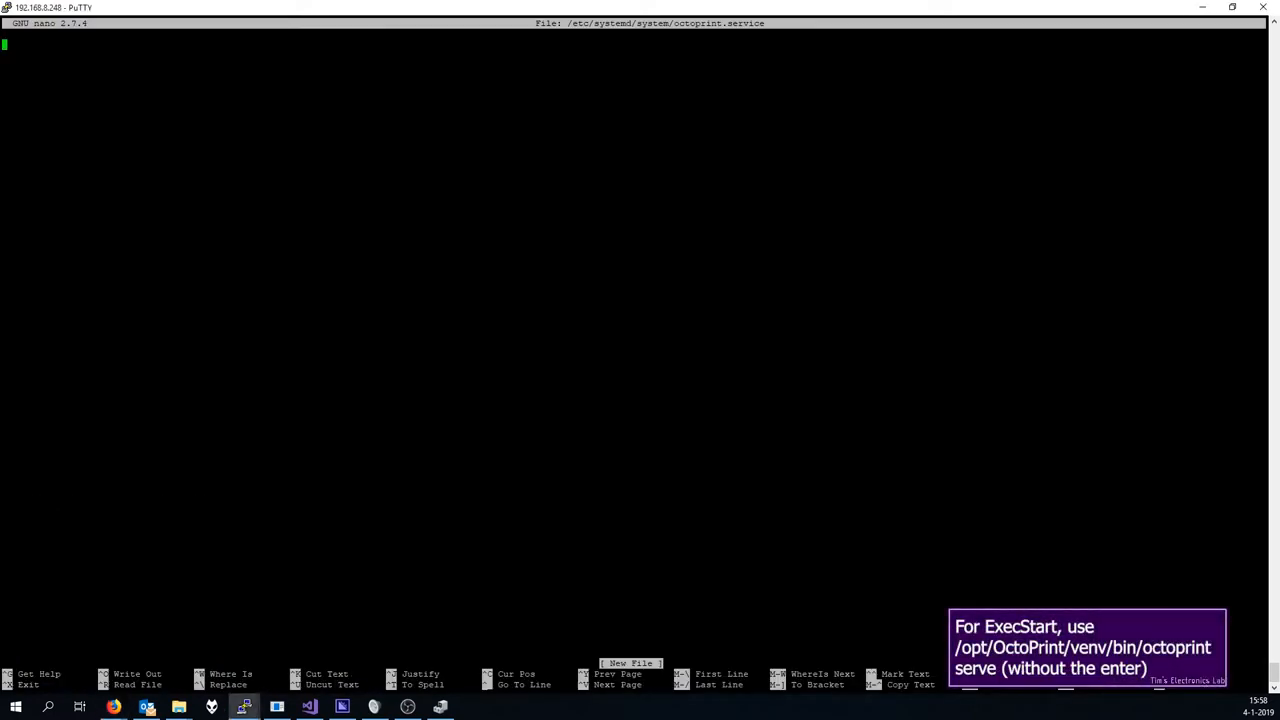
pyautogui.press('ctrl+o')
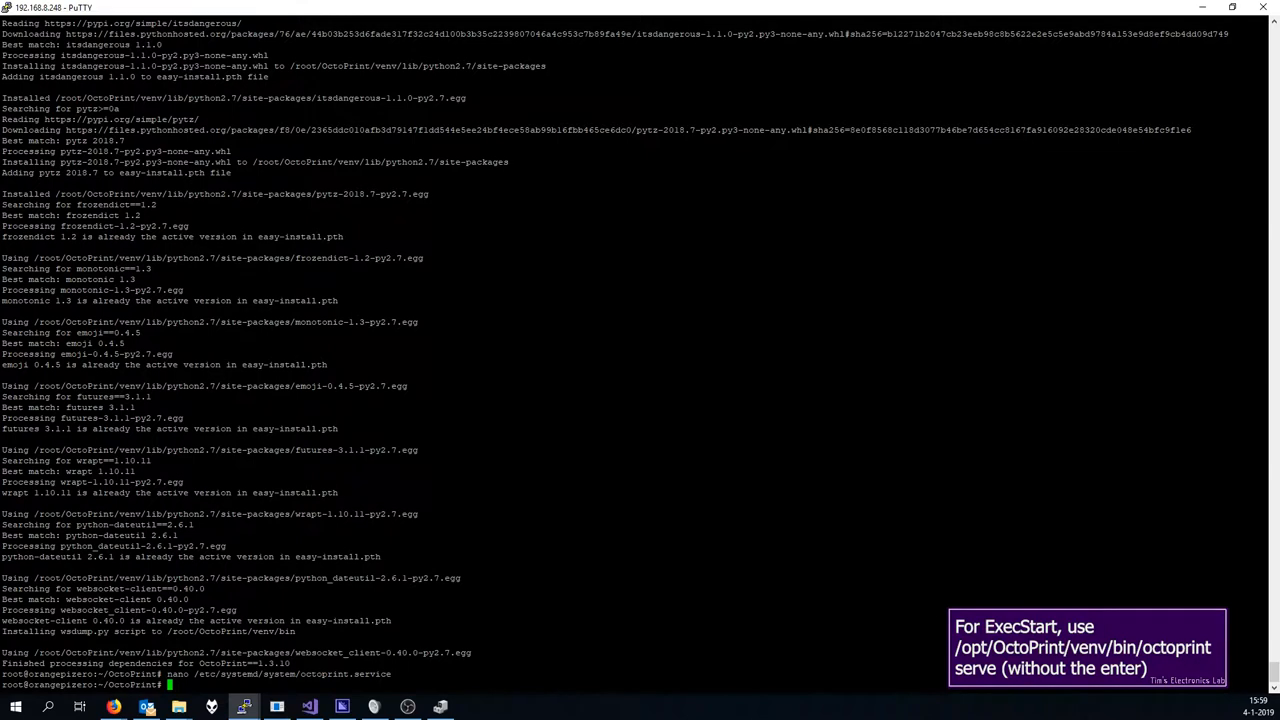
# Use pwd and ls on venv to locate the /root/OctoPrint/venv/bin path.
pyautogui.write('pwd')
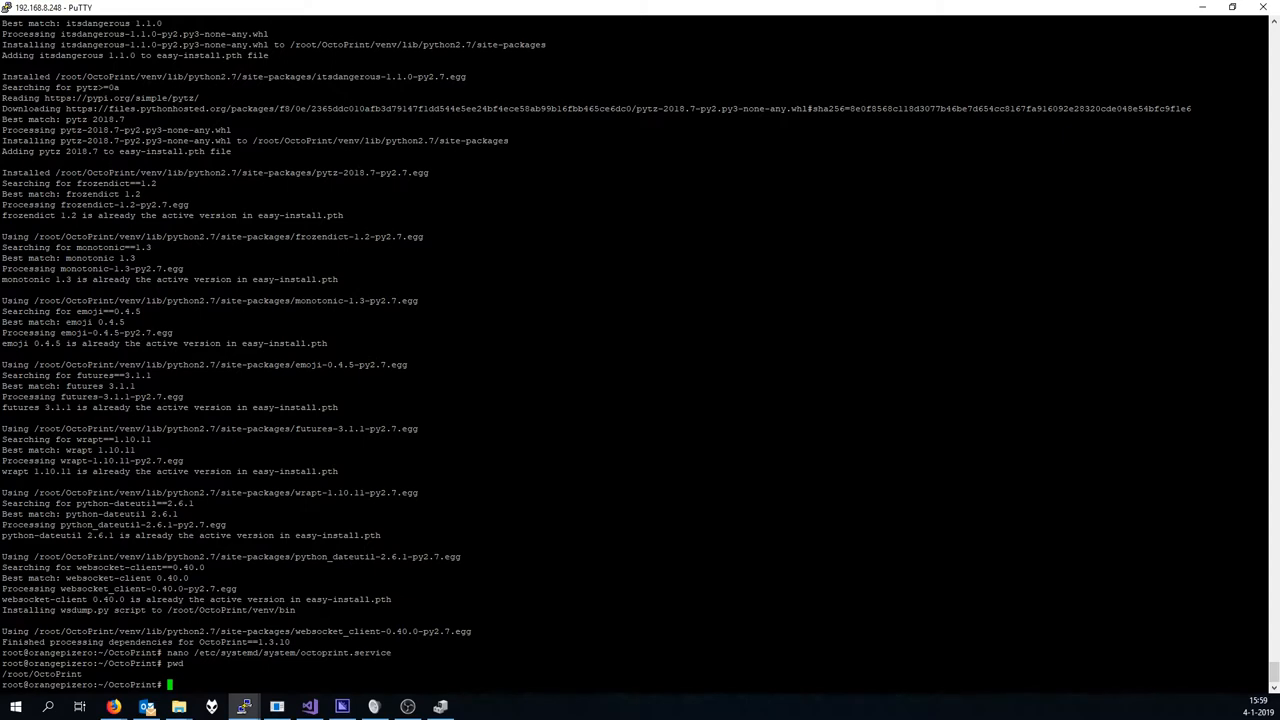
pyautogui.write('ls')
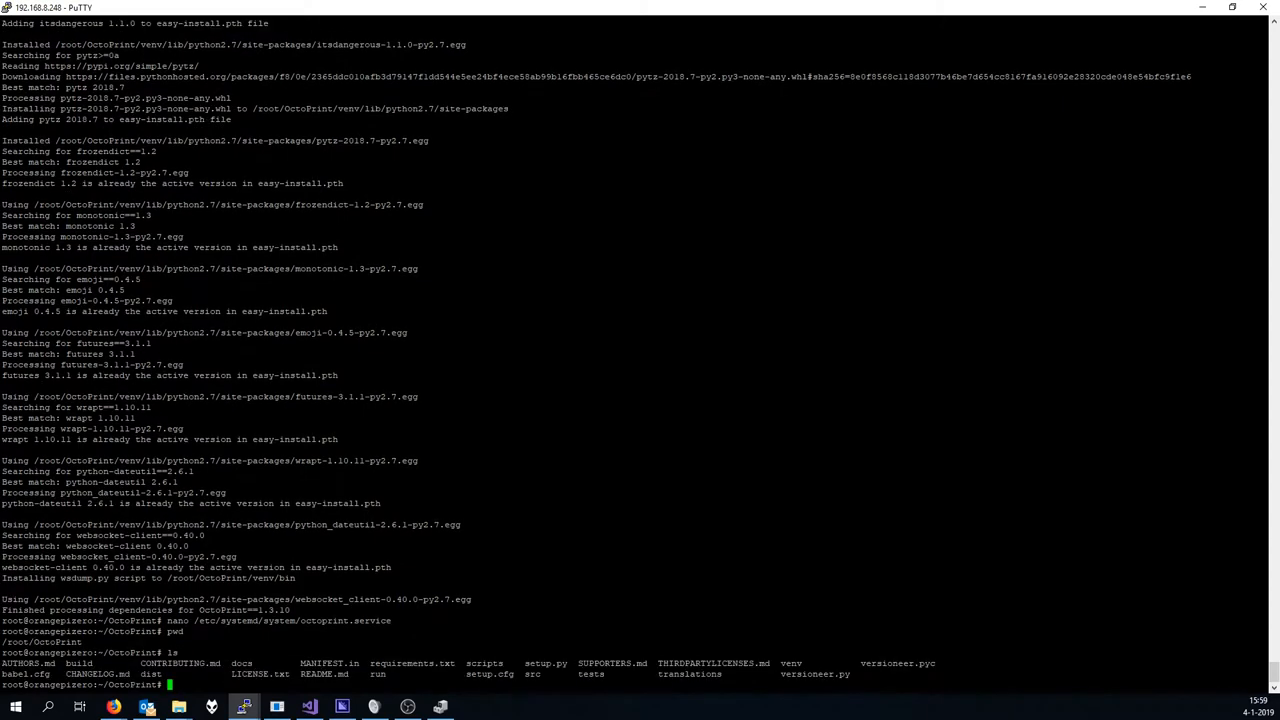
pyautogui.write('ven')
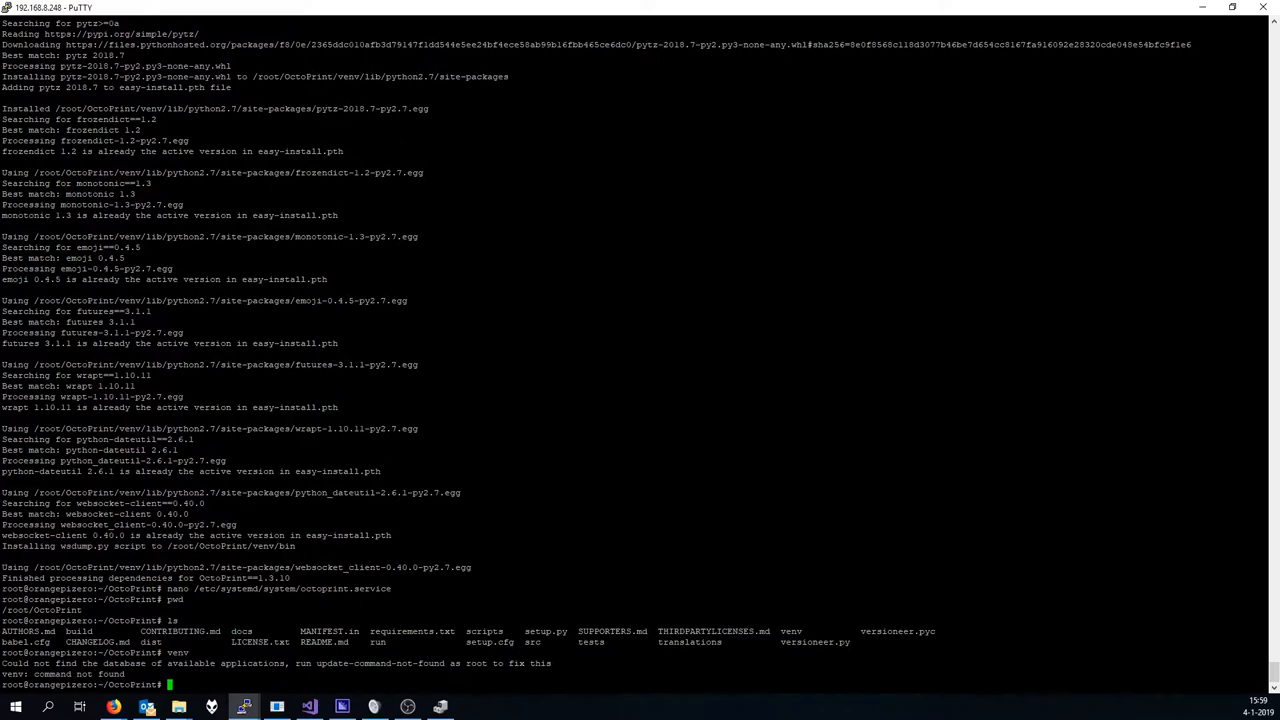
pyautogui.write('venv')
pyautogui.write('pwd')
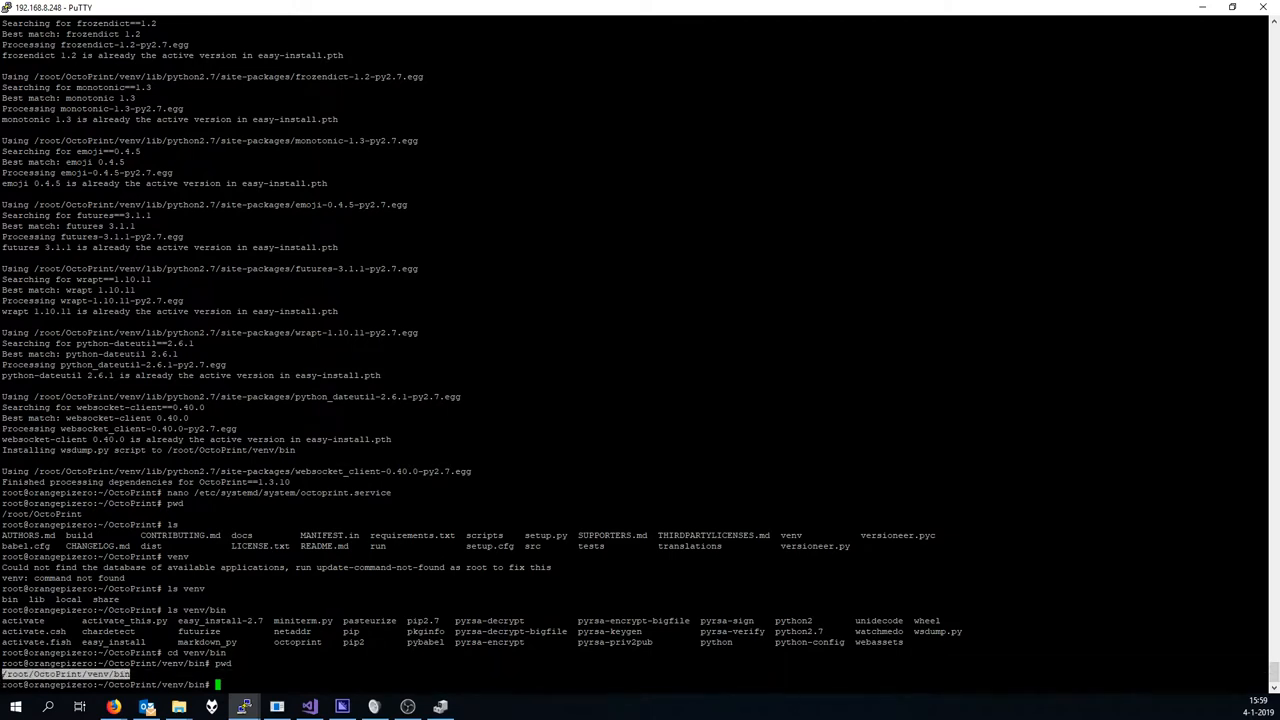
pyautogui.write('venv')
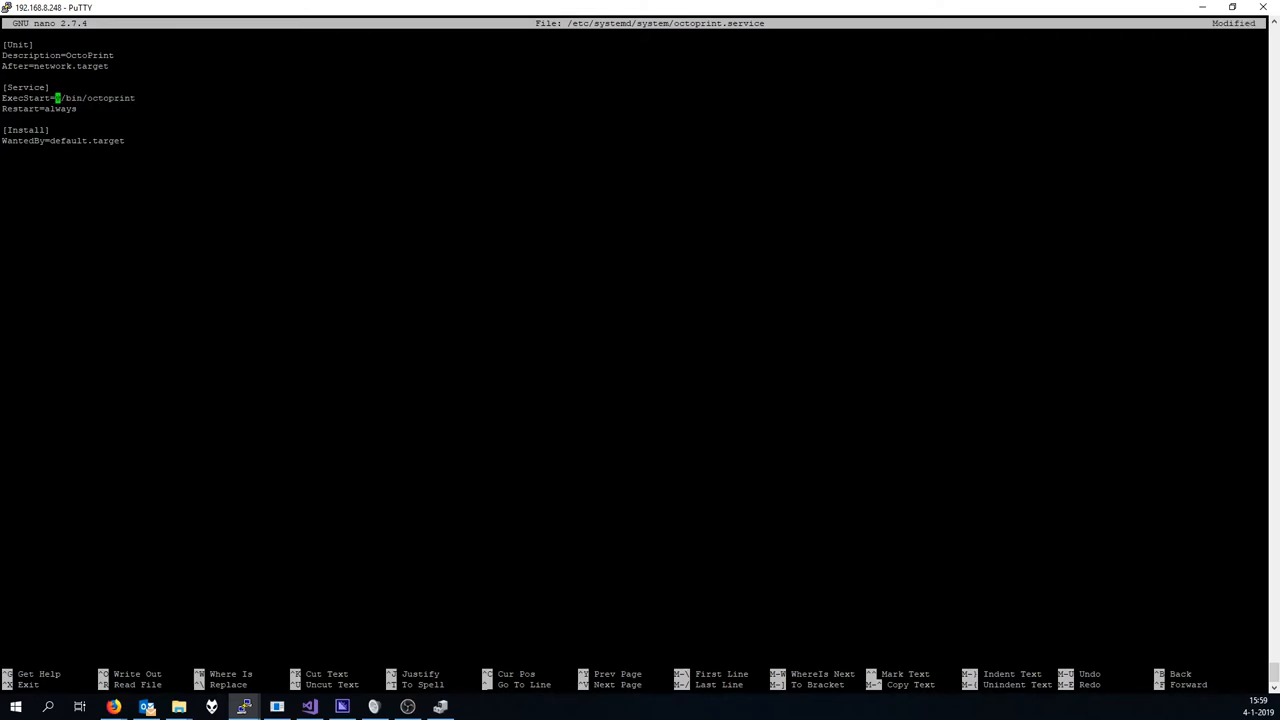
# Set ExecStart to /root/OctoPrint/venv/bin/octoprint and save octoprint.service.
pyautogui.write('/root/OctoPrint/venv')
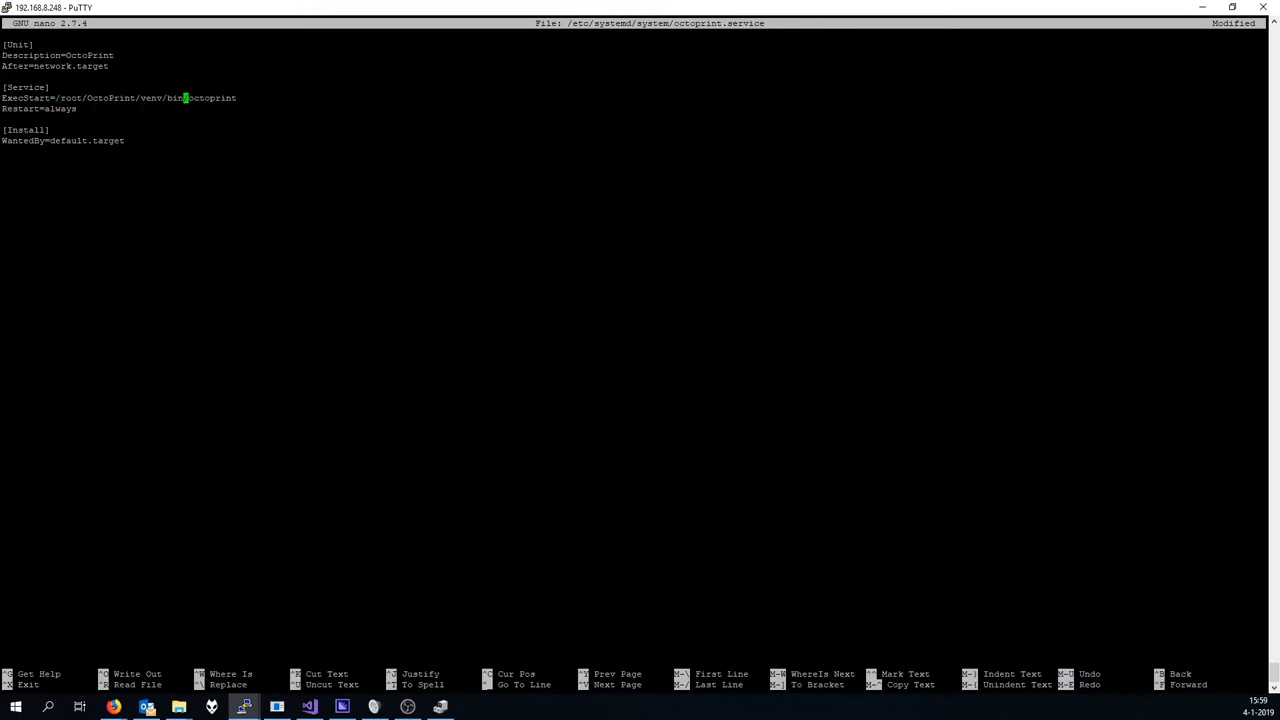
pyautogui.press('ctrl+o')
pyautogui.write('sudo systemctl')
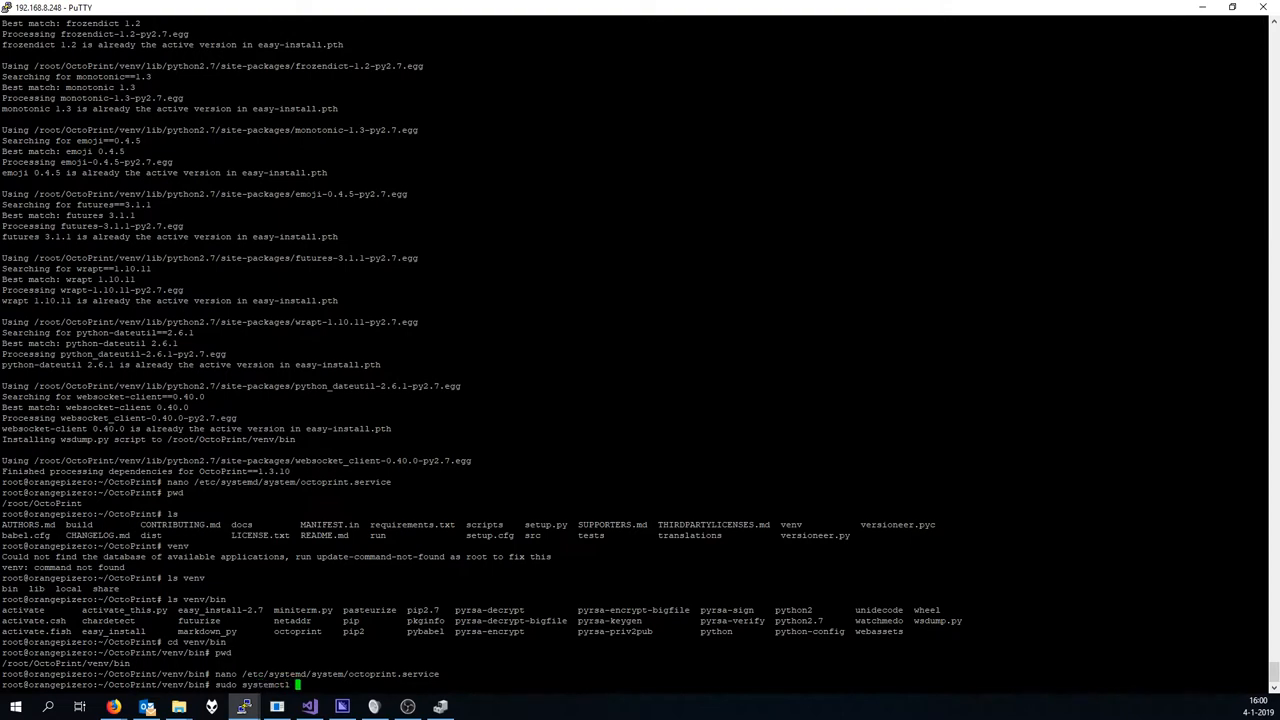
# Run systemctl daemon-reload and enable octoprint.service to start at boot.
pyautogui.write('daemon-reload')
pyautogui.write('sudo systemctl enable octo')
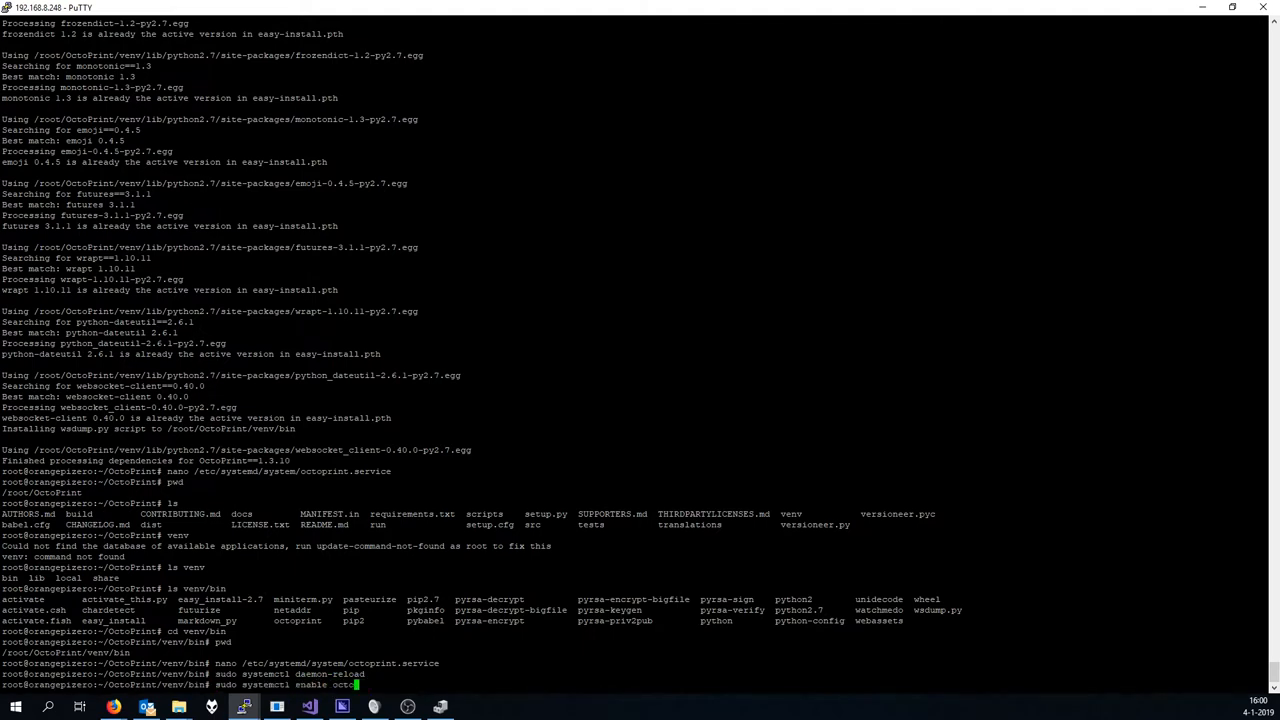
pyautogui.write('print.service')
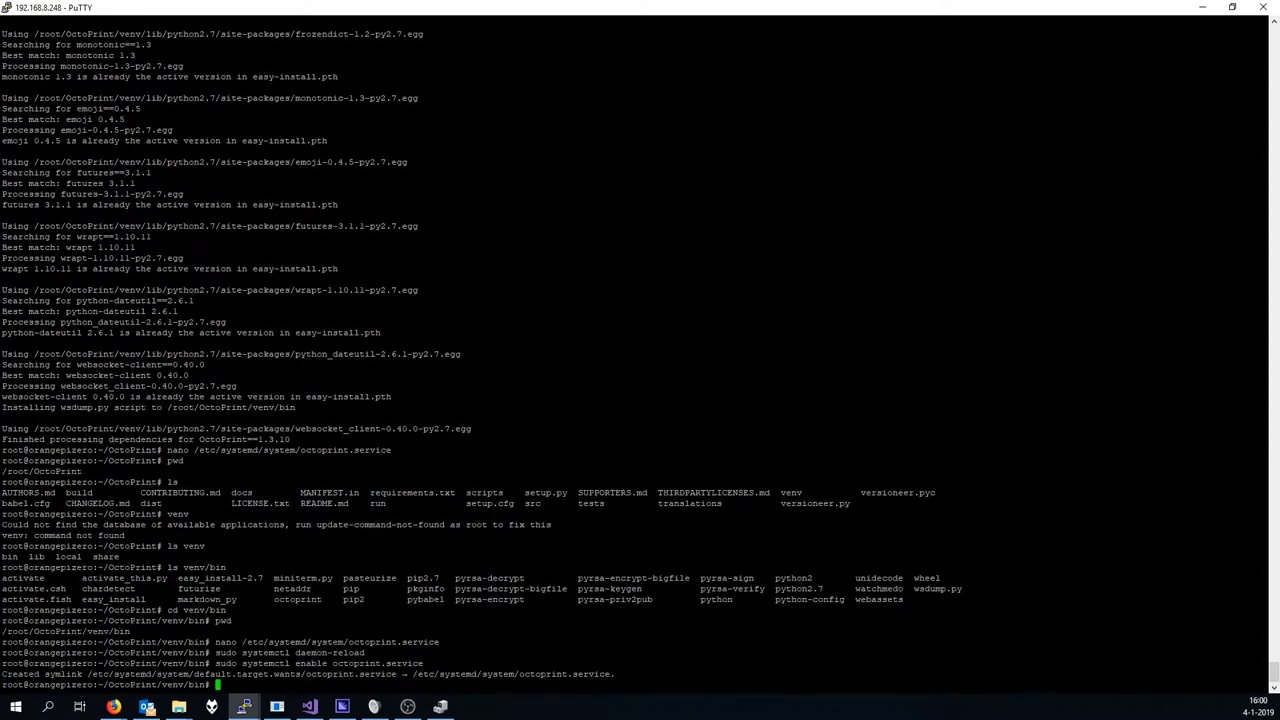
pyautogui.write('sudo systemctl enable octoprint.service')
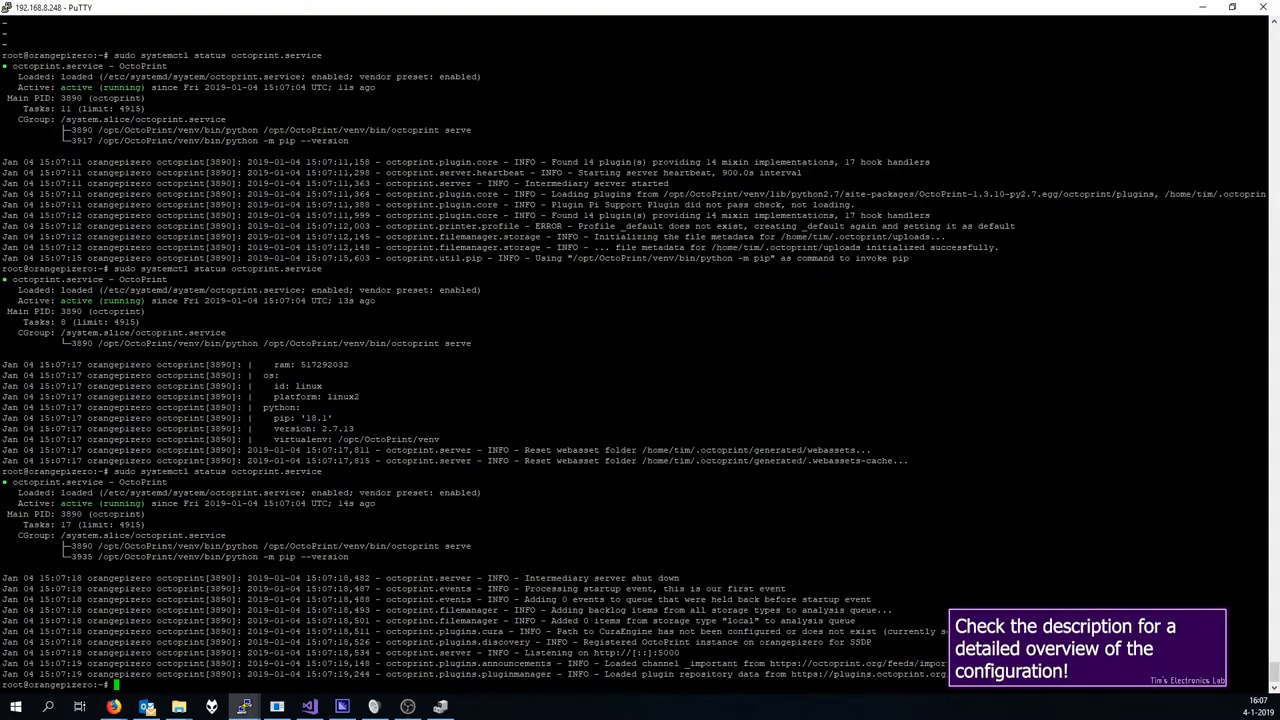
# Open OctoPrint at 192.168.8.248:5000 in Firefox from the taskbar.
pyautogui.click(113, 707)
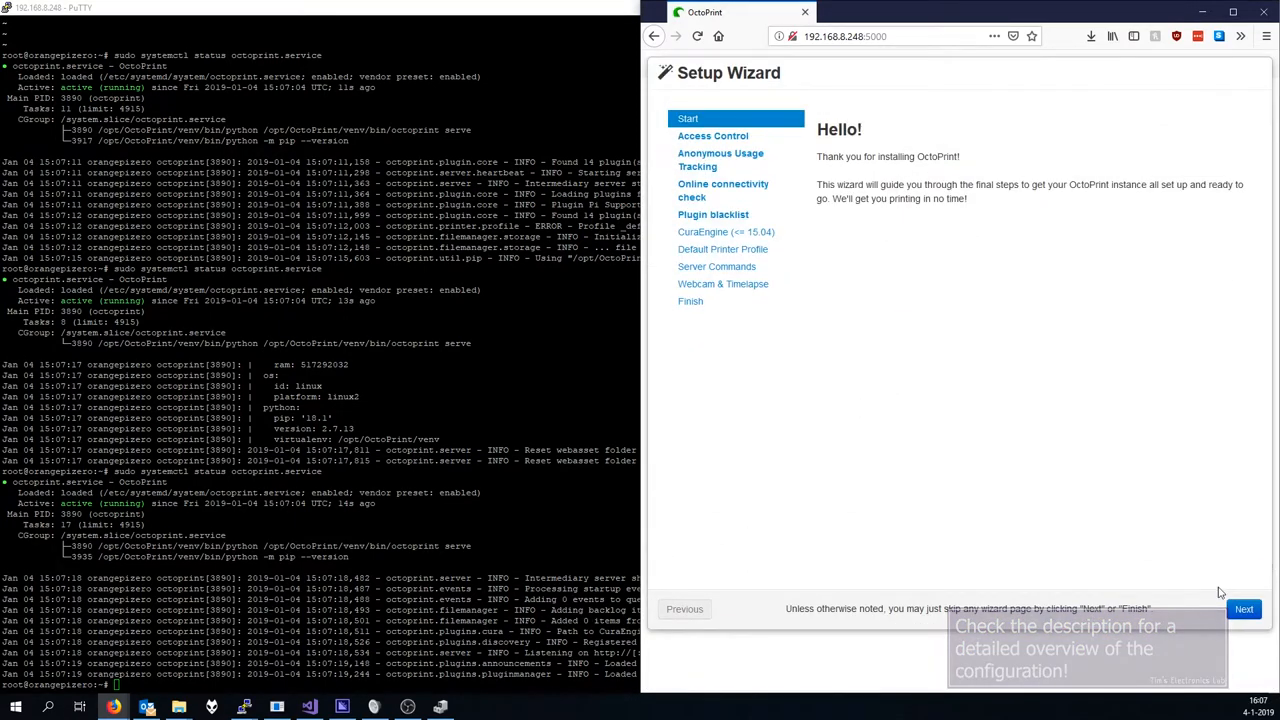
# Start the Setup Wizard, disable access control, and enable anonymous usage tracking.
pyautogui.click(1244, 609)
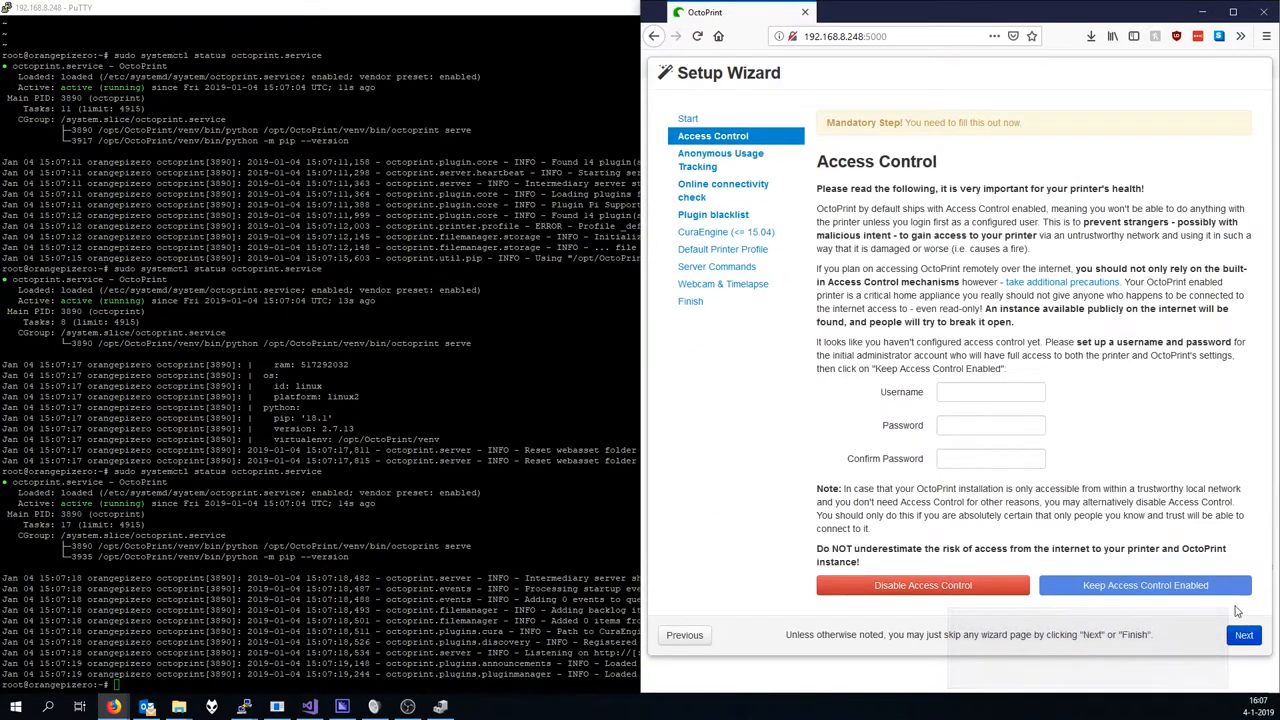
pyautogui.click(922, 585)
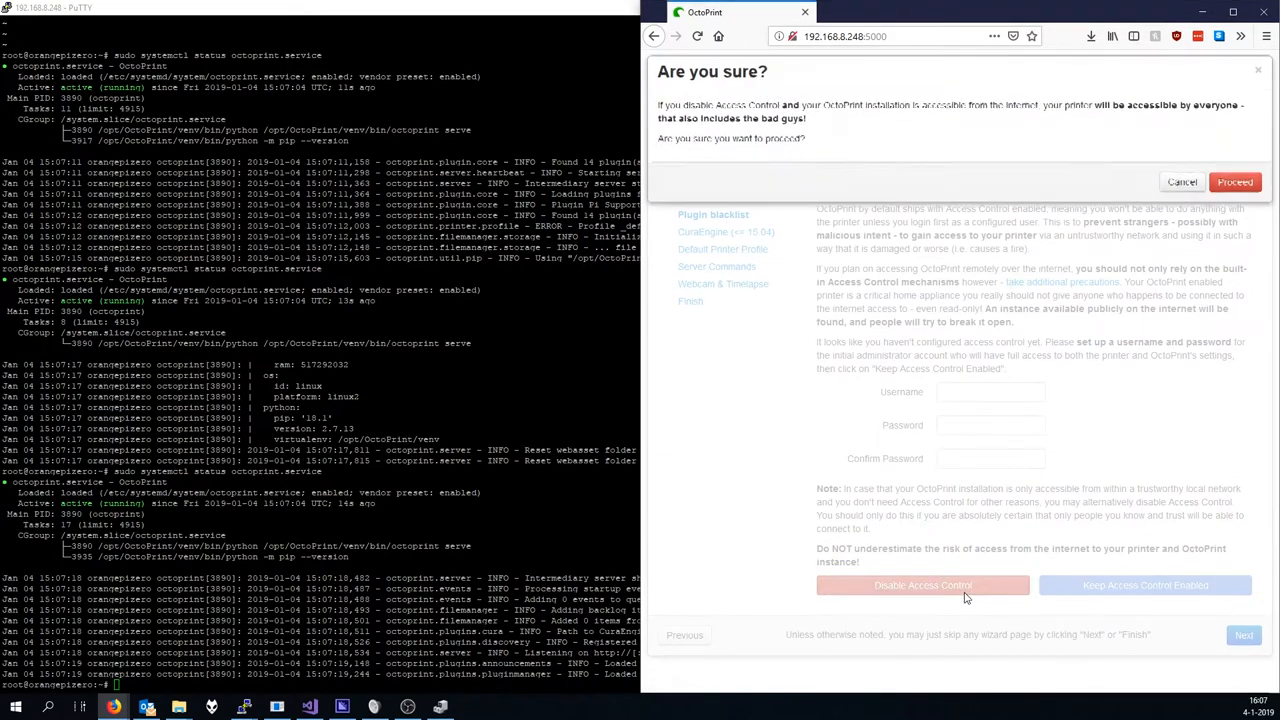
pyautogui.click(1235, 182)
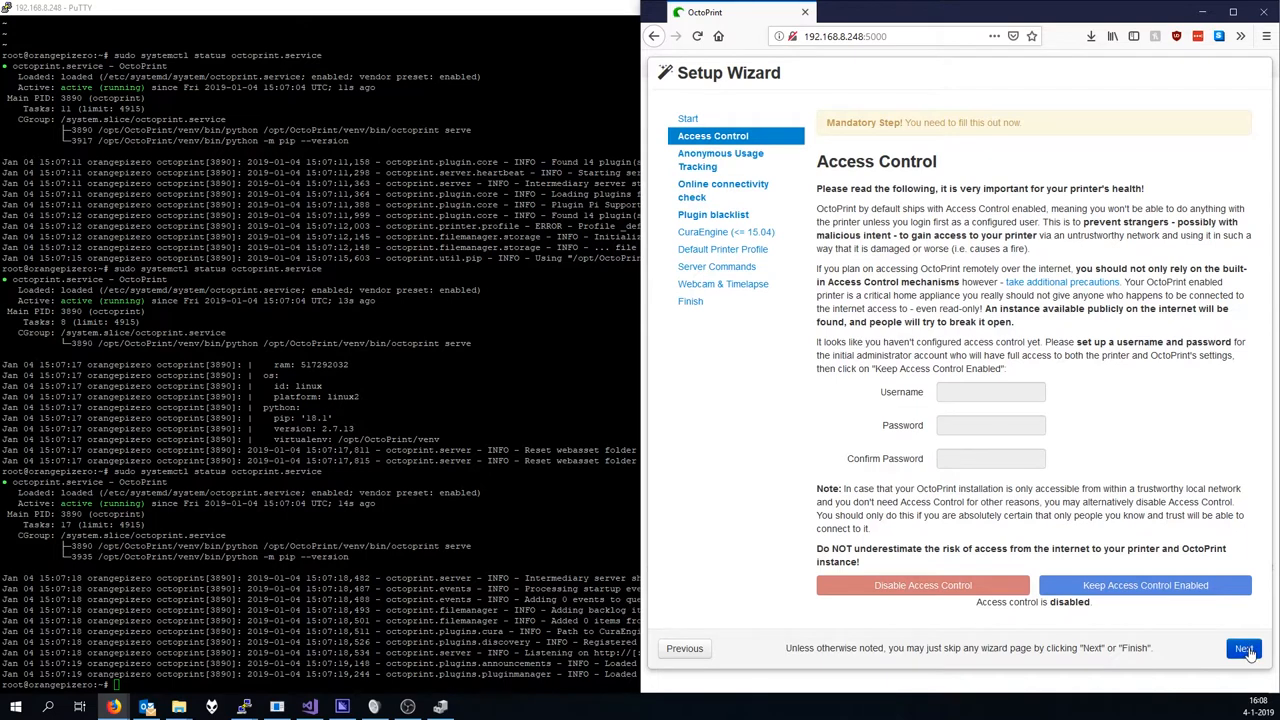
pyautogui.click(1243, 648)
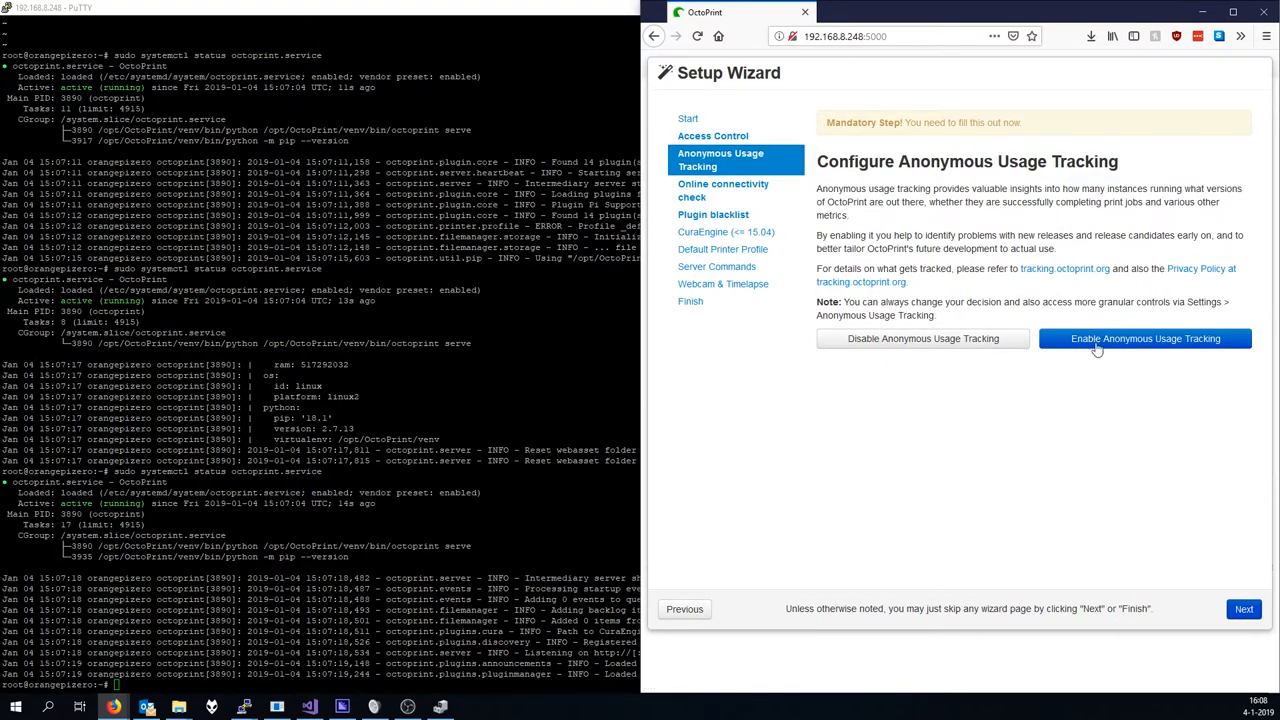
pyautogui.click(1144, 338)
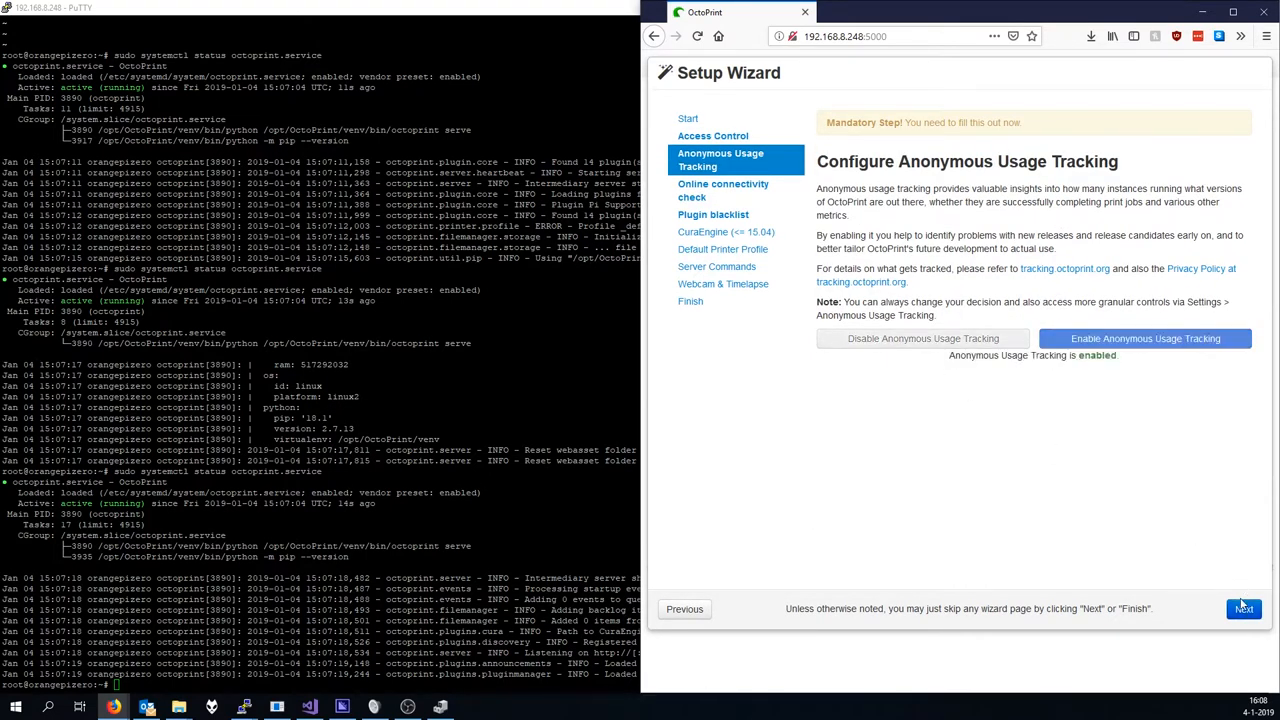
# Enable the connectivity check with host 1.1.1.1 and disable plugin blacklist processing.
pyautogui.click(1243, 609)
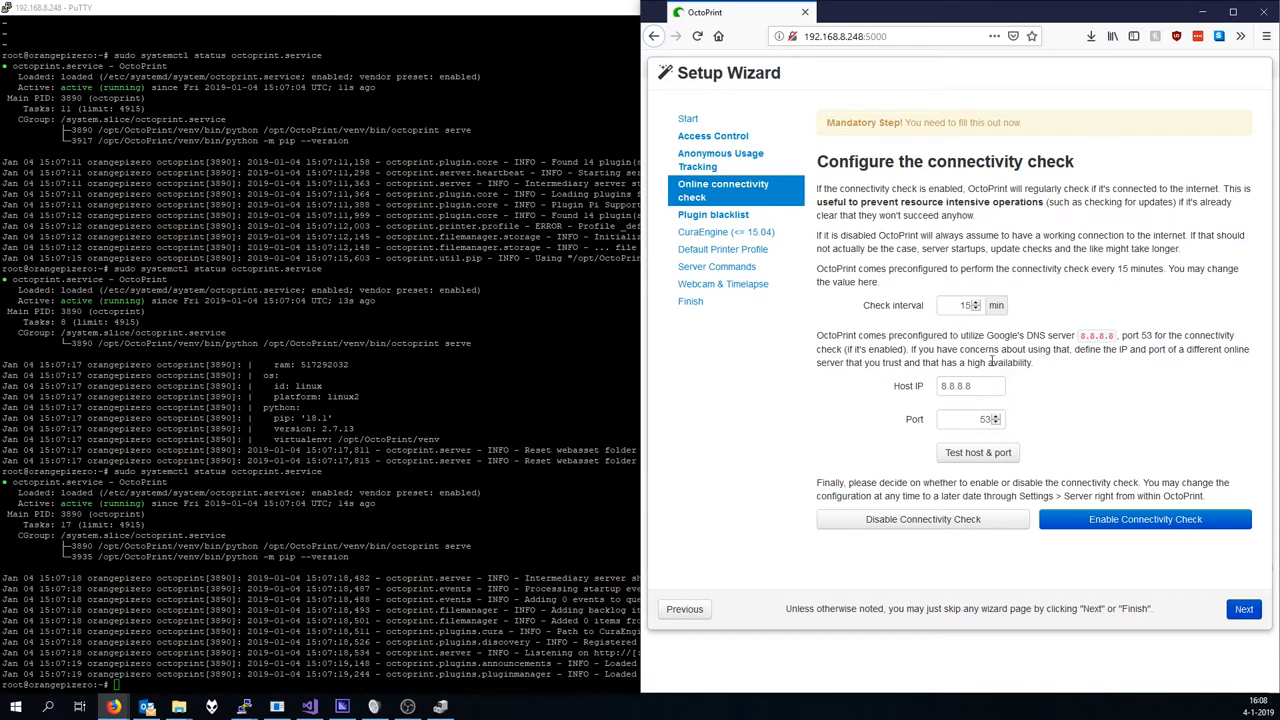
pyautogui.click(968, 386)
pyautogui.write('1.1.1.1')
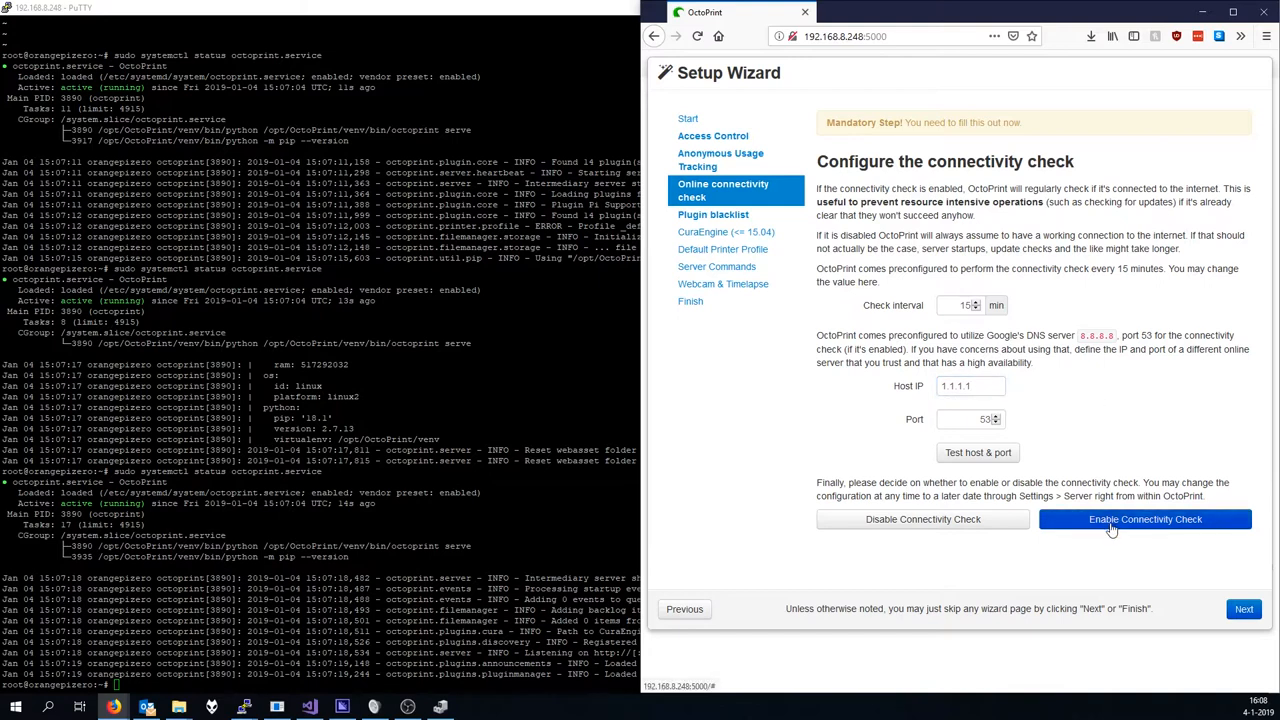
pyautogui.click(1145, 519)
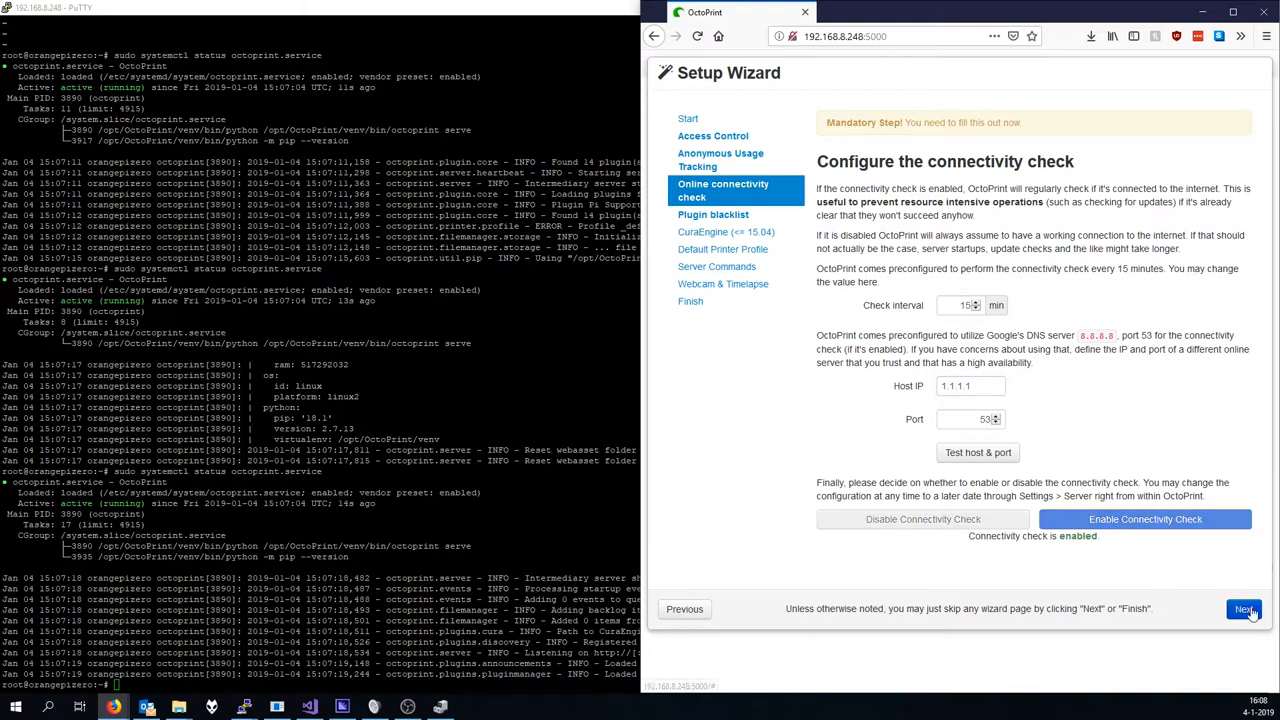
pyautogui.click(1243, 609)
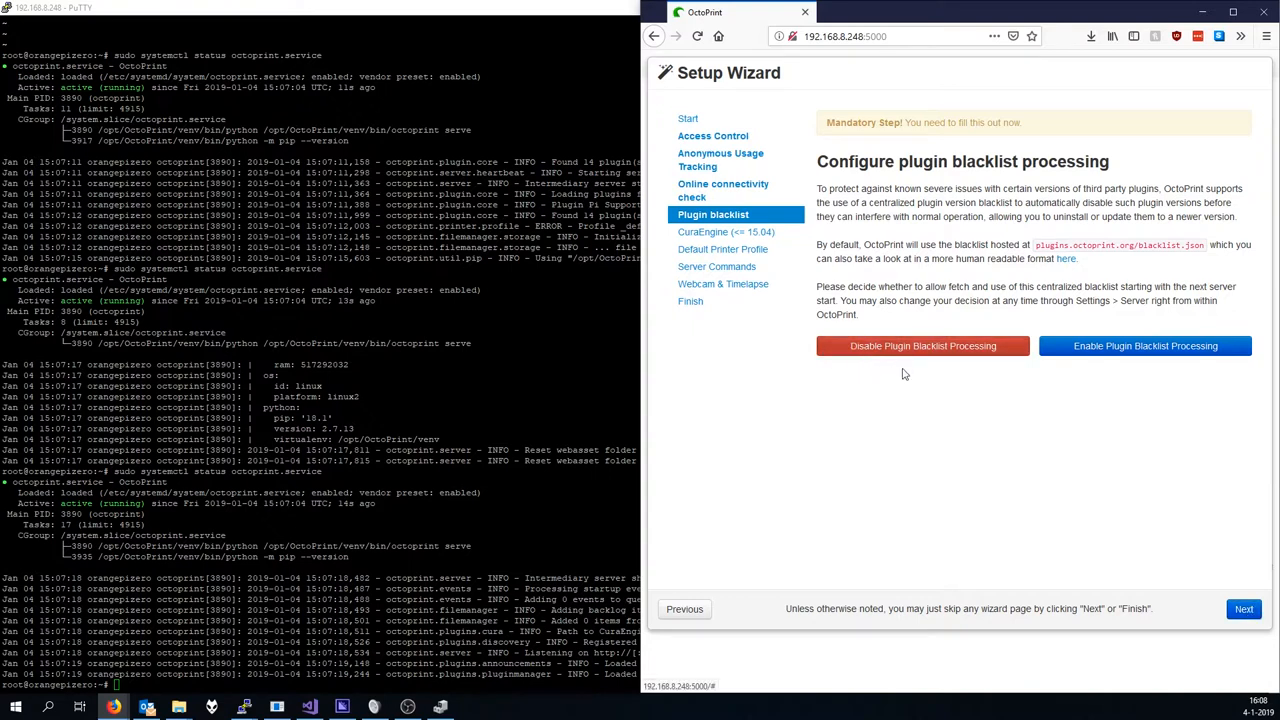
pyautogui.click(921, 345)
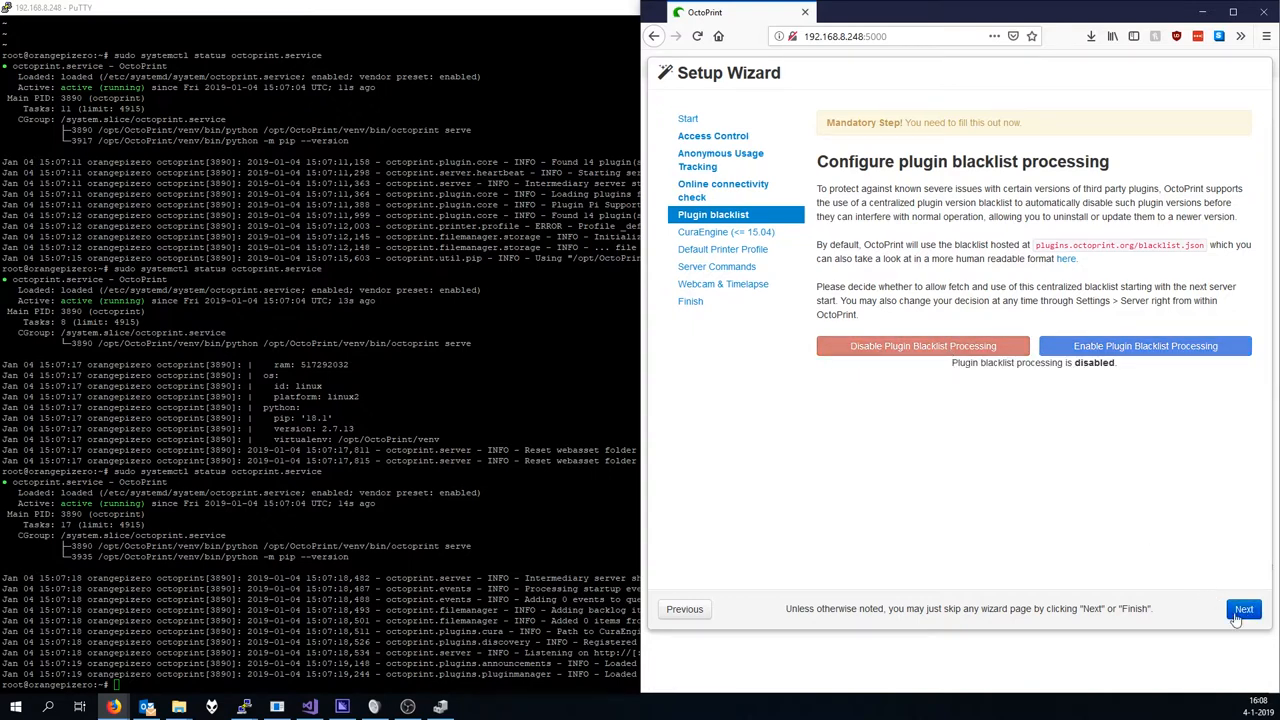
pyautogui.click(1243, 609)
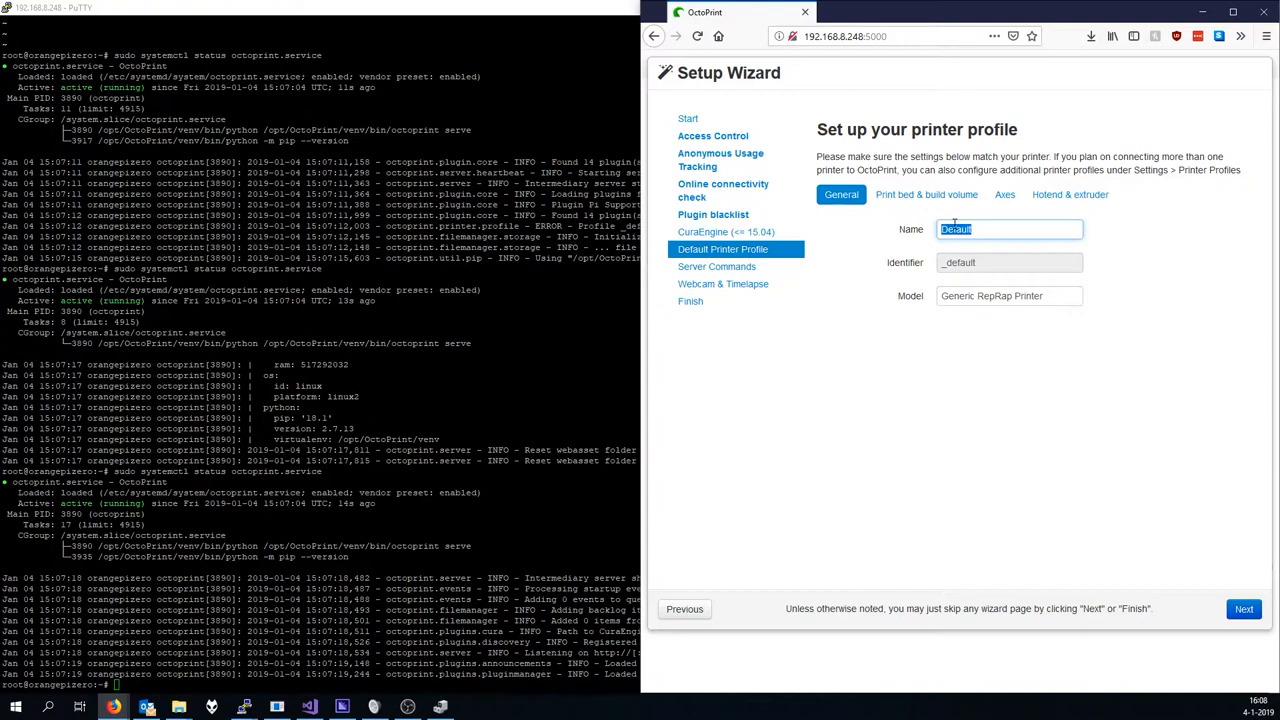
# Enter name CR-10S and model Creality CR-10S on the profile's General tab.
pyautogui.write('CR-10S')
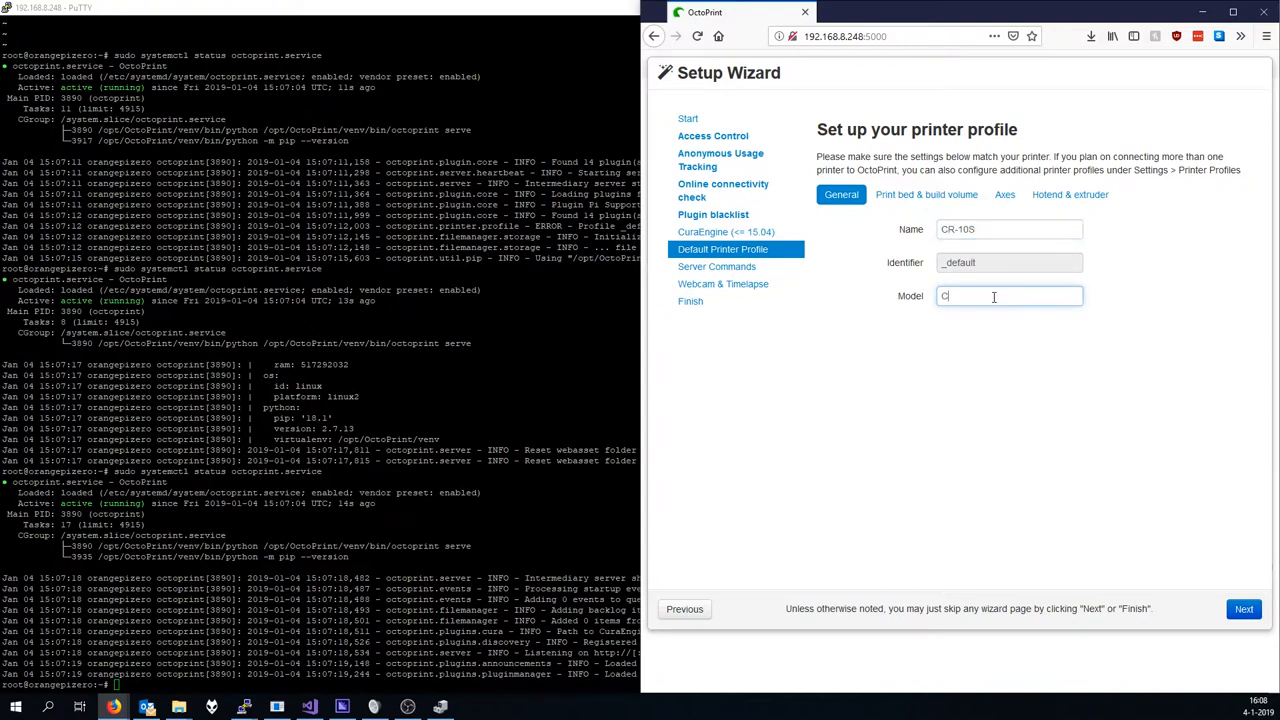
pyautogui.write('Creality CR-10S')
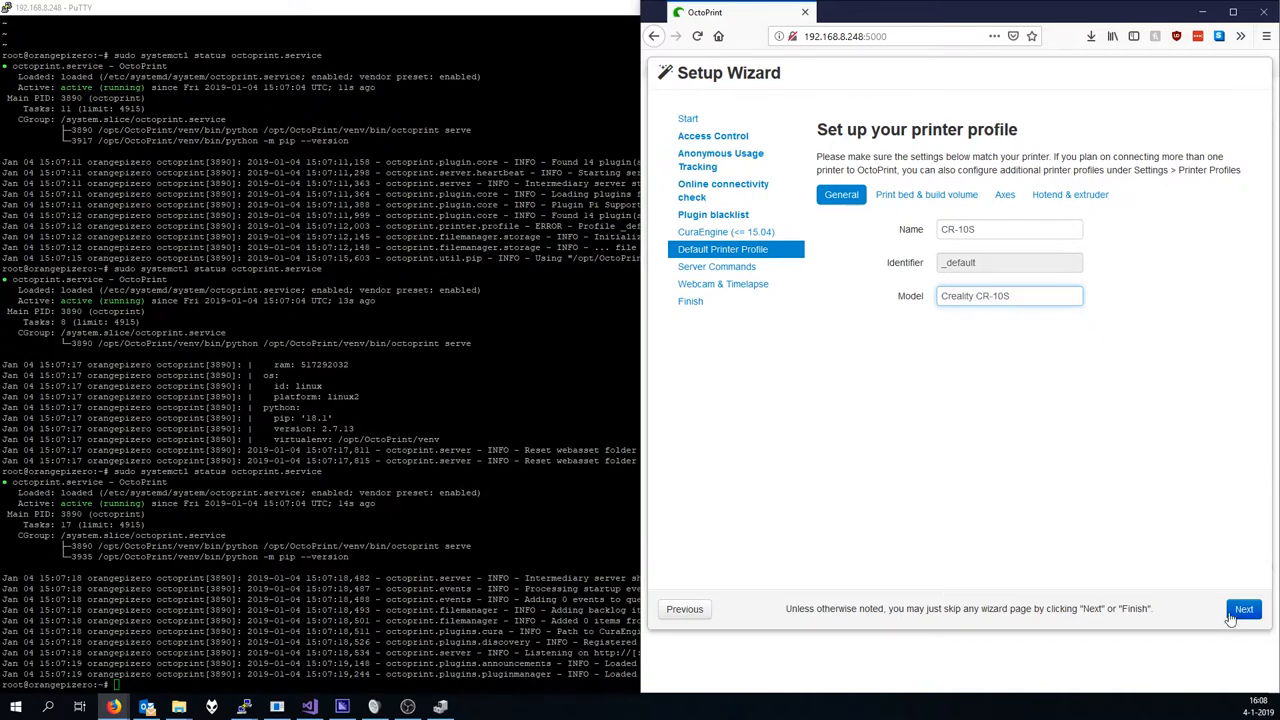
# Accept the CR-10S printer profile and skip server commands and webcam stream URL to All Done.
pyautogui.click(1243, 609)
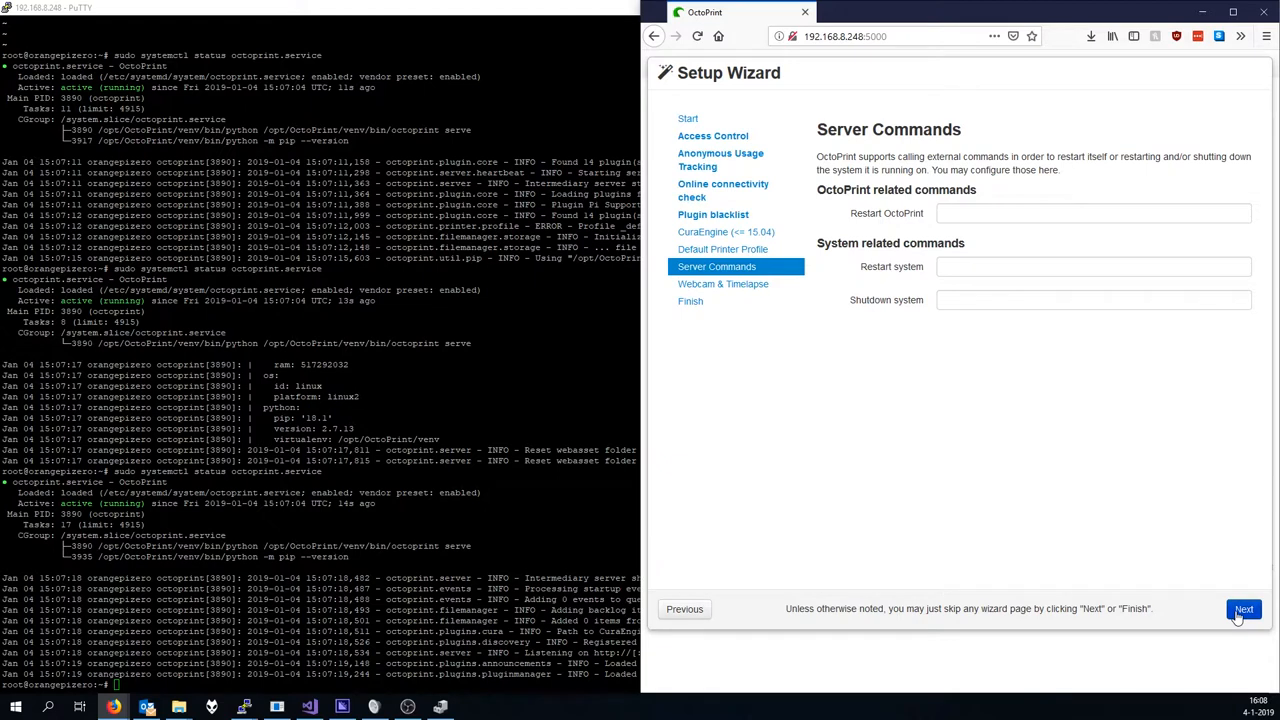
pyautogui.click(1243, 609)
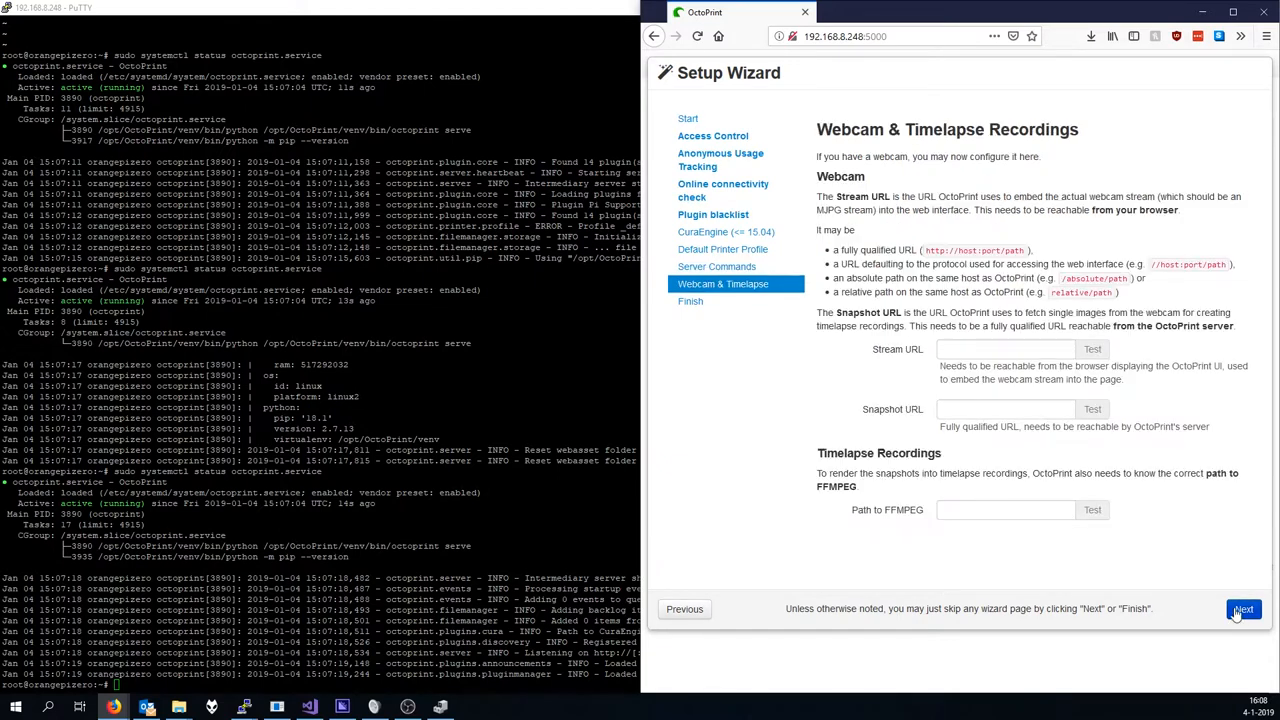
pyautogui.click(1005, 349)
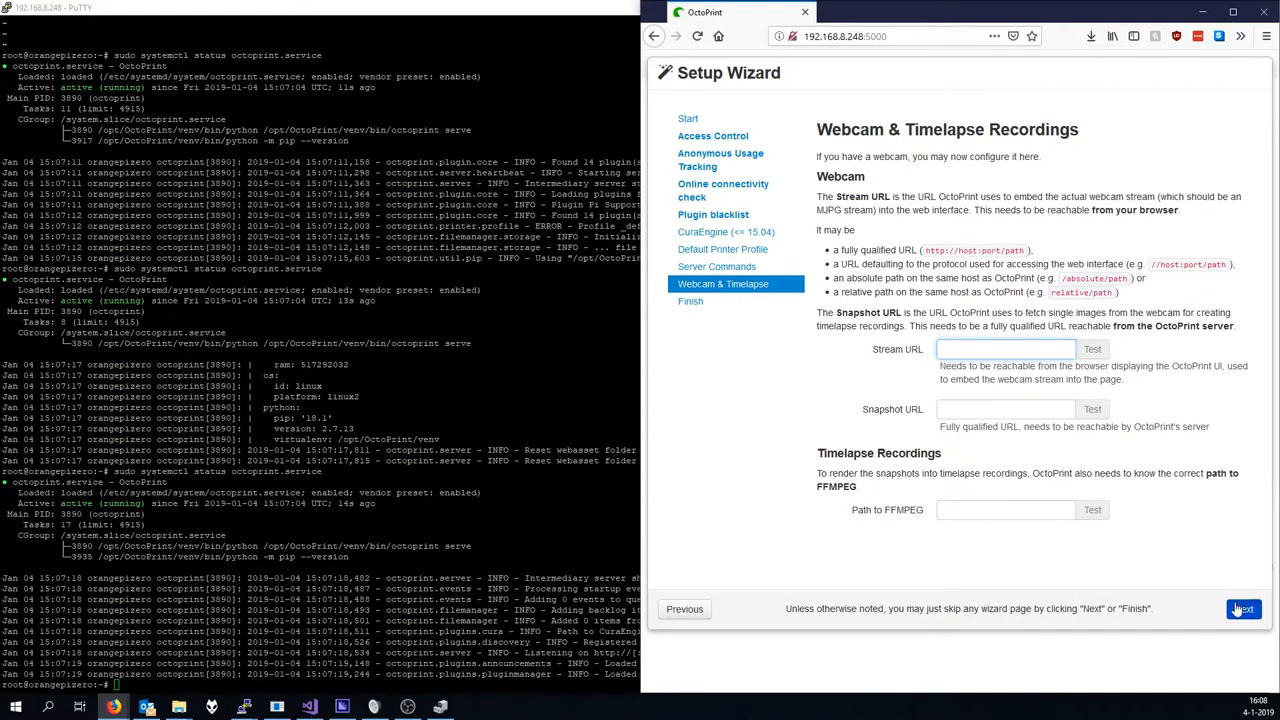
pyautogui.click(1243, 609)
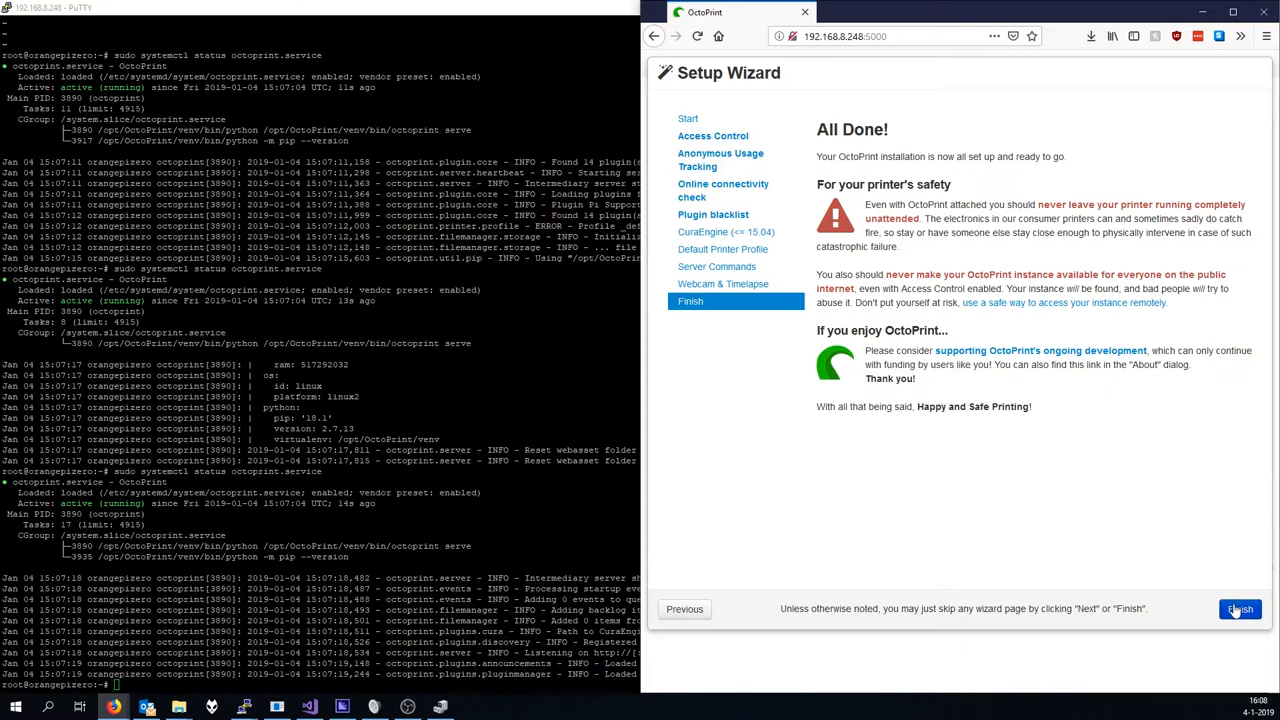
# Finish the setup wizard and reload the interface until the CR-10S dashboard loads.
pyautogui.click(1239, 609)
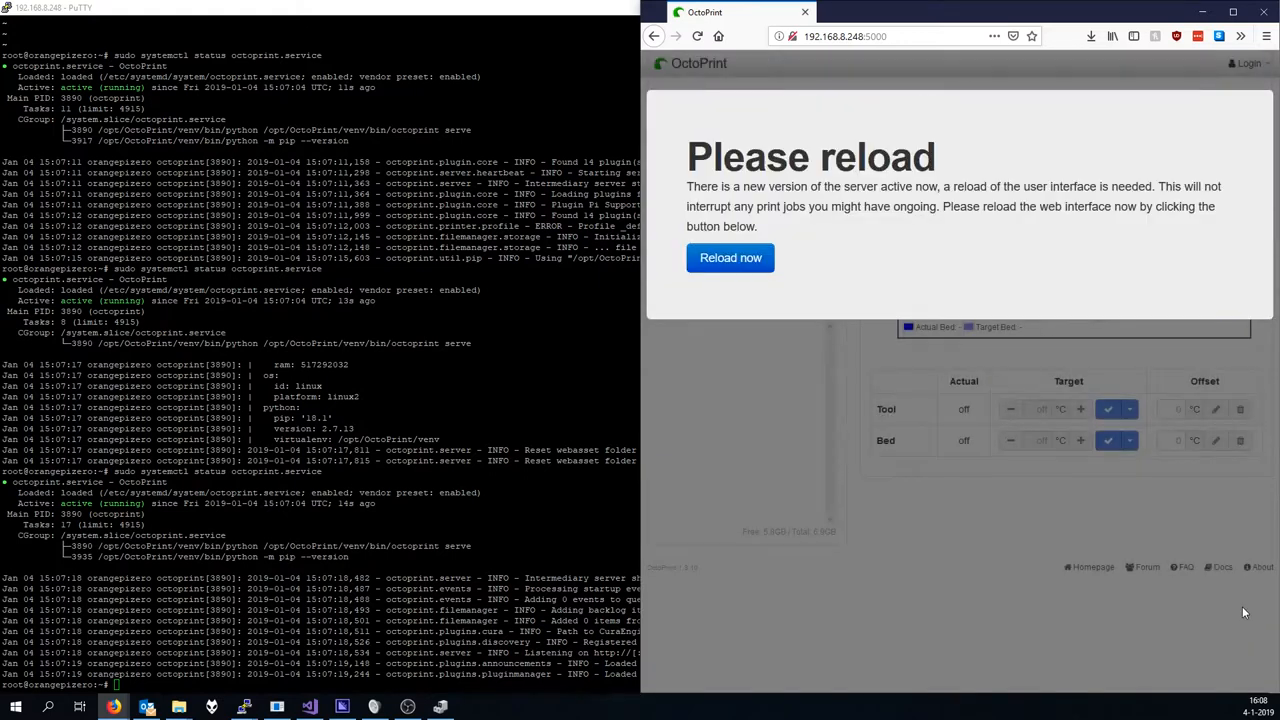
pyautogui.click(730, 257)
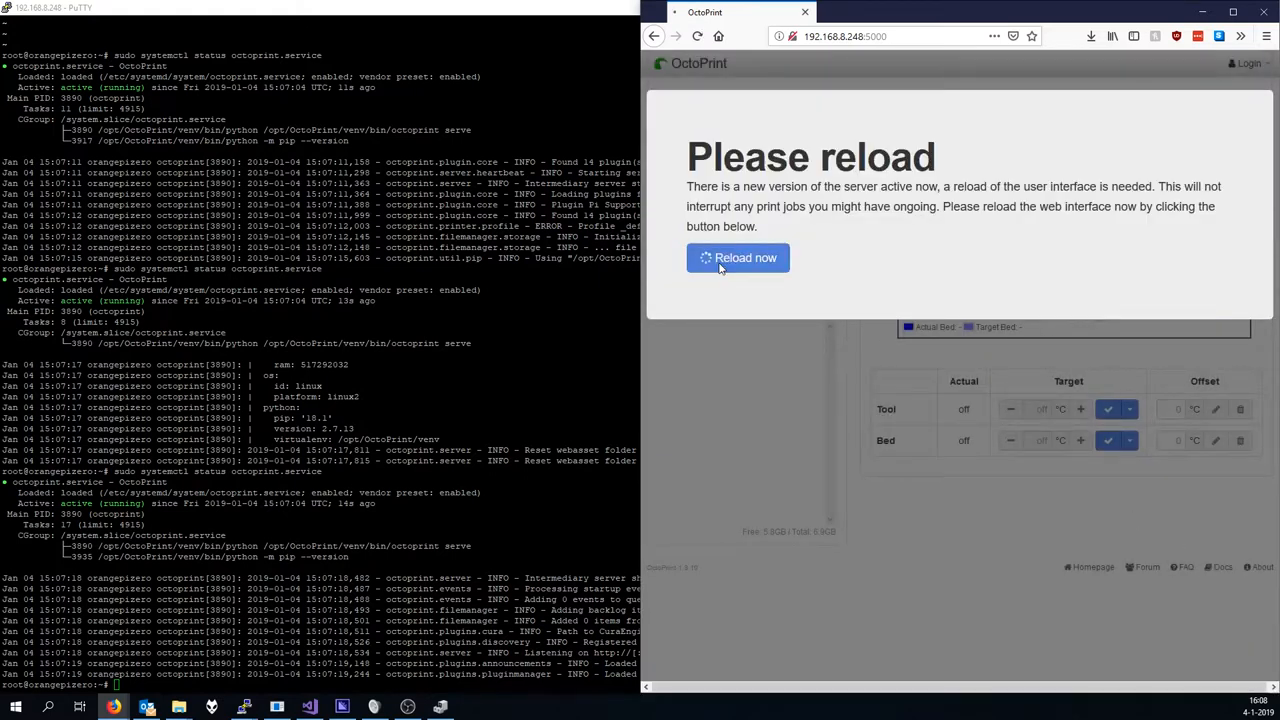
pyautogui.click(738, 257)
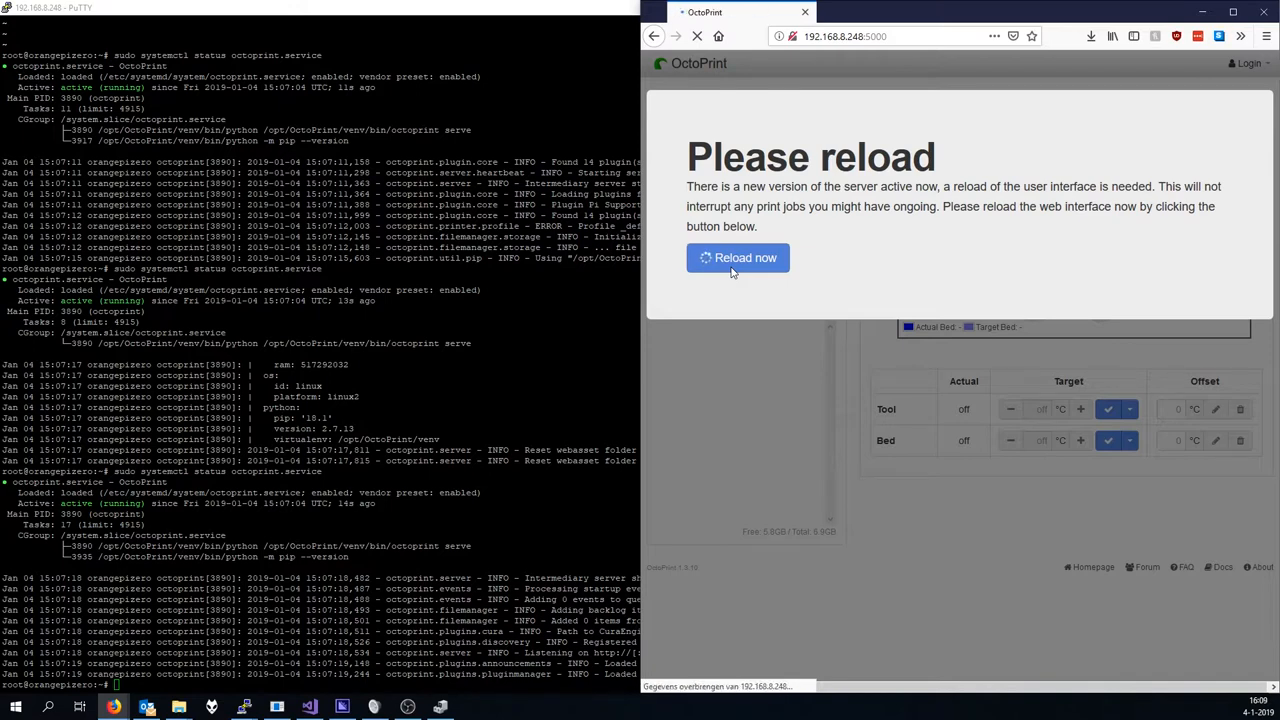
pyautogui.click(738, 258)
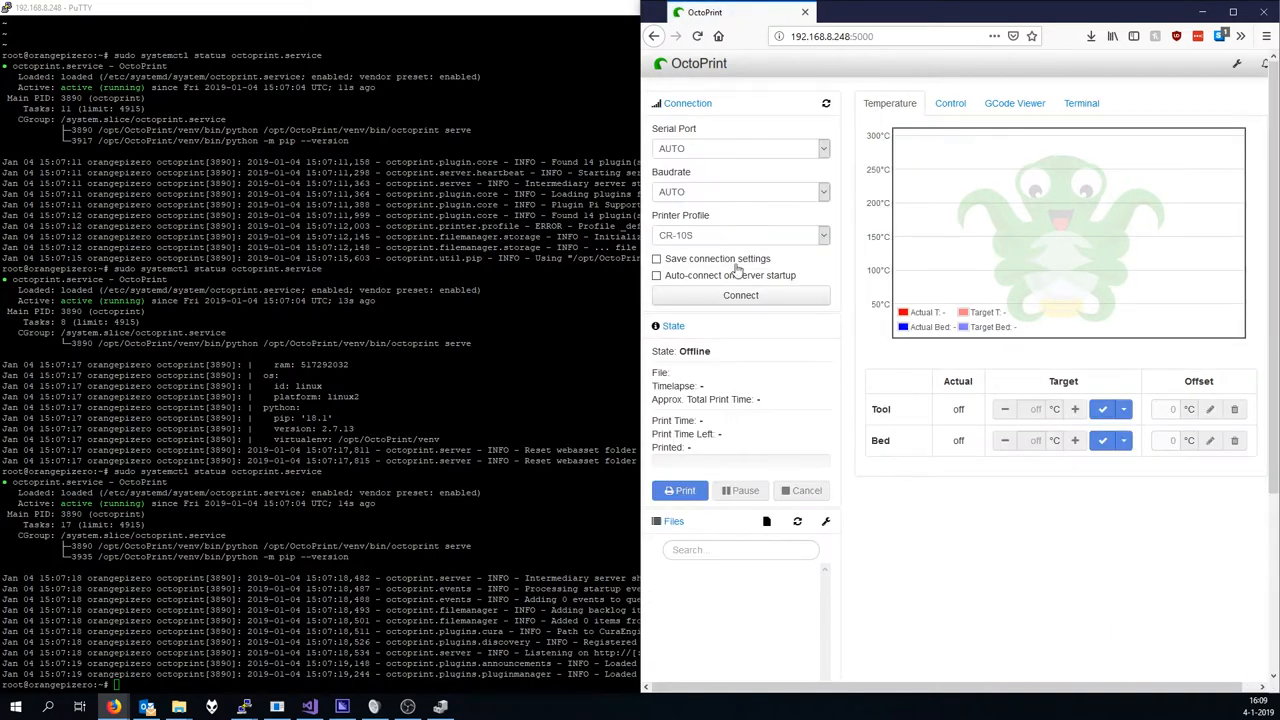
pyautogui.moveTo(838, 144)
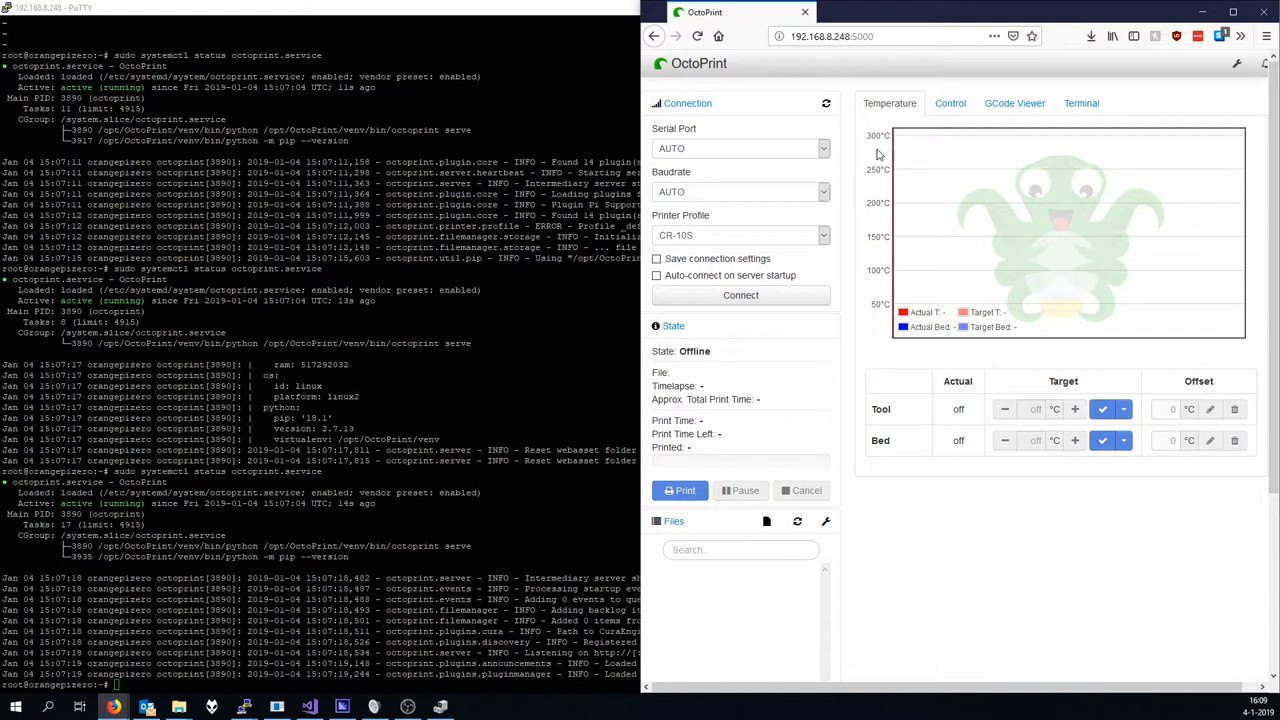
# Tick Save connection settings in the Connection panel.
pyautogui.click(657, 275)
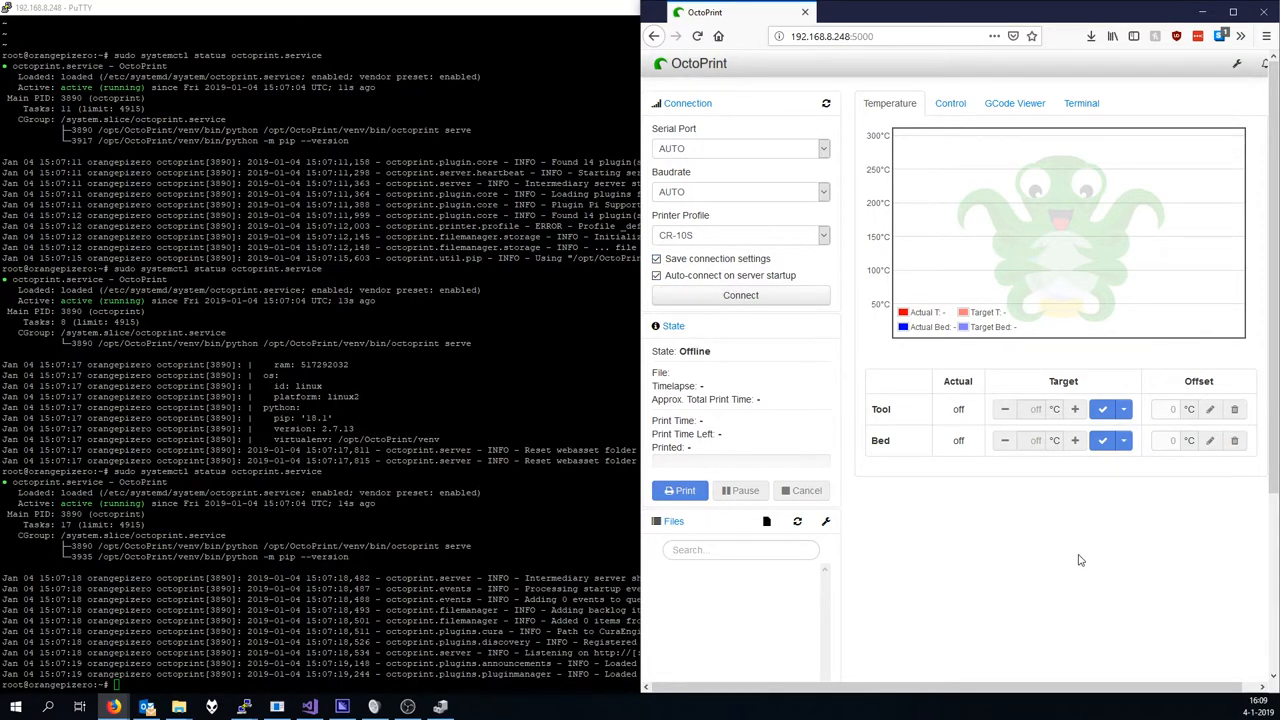
pyautogui.moveTo(818, 350)
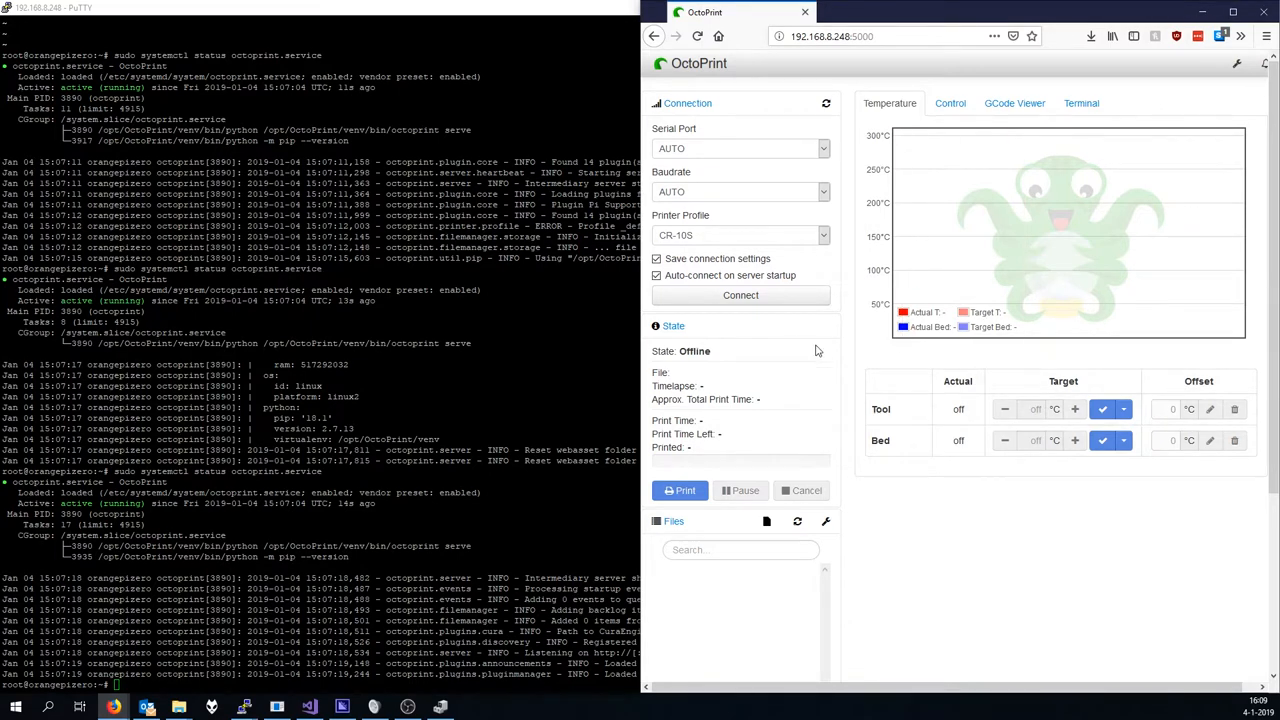